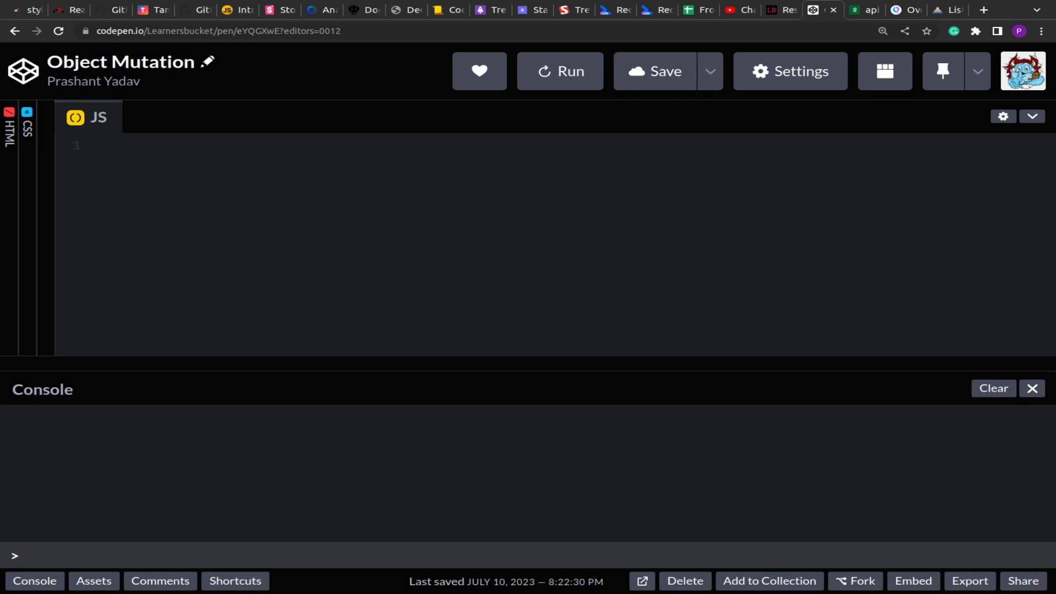
# Declare obj = { a: 10 } and a random(obj) function that sets obj.a to 20
pyautogui.click(99, 145)
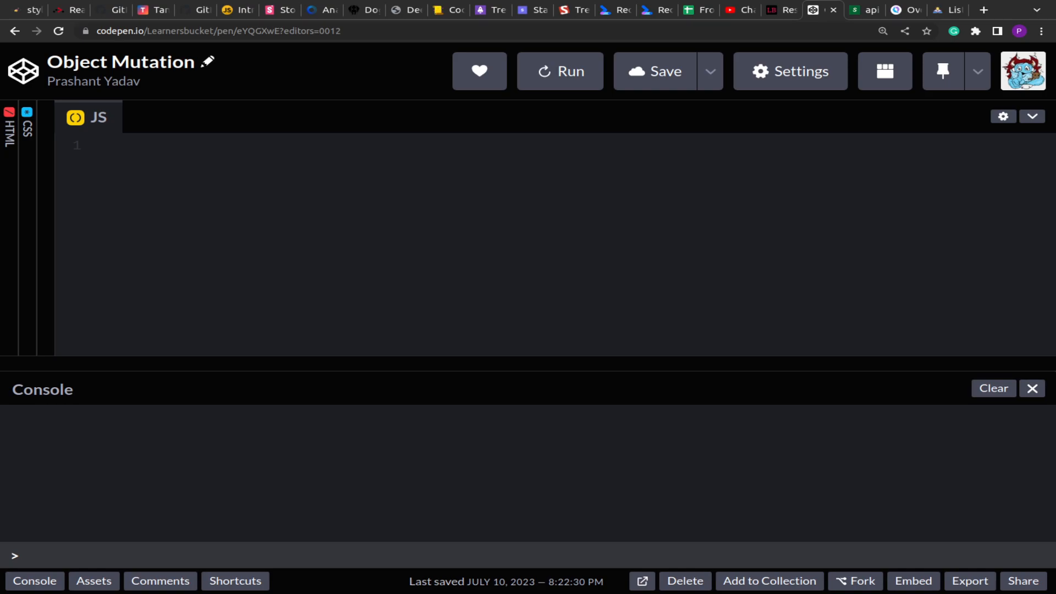
pyautogui.write('c')
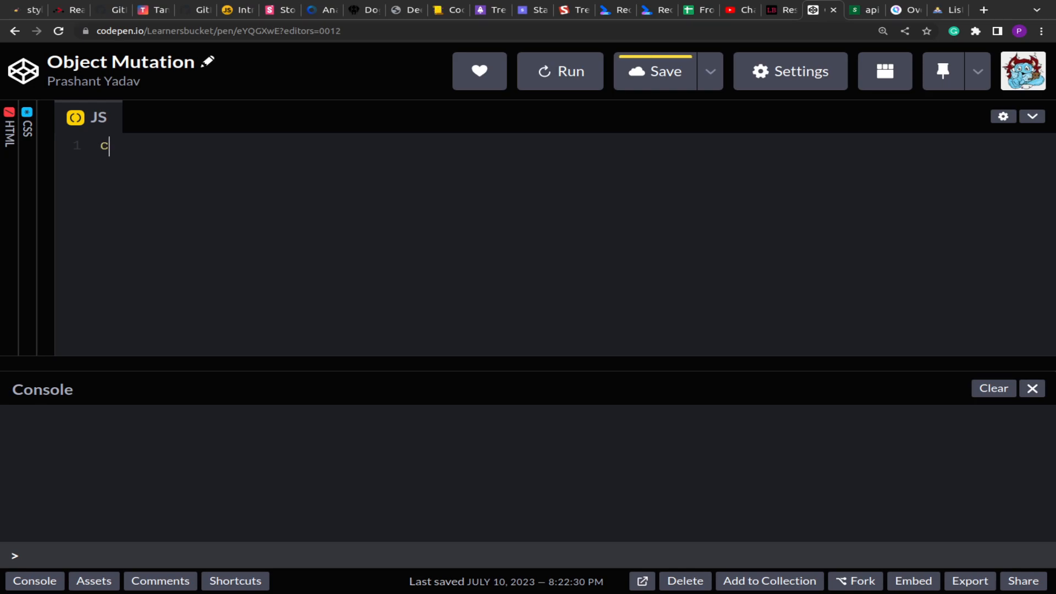
pyautogui.write('onst obj =')
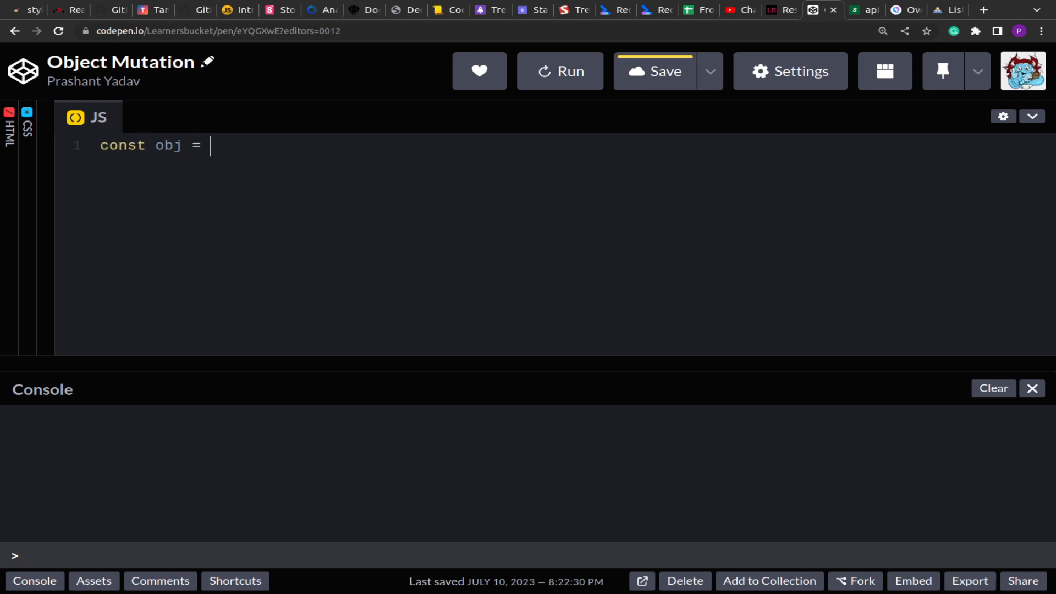
pyautogui.write('{')
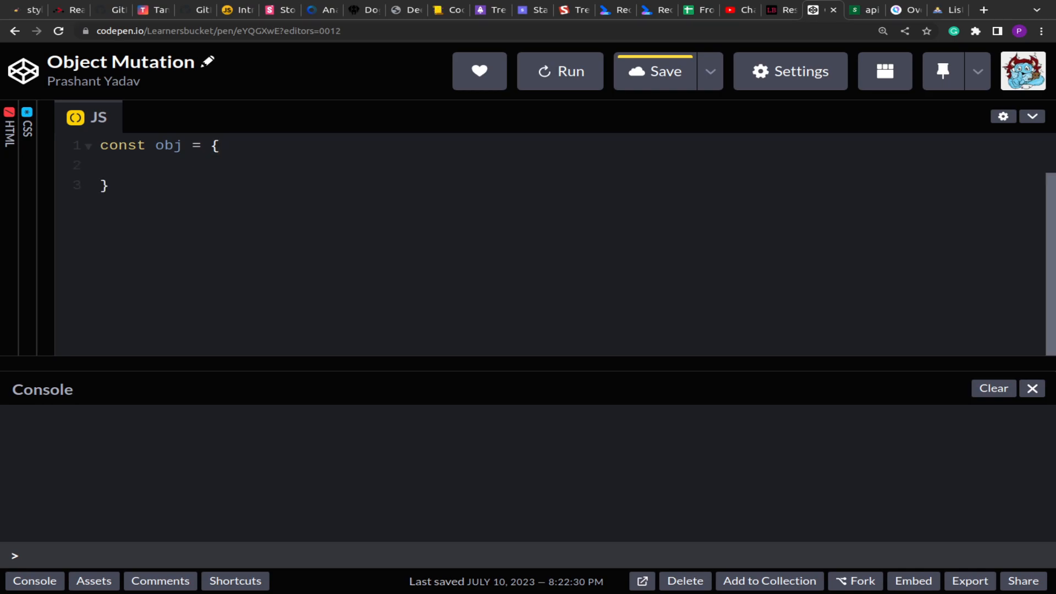
pyautogui.write('a : 10;')
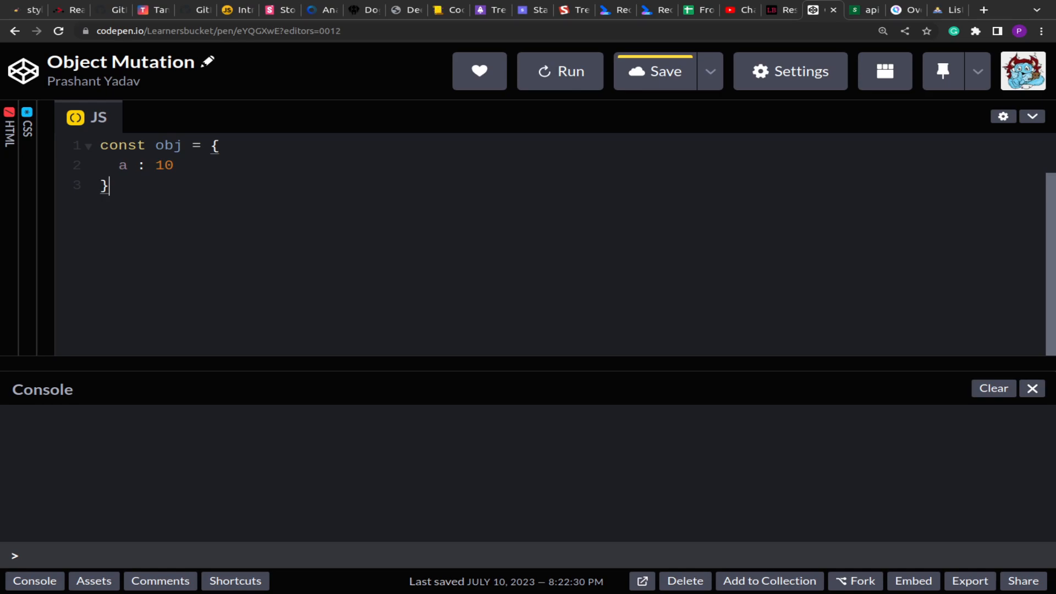
pyautogui.write(';')
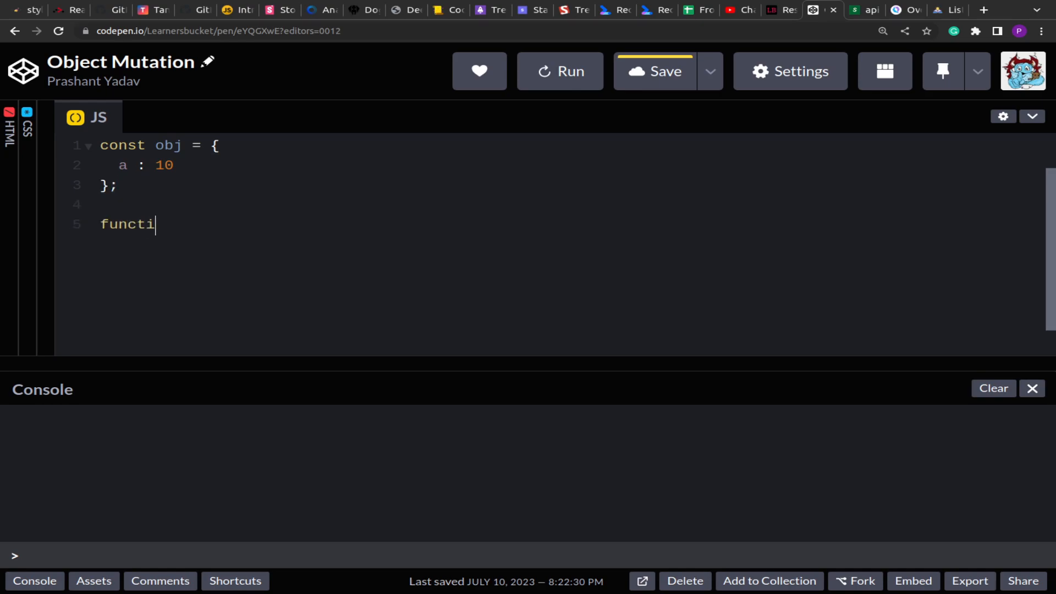
pyautogui.write('on rand')
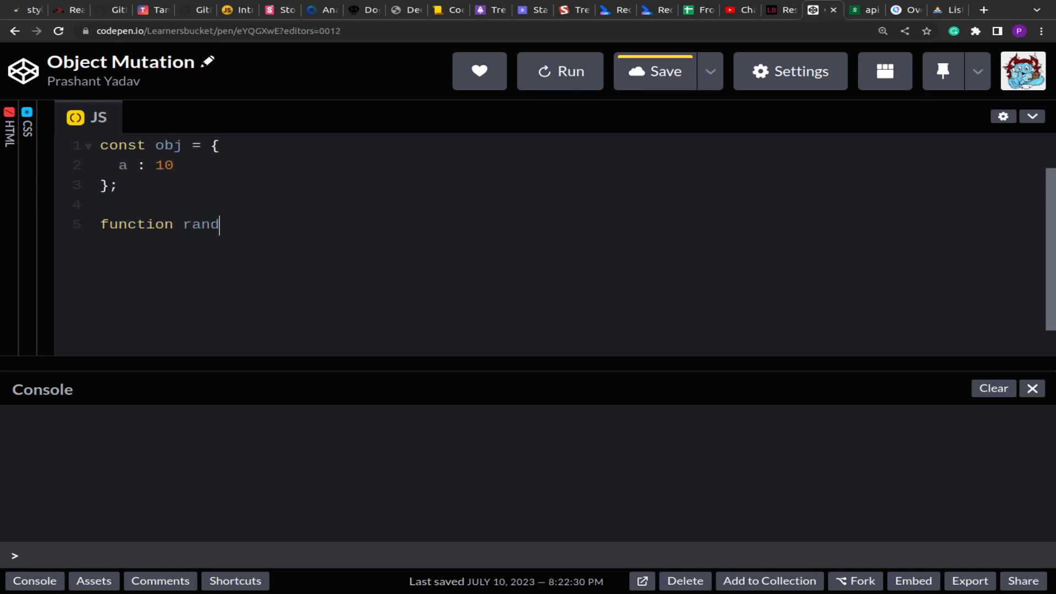
pyautogui.write('om(')
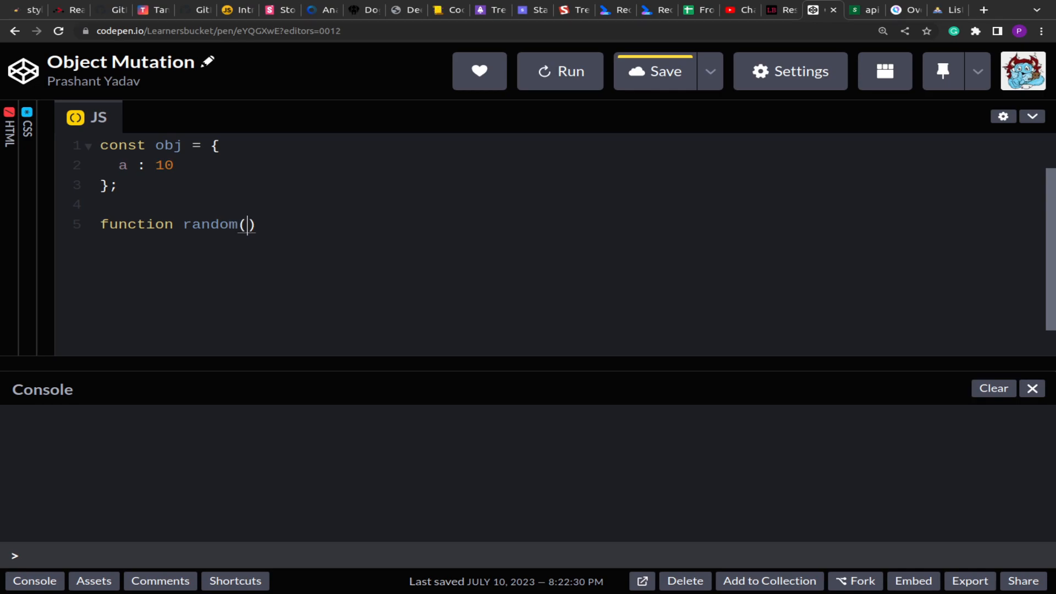
pyautogui.write('{}')
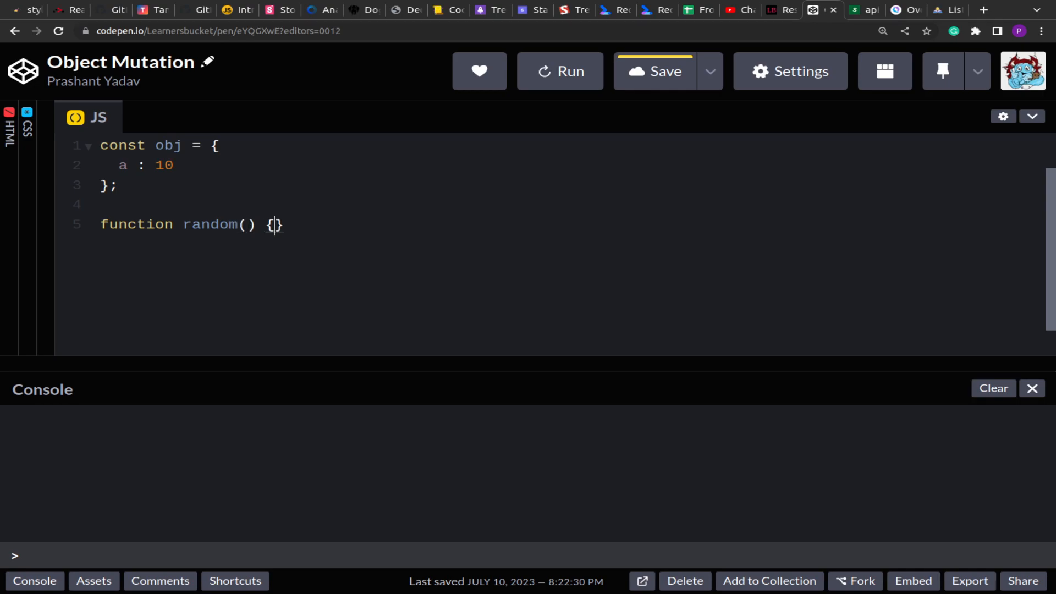
pyautogui.press('Enter')
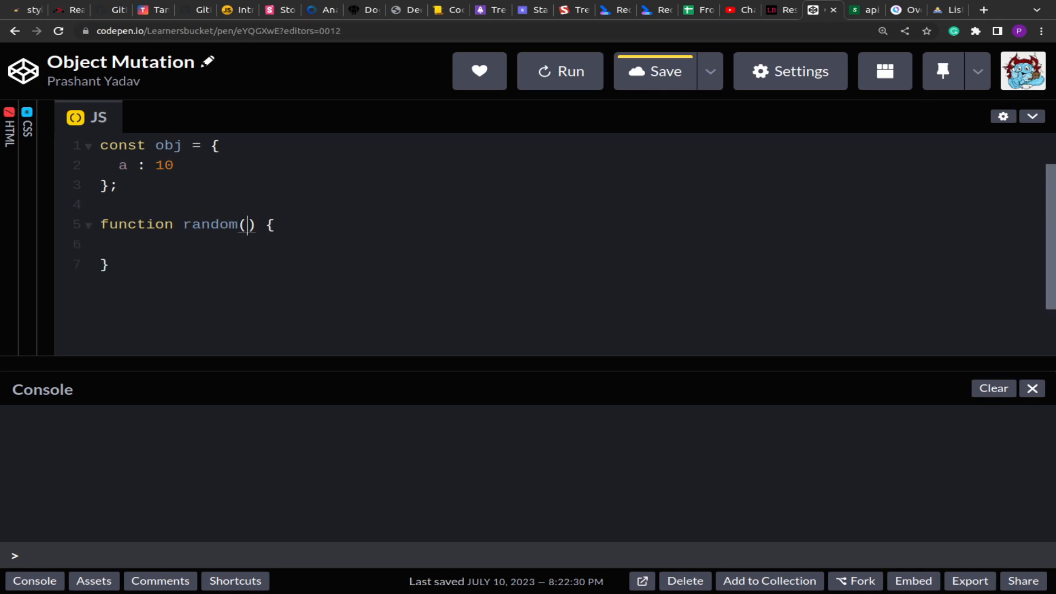
pyautogui.write('obj')
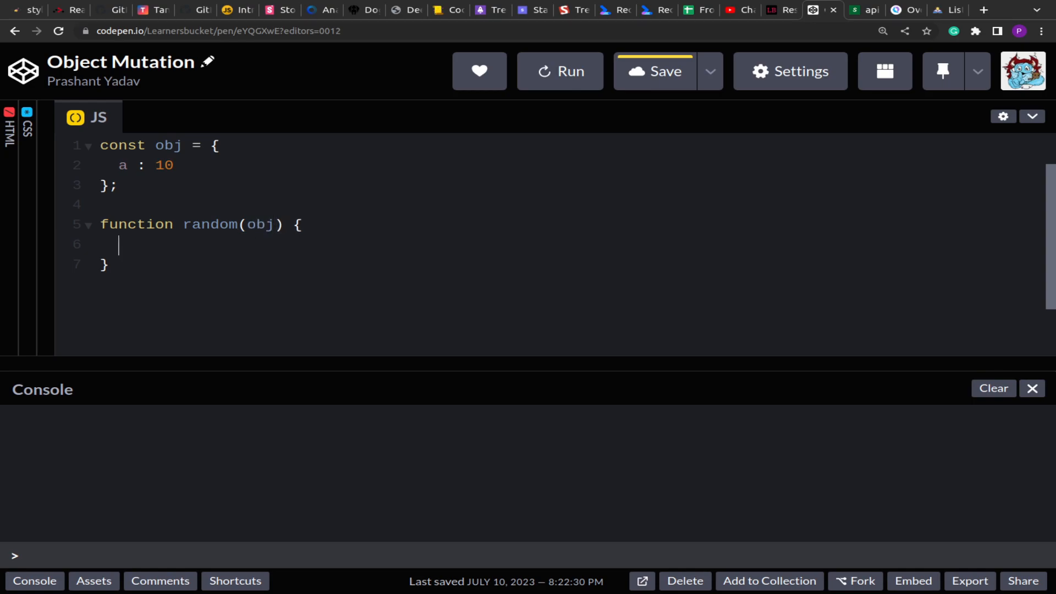
pyautogui.write('obja.')
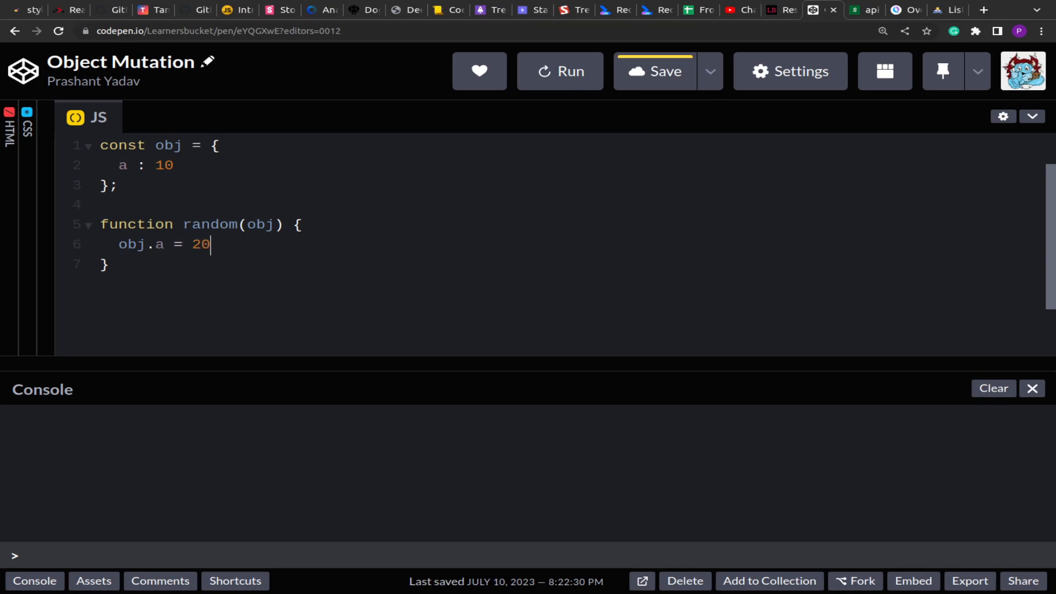
pyautogui.write(';')
pyautogui.write('rand')
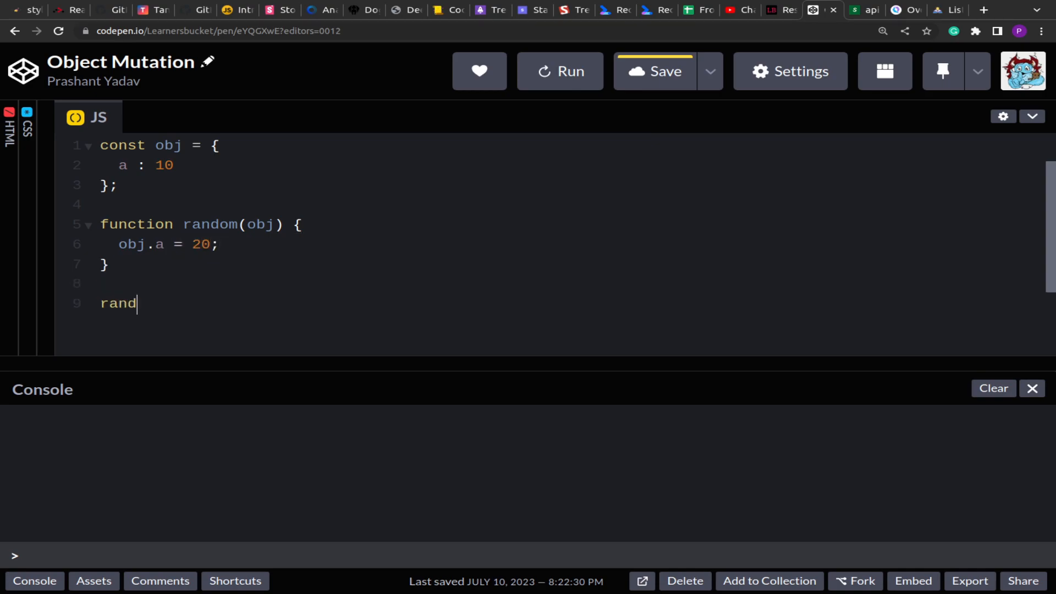
# Call random(obj) and log obj.a with console.log(obj.a)
pyautogui.write('om')
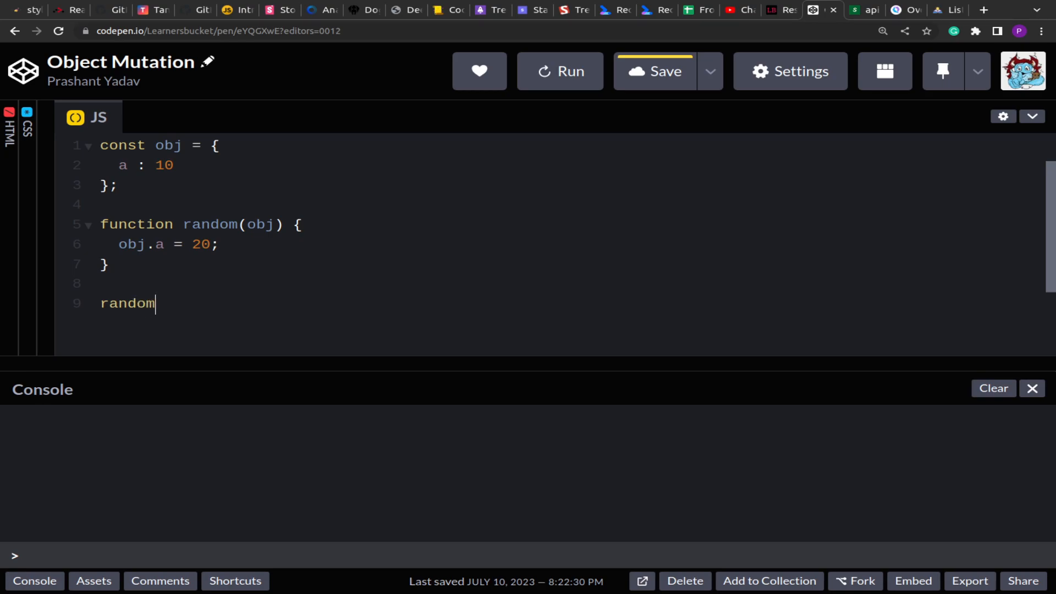
pyautogui.write('()o')
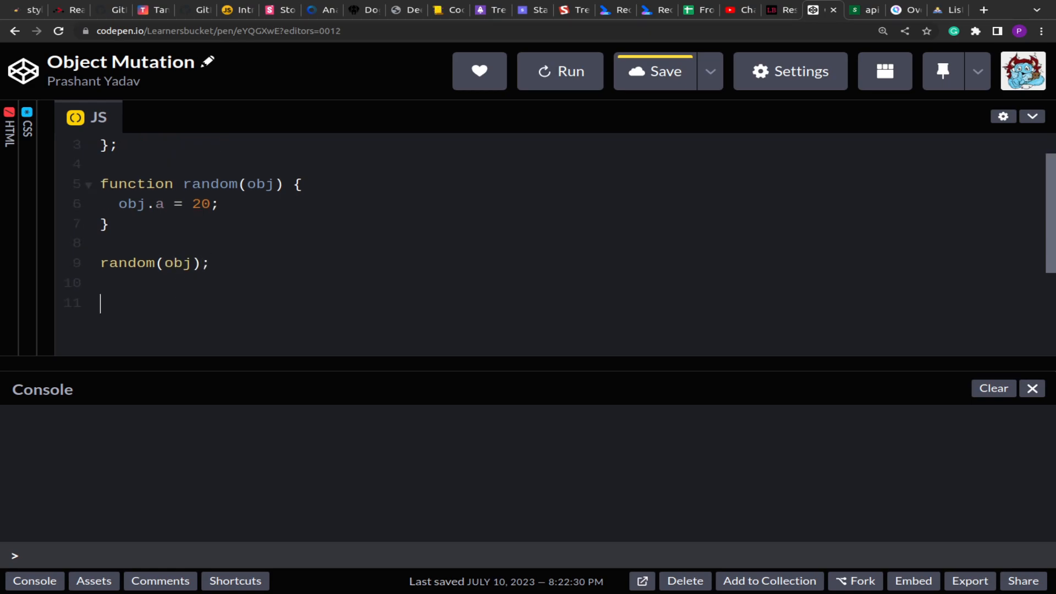
pyautogui.write('console.log')
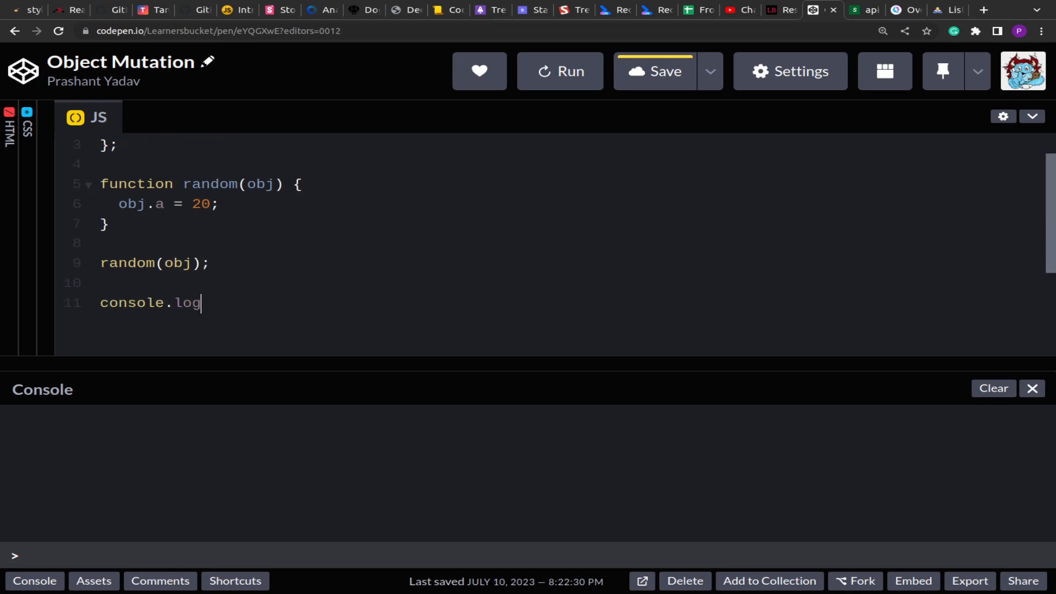
pyautogui.write('(obj.a)')
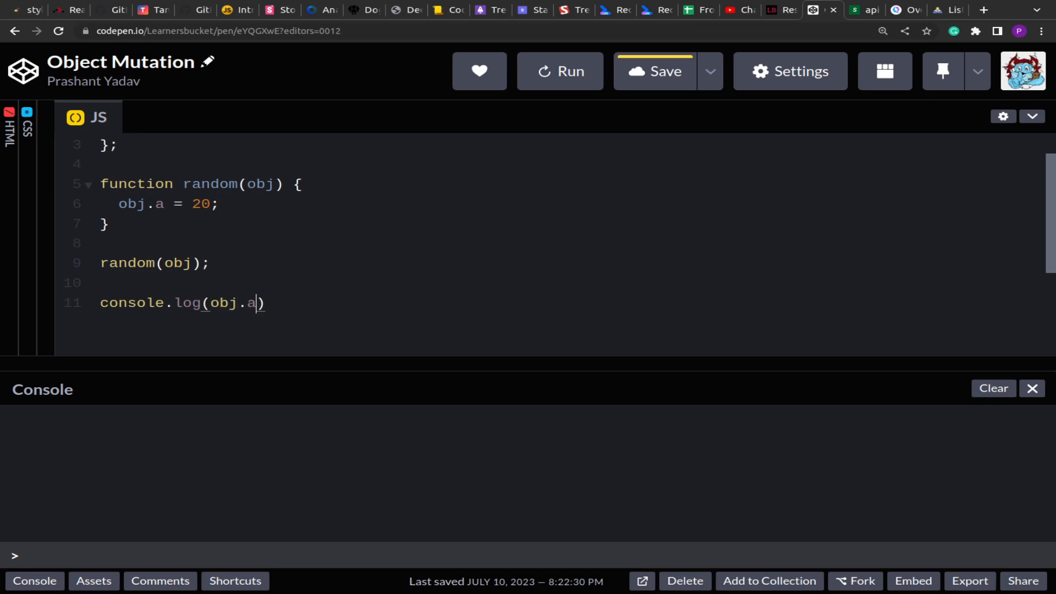
pyautogui.write(';')
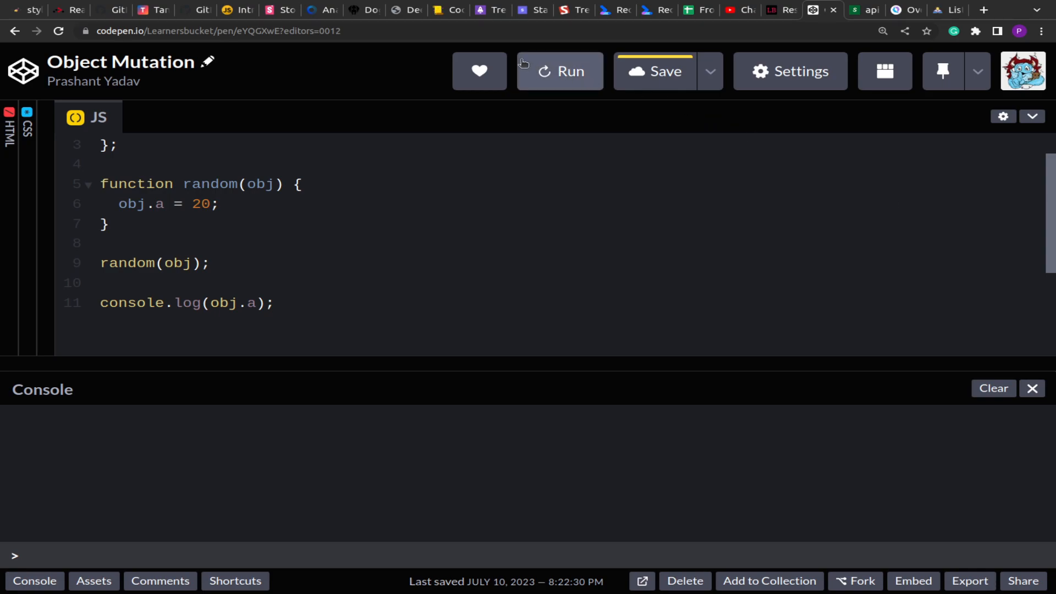
# Run the pen, confirm the console logs 20, and scroll back up
pyautogui.click(559, 71)
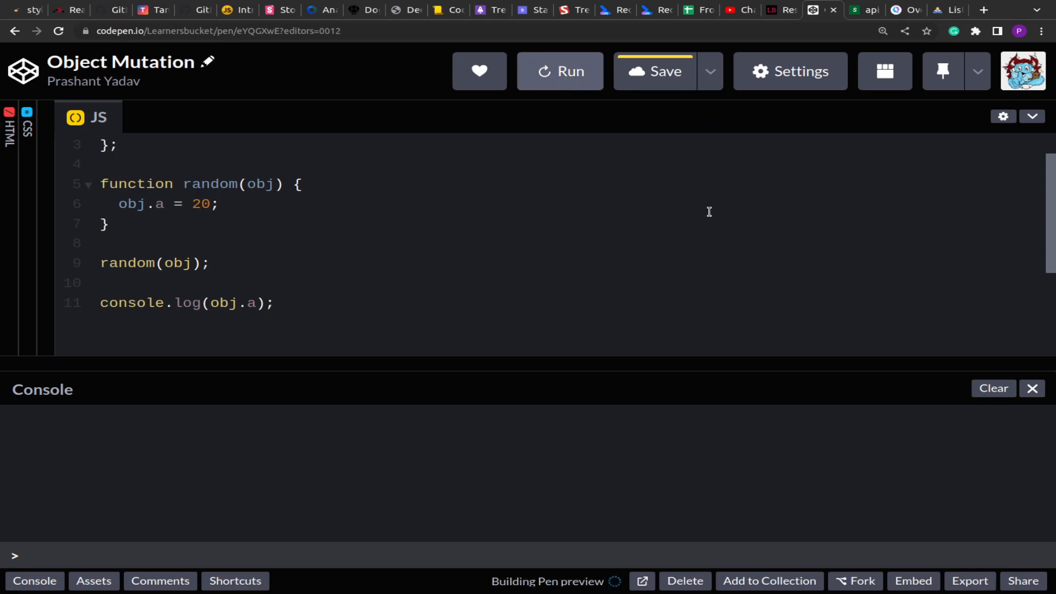
pyautogui.click(560, 71)
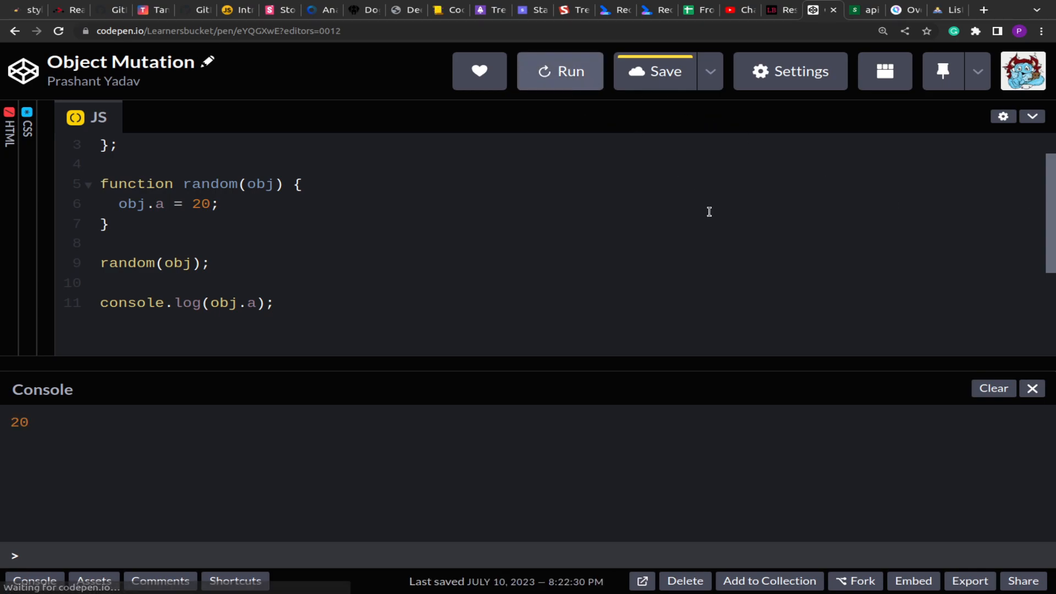
pyautogui.scroll(3)
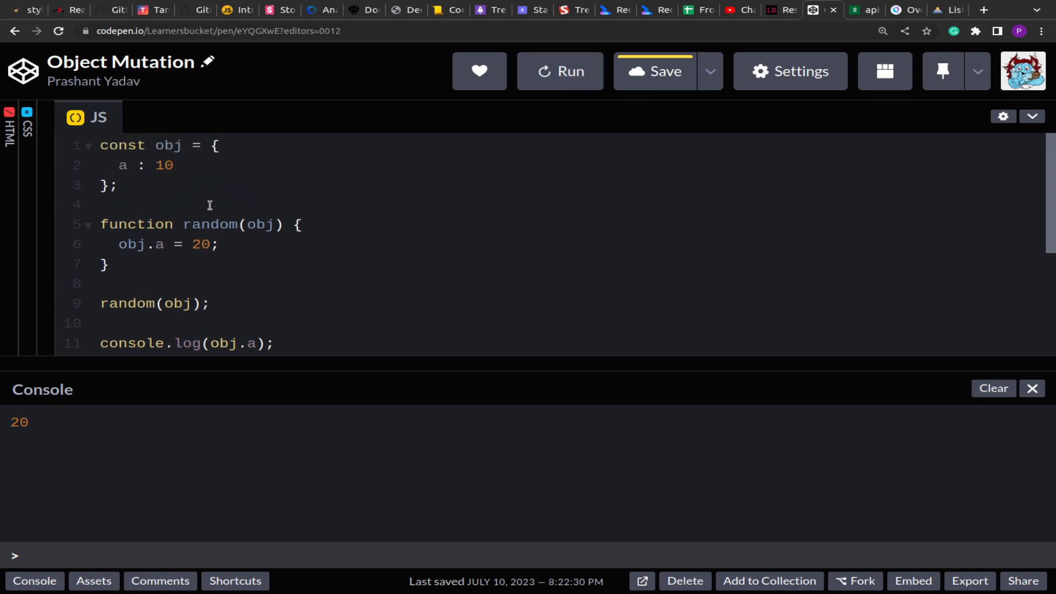
pyautogui.moveTo(217, 173)
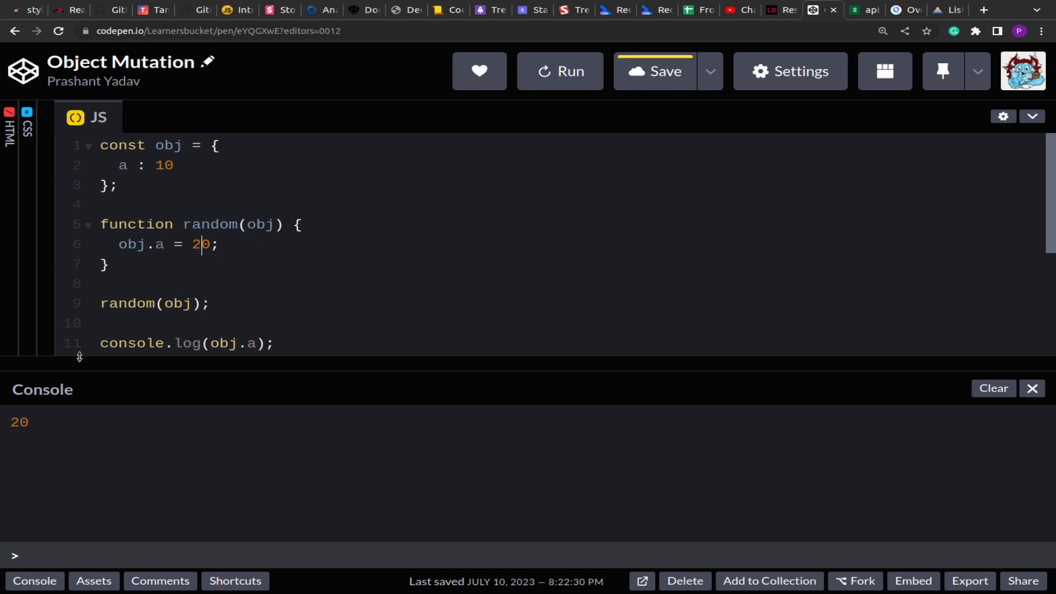
pyautogui.moveTo(96, 434)
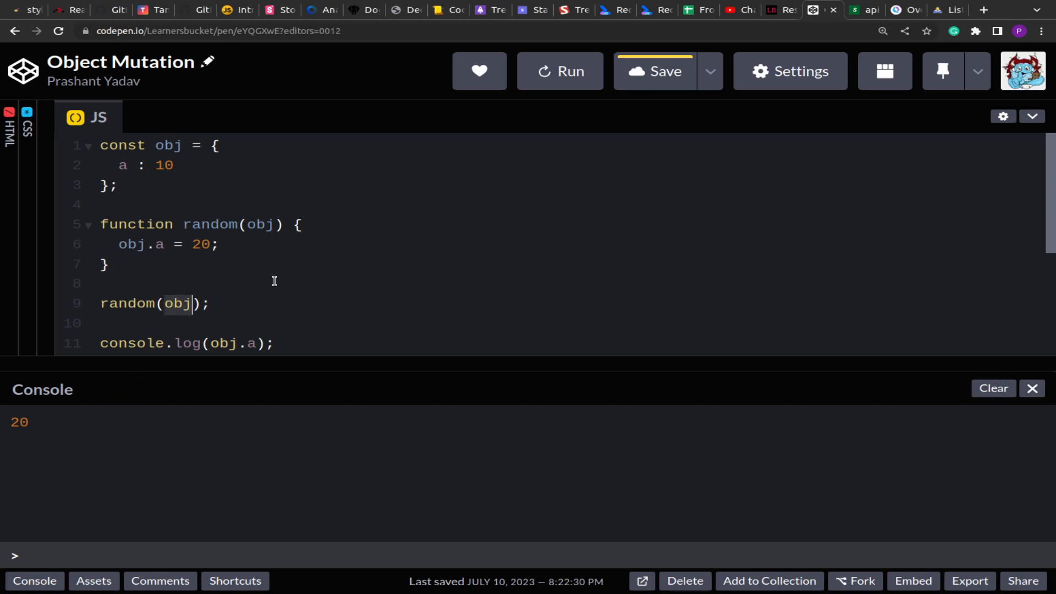
# Pass a spread copy {...obj} to random and rerun, logging 10 below 20
pyautogui.write('{')
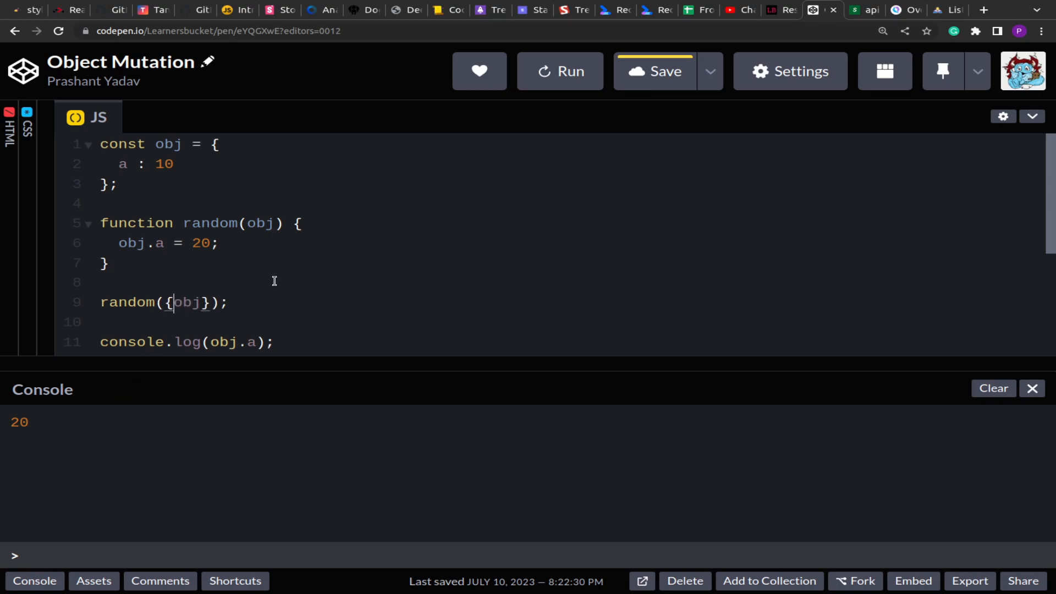
pyautogui.write('...')
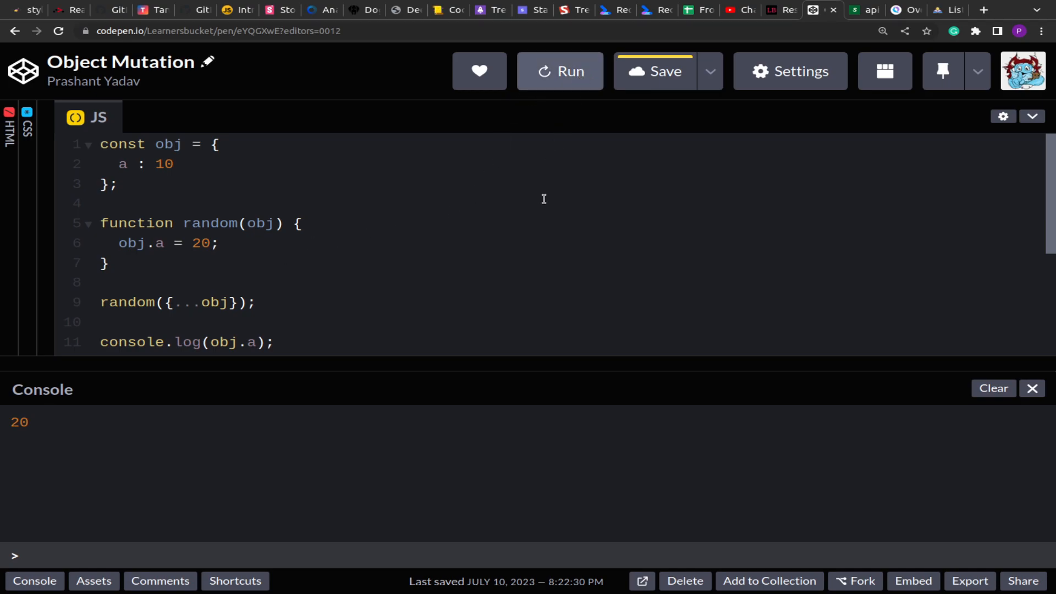
pyautogui.click(558, 71)
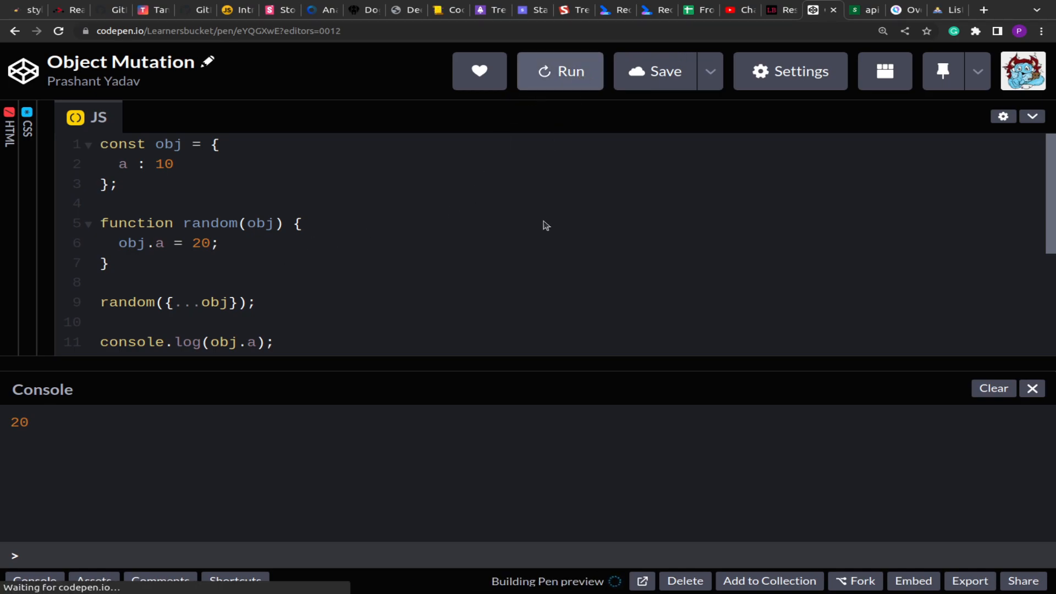
pyautogui.click(559, 71)
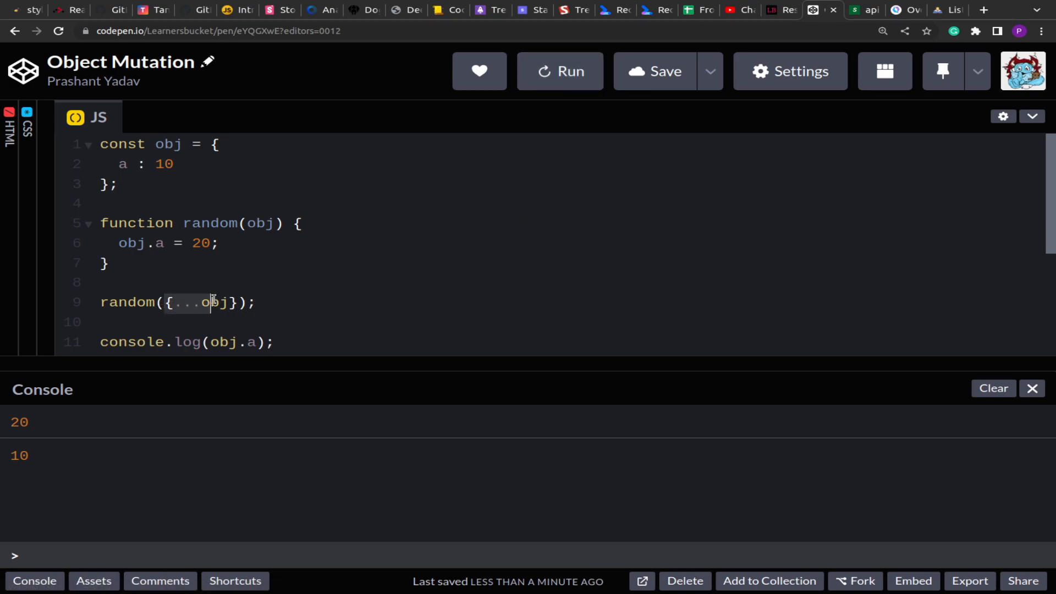
pyautogui.moveTo(247, 336)
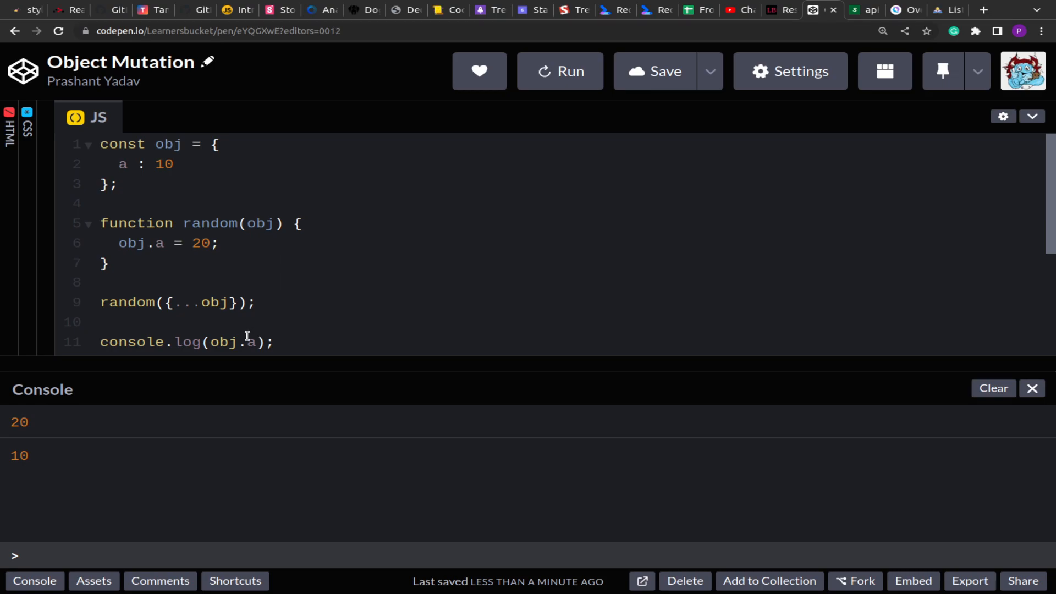
pyautogui.scroll(-3)
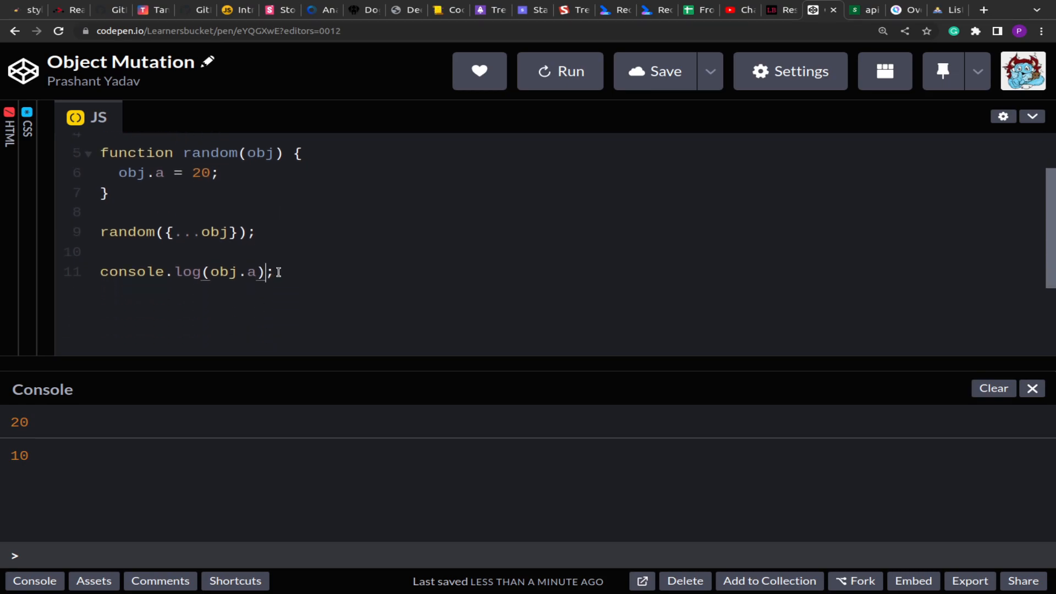
pyautogui.scroll(3)
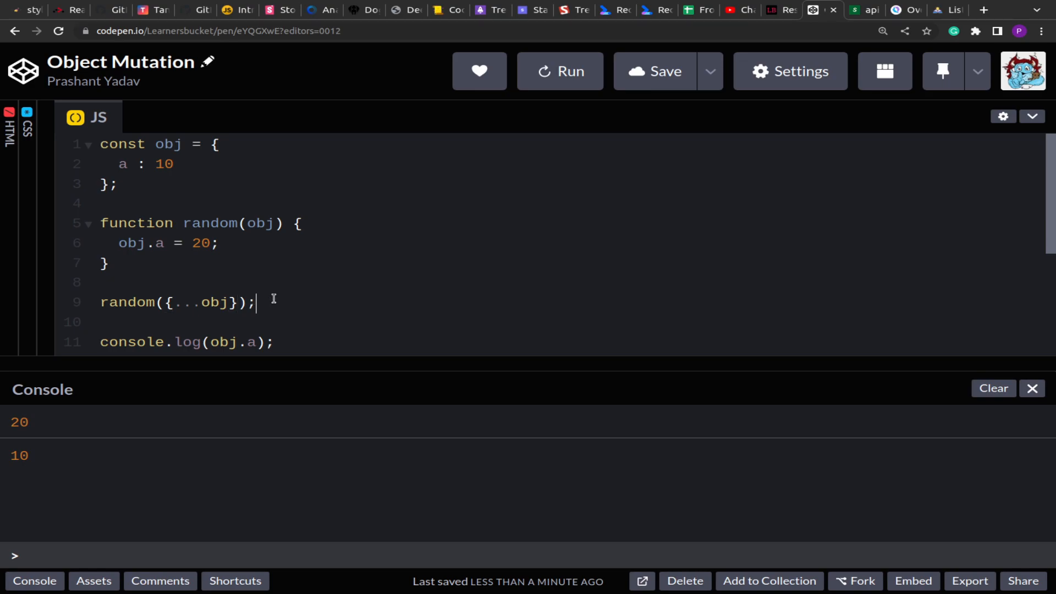
pyautogui.click(163, 302)
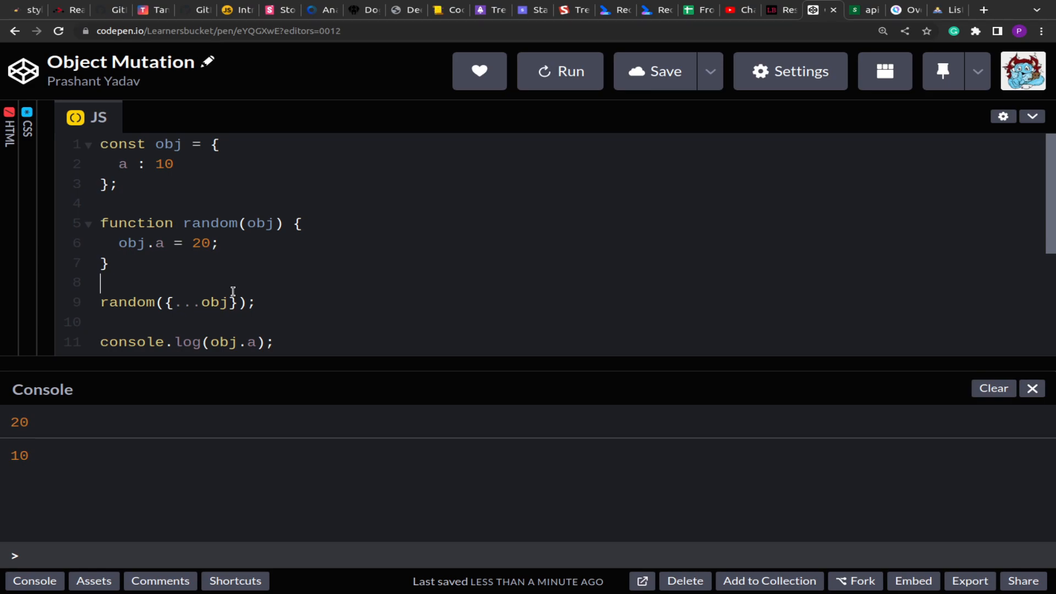
pyautogui.moveTo(262, 292)
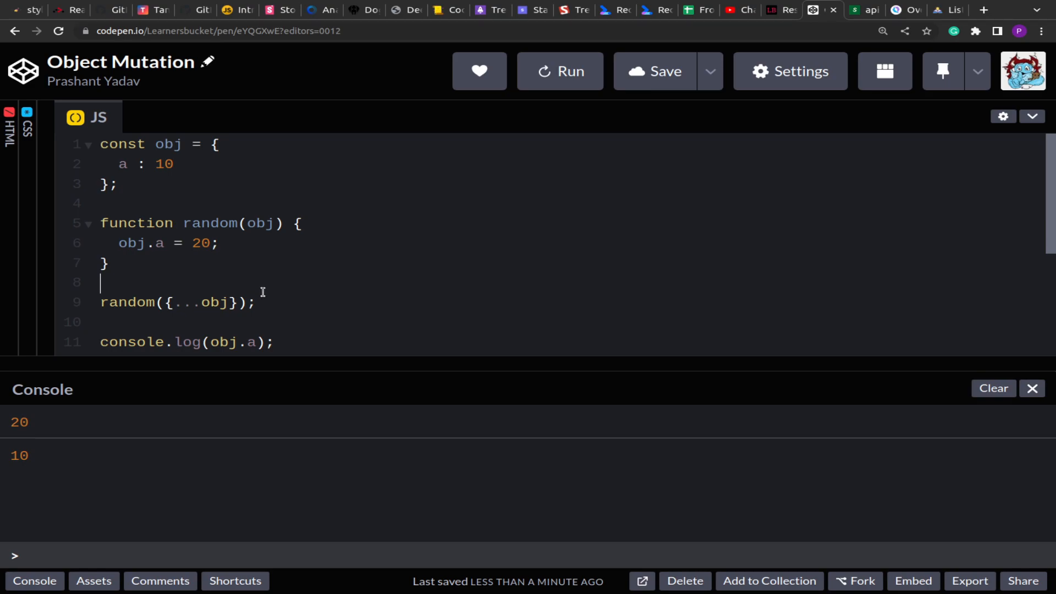
pyautogui.moveTo(533, 364)
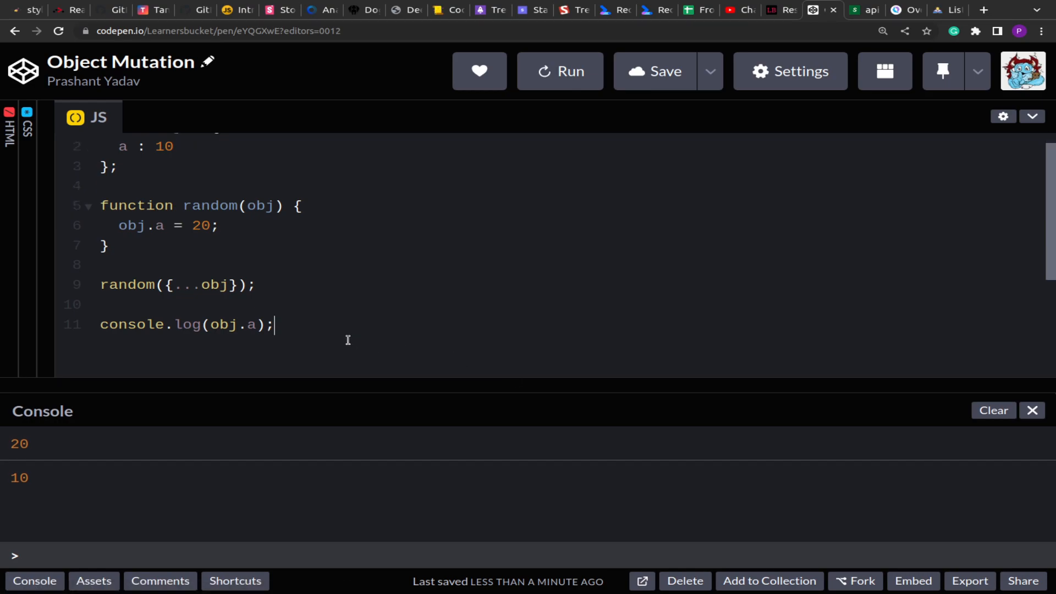
pyautogui.scroll(3)
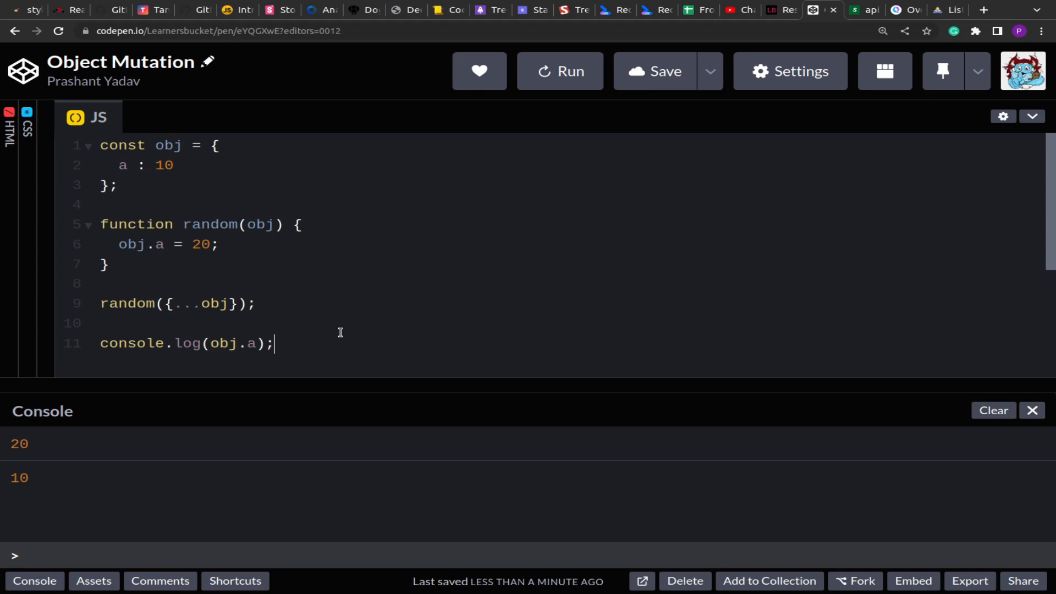
pyautogui.moveTo(534, 383)
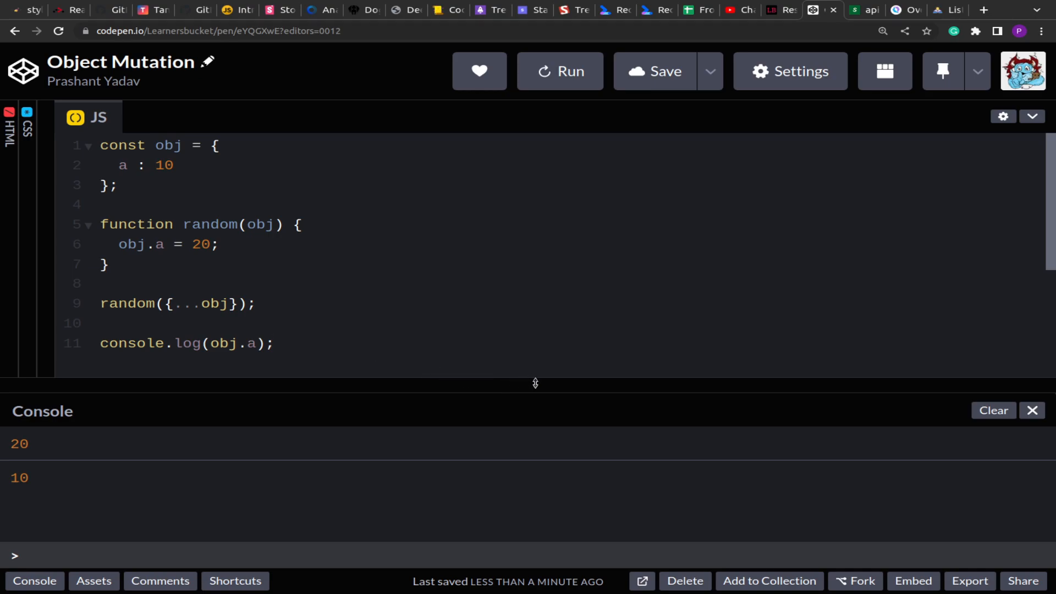
pyautogui.moveTo(392, 357)
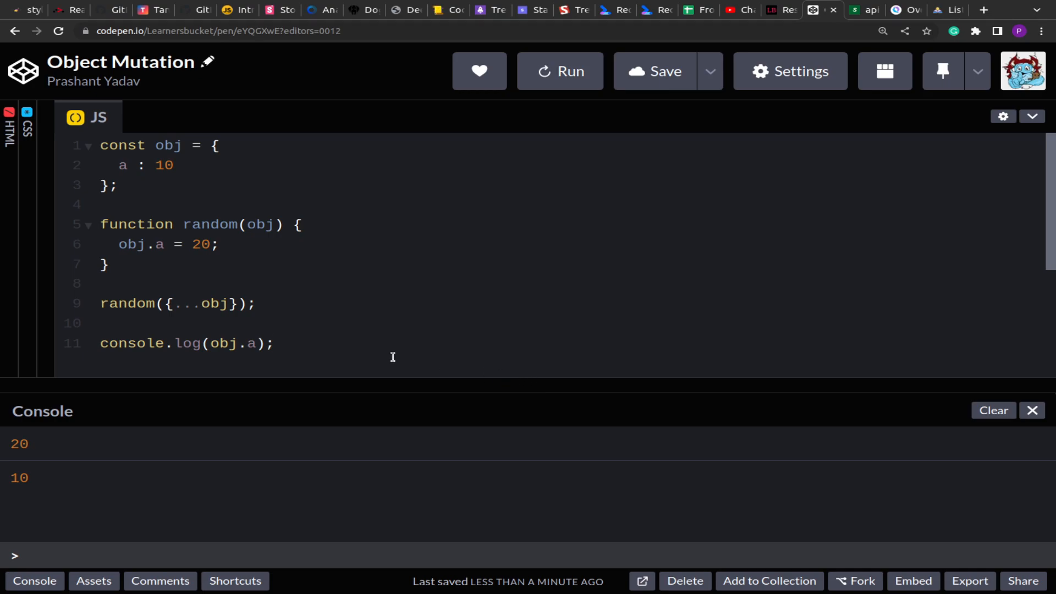
pyautogui.scroll(-3)
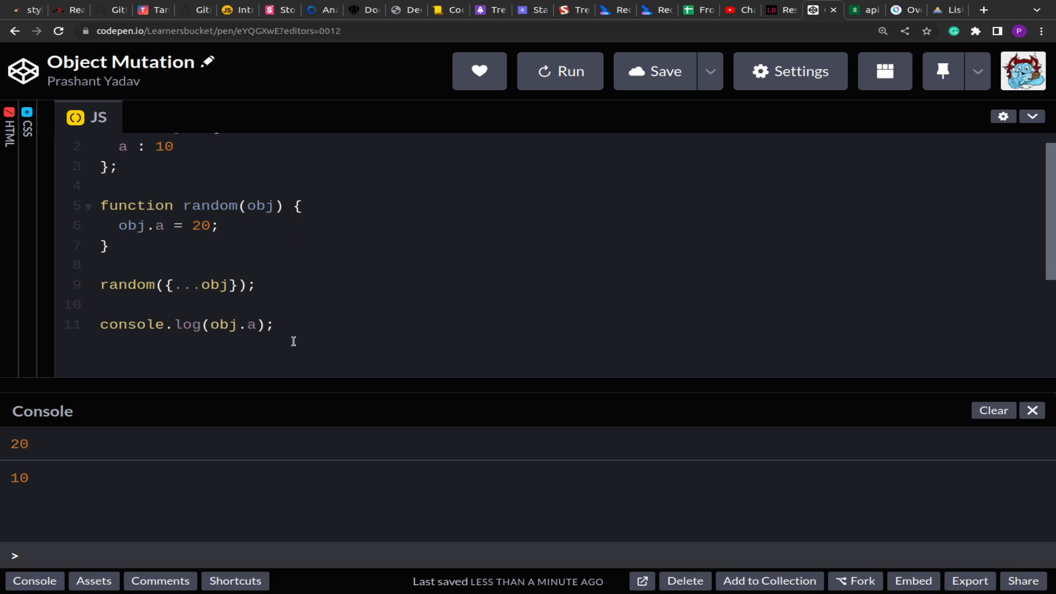
pyautogui.scroll(3)
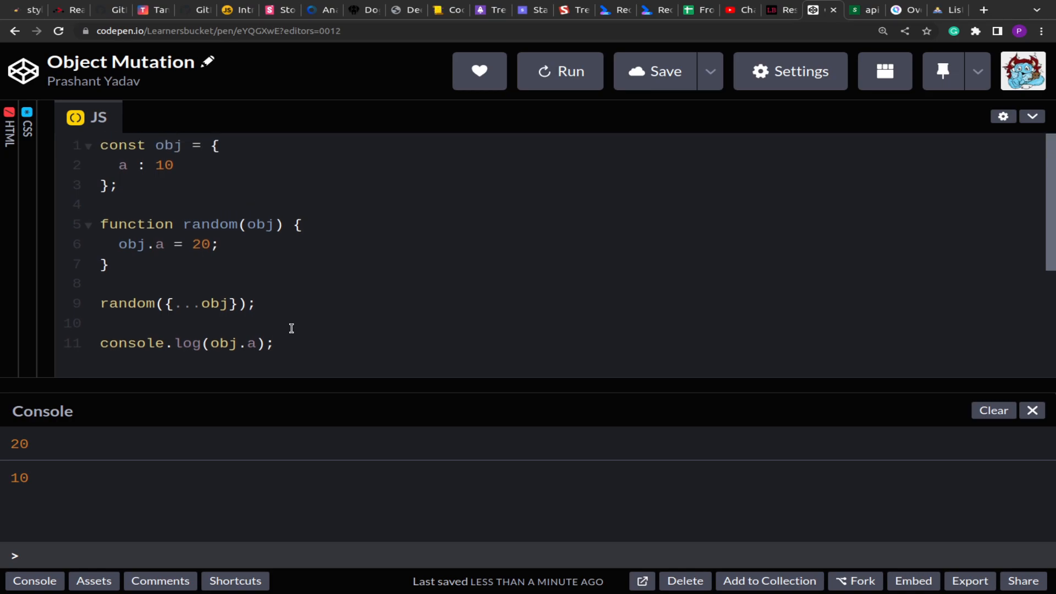
pyautogui.click(273, 343)
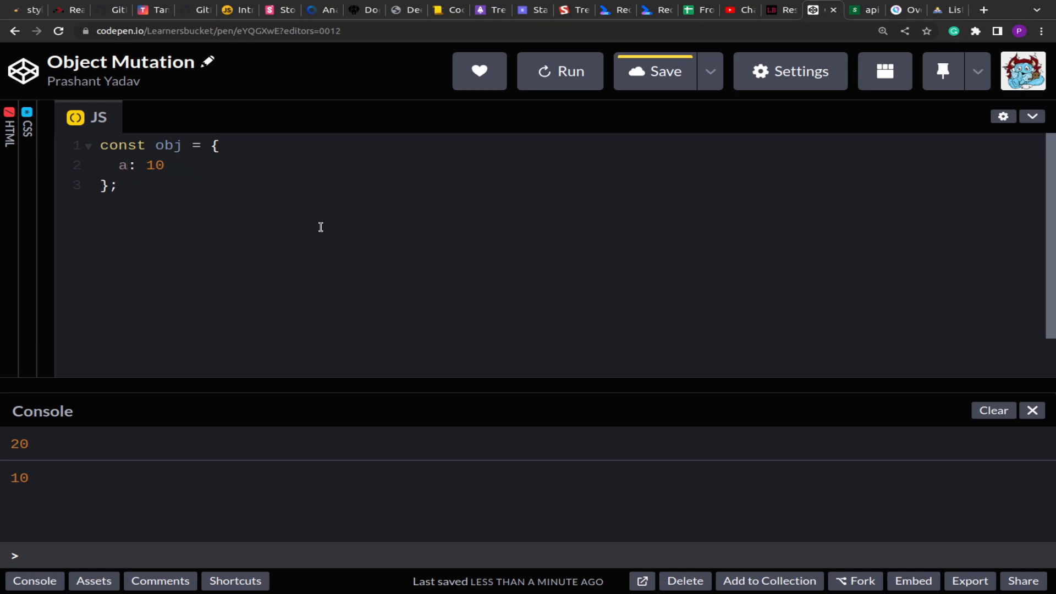
pyautogui.moveTo(994, 411)
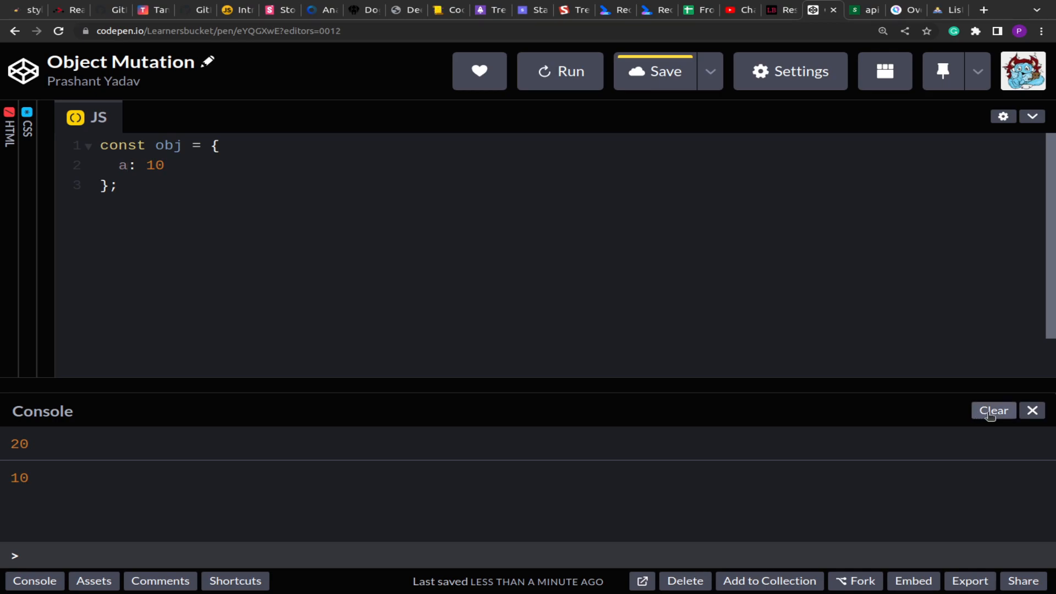
# Clear the console and add blank lines below the obj declaration
pyautogui.click(993, 410)
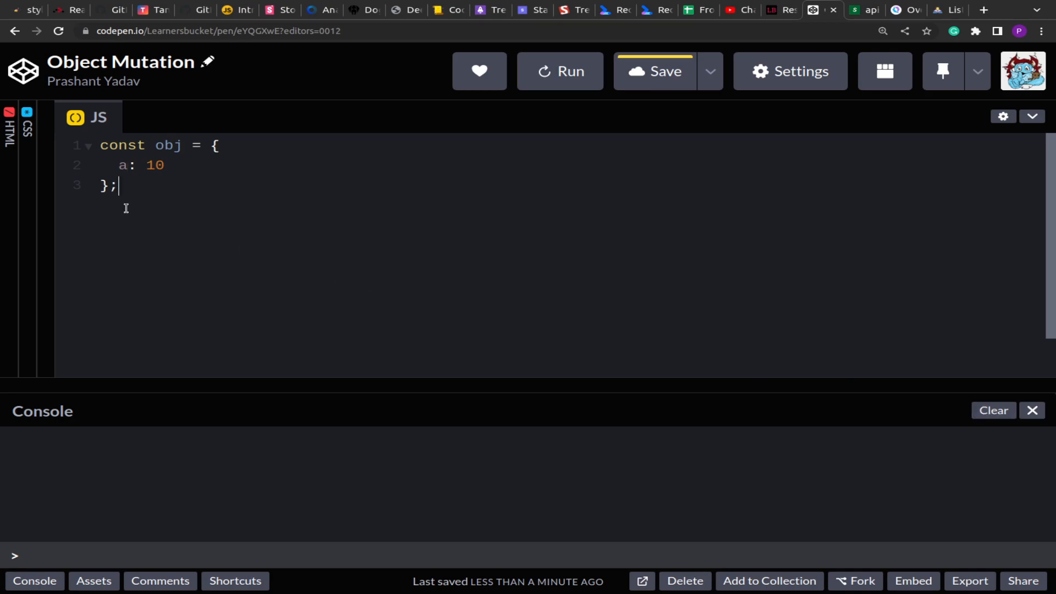
pyautogui.press('Enter')
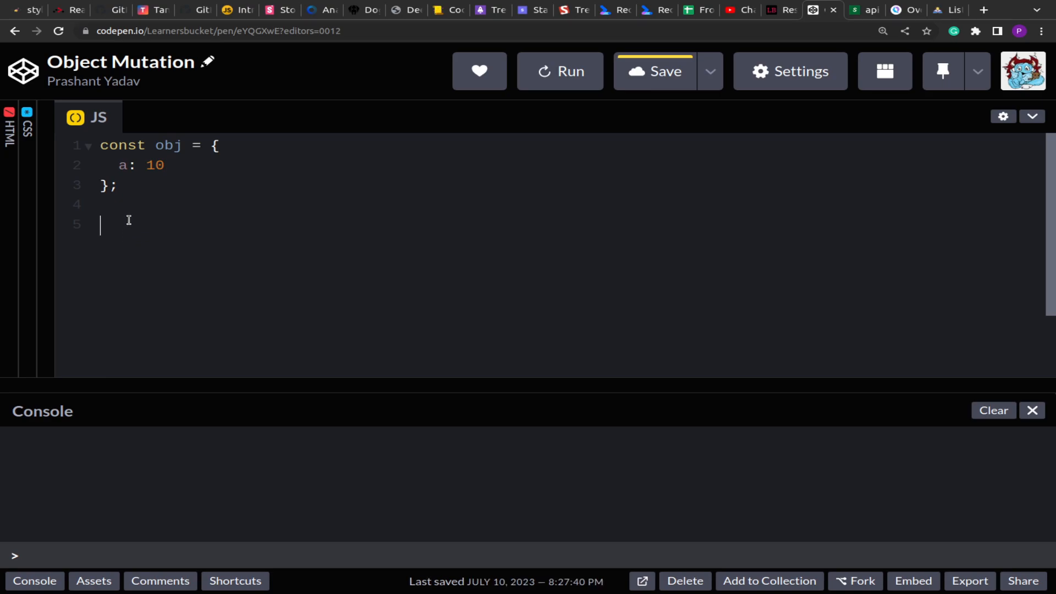
pyautogui.click(119, 165)
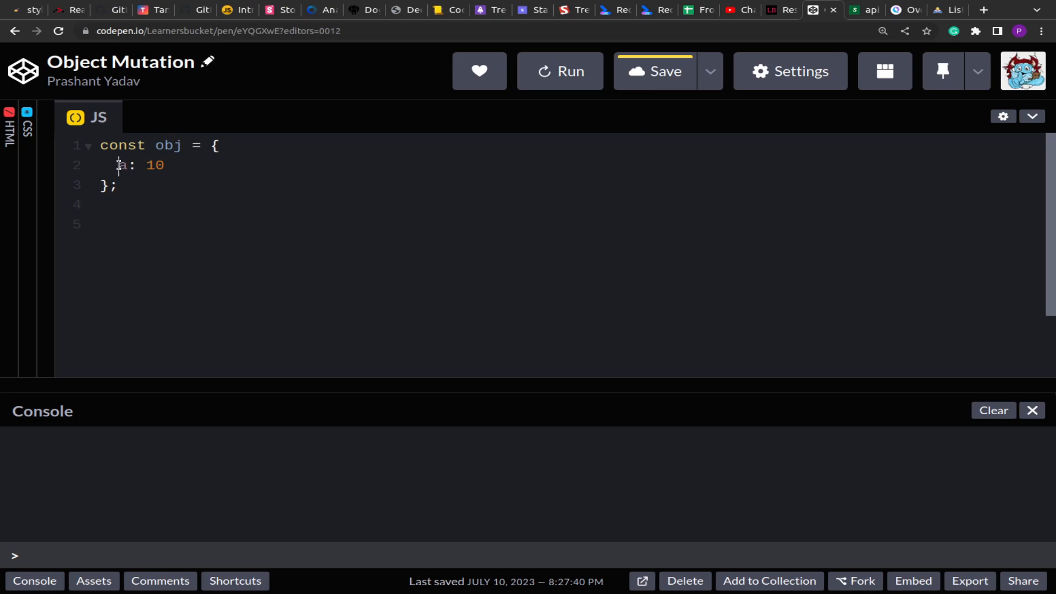
# Seal the object with Object.seal(obj); below its declaration
pyautogui.click(161, 165)
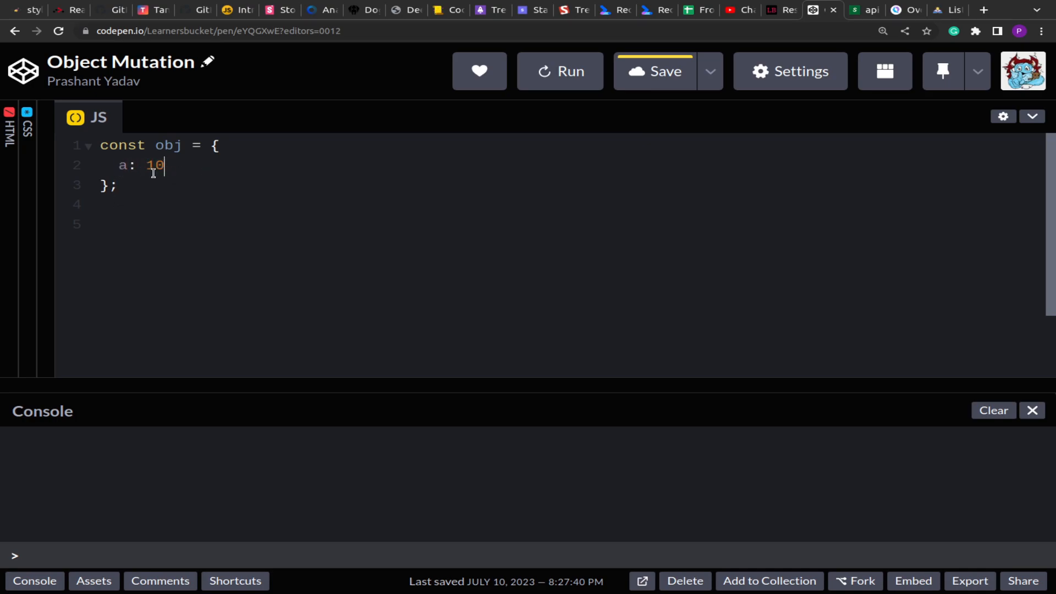
pyautogui.click(169, 145)
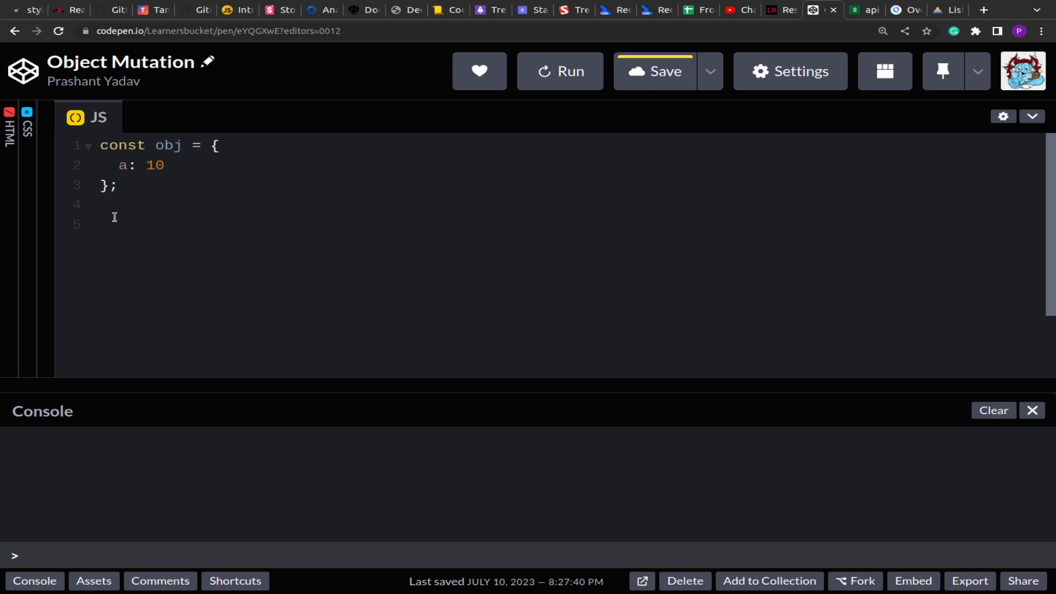
pyautogui.write('Object.seal(iob')
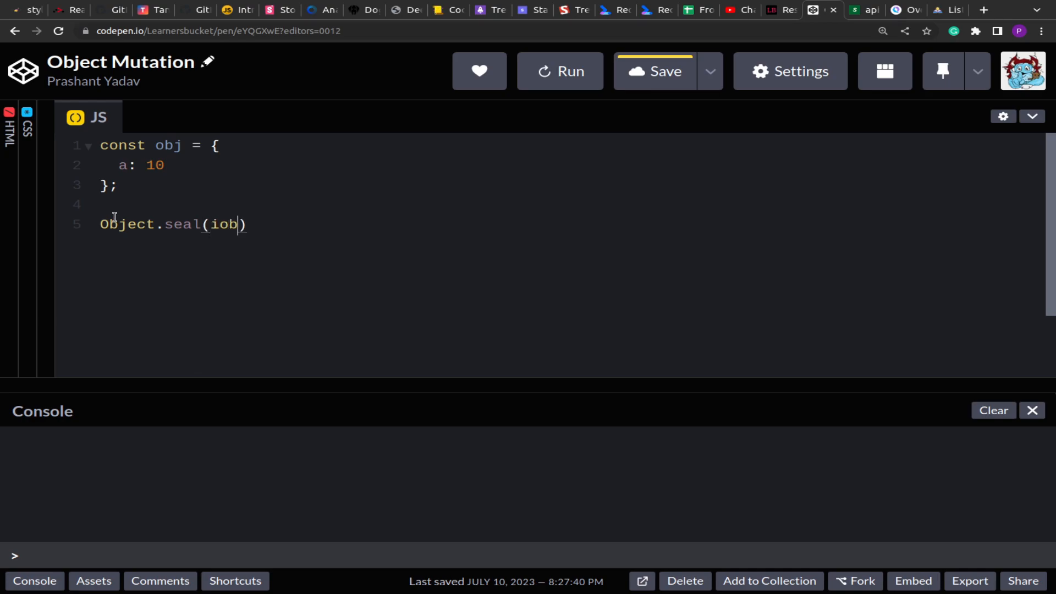
pyautogui.write('obj')
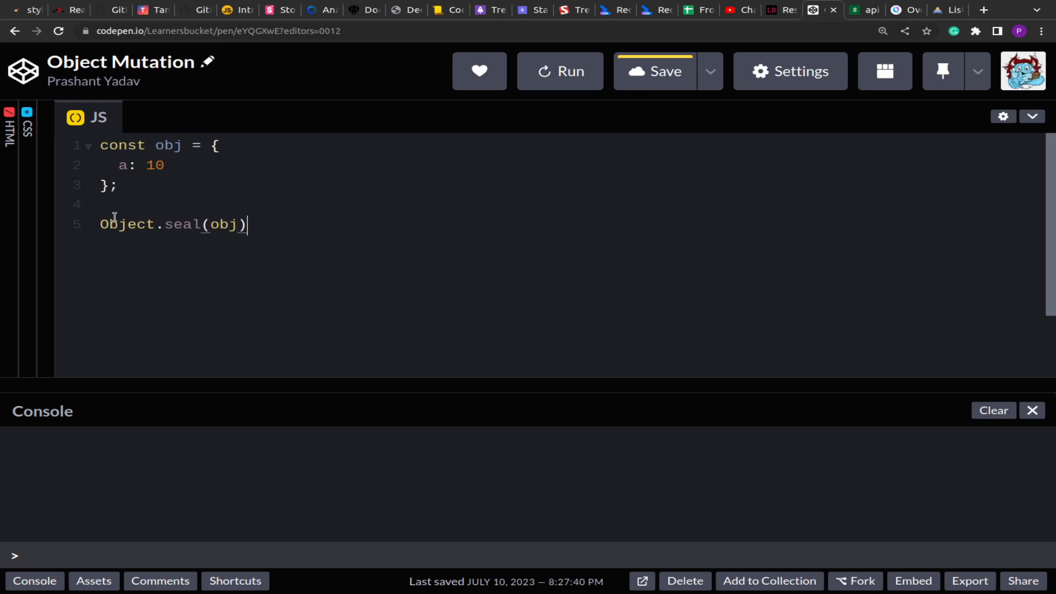
pyautogui.write(';')
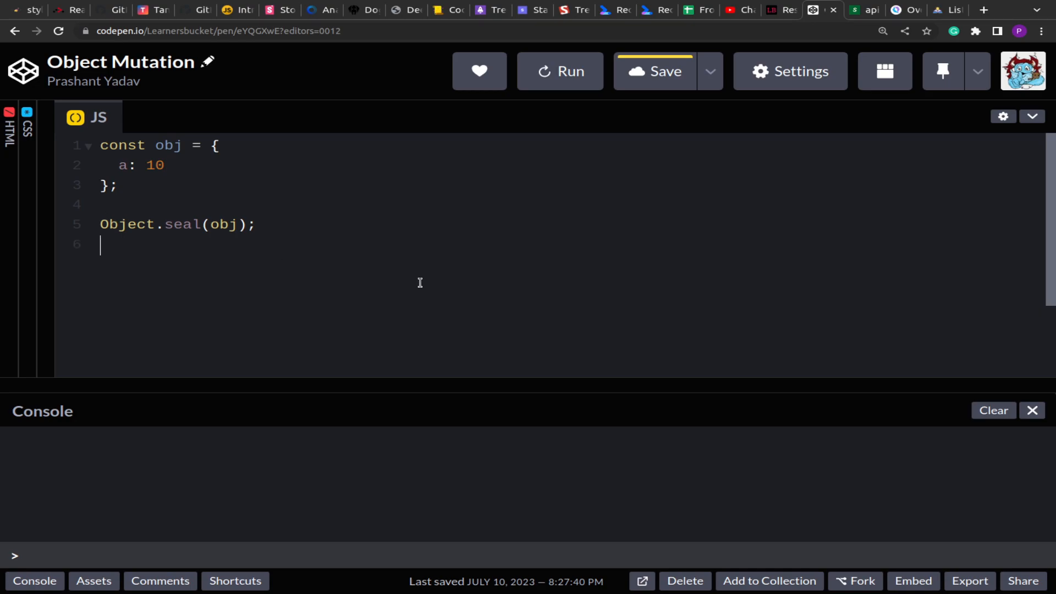
# Add delete obj.a; followed by console.log(obj.a);
pyautogui.write('dele')
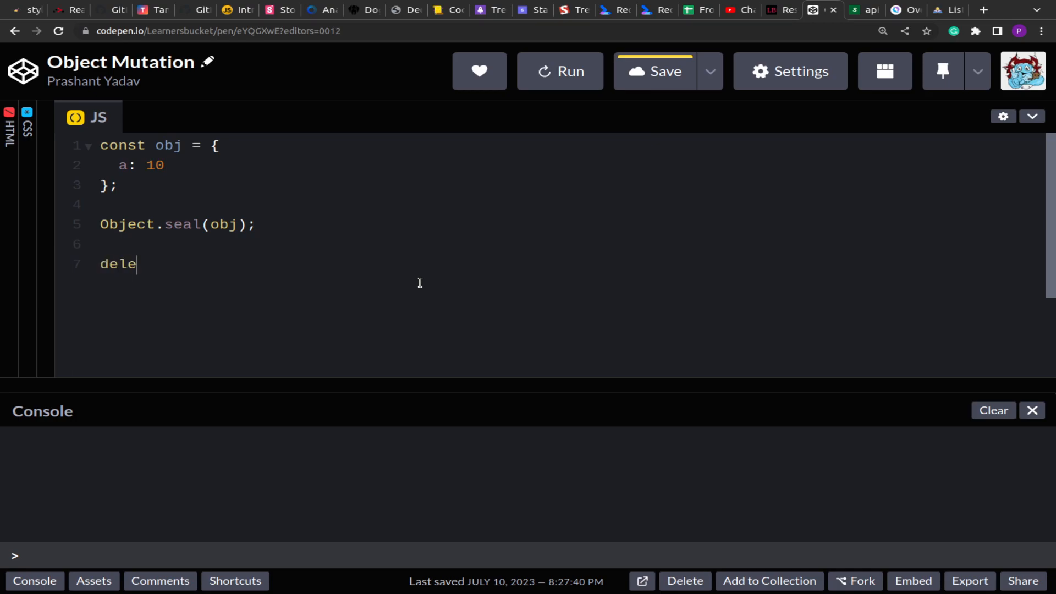
pyautogui.write('te o')
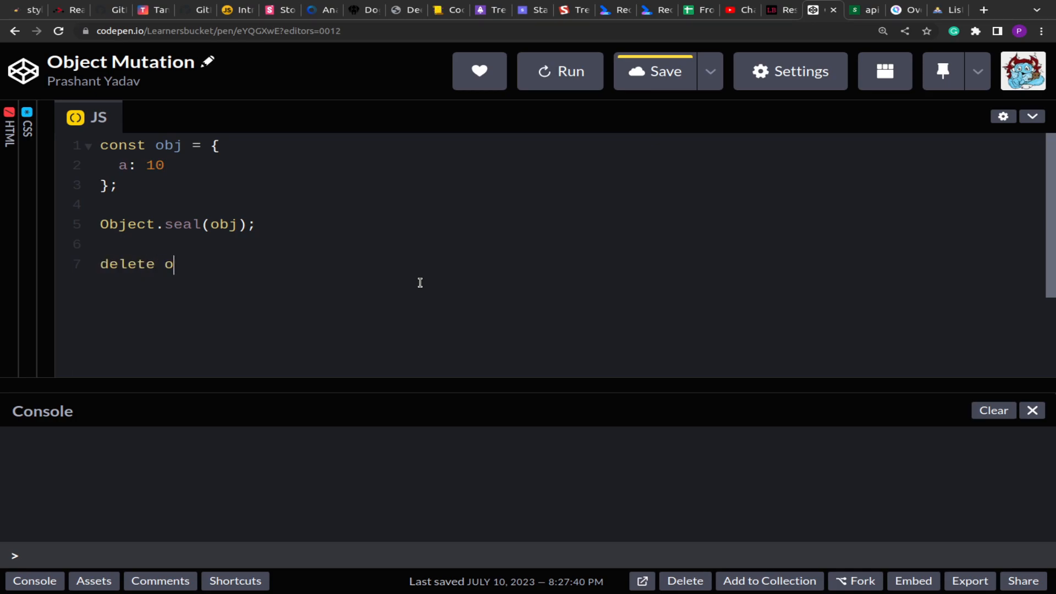
pyautogui.write('bj.a')
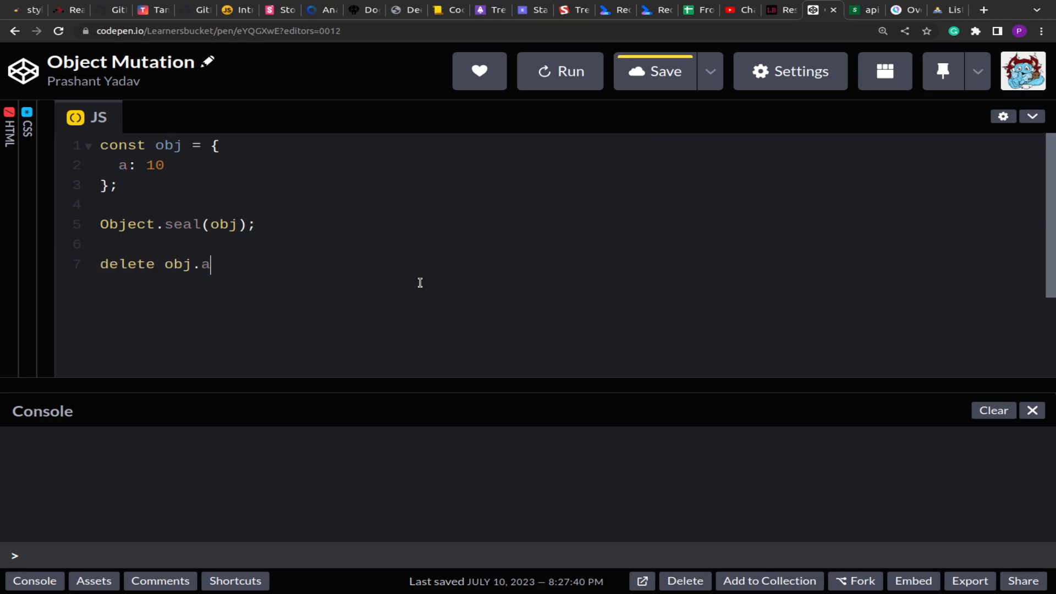
pyautogui.write(';')
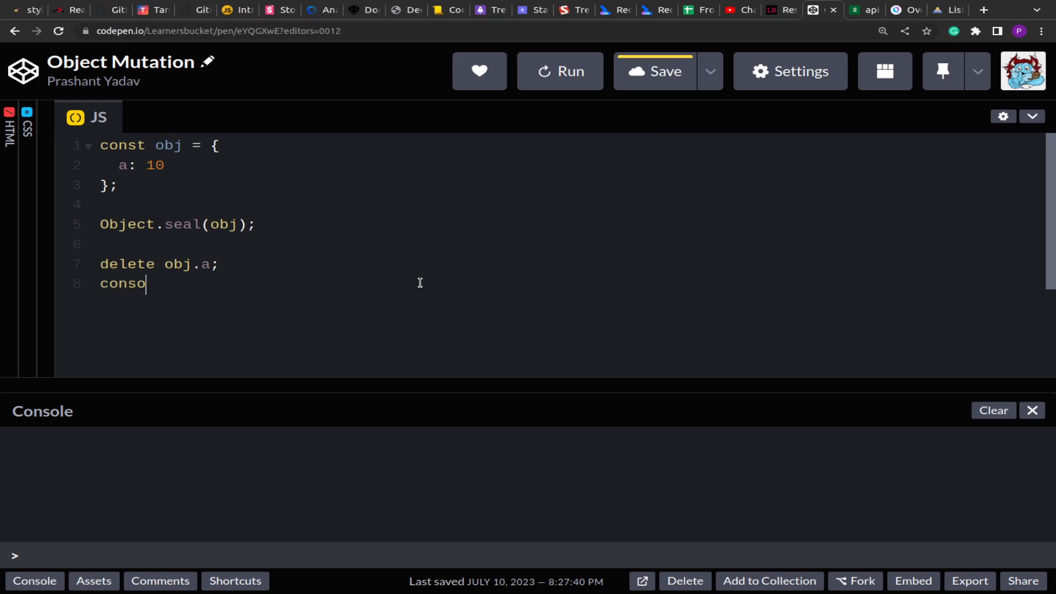
pyautogui.write('le.log()')
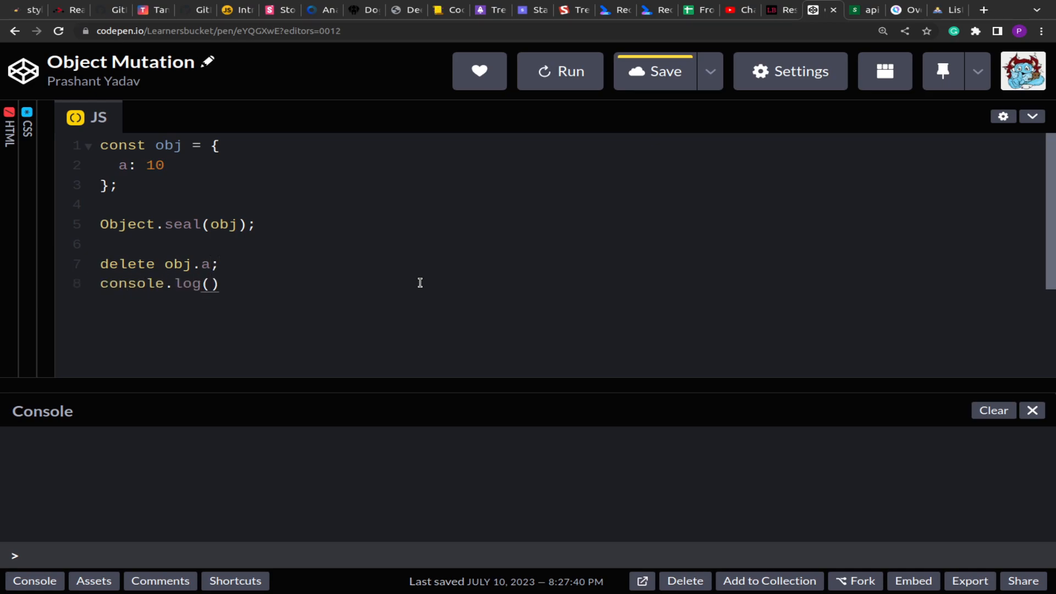
pyautogui.write('obj.a')
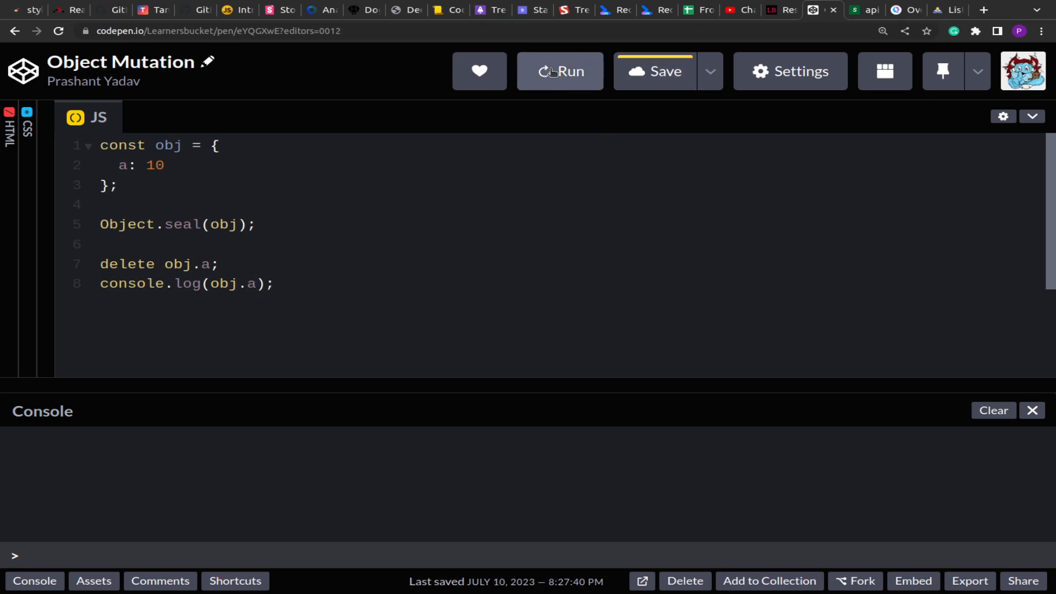
# Run the pen, then replace the delete line with obj.a = 15; and obj.b = 20;
pyautogui.click(560, 70)
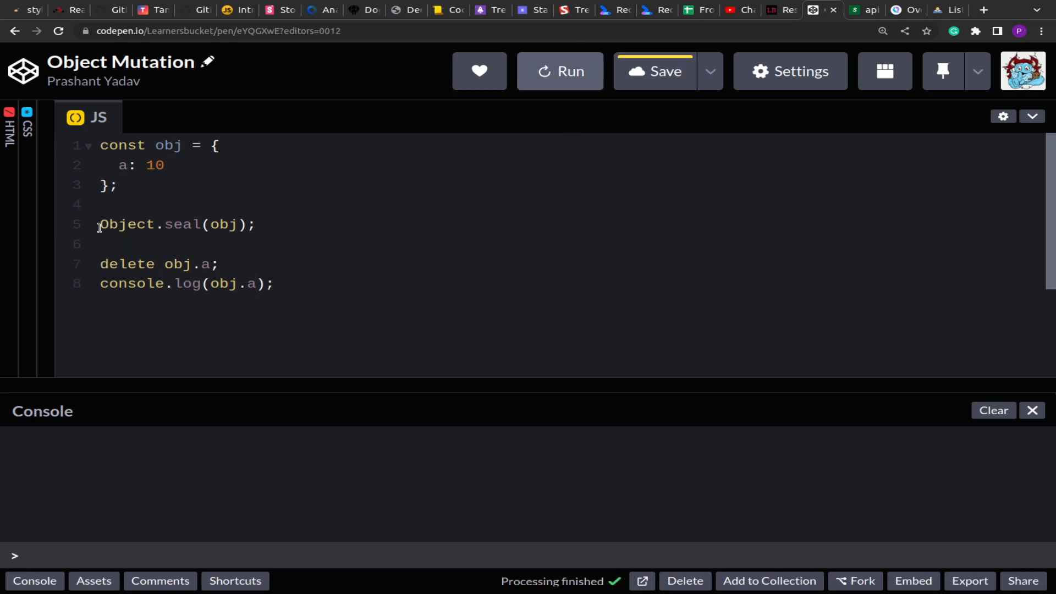
pyautogui.click(559, 71)
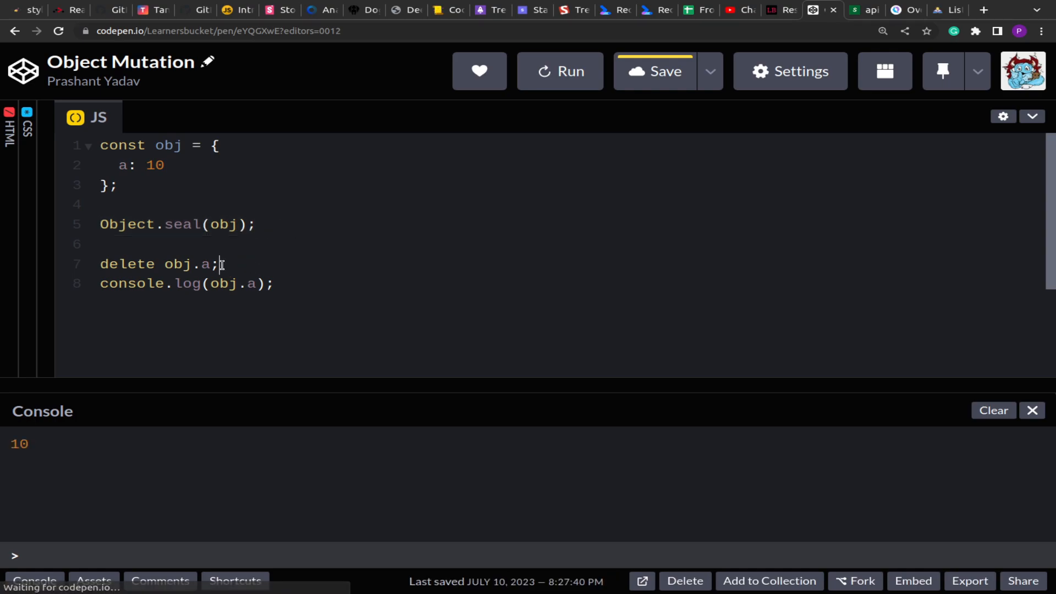
pyautogui.click(99, 244)
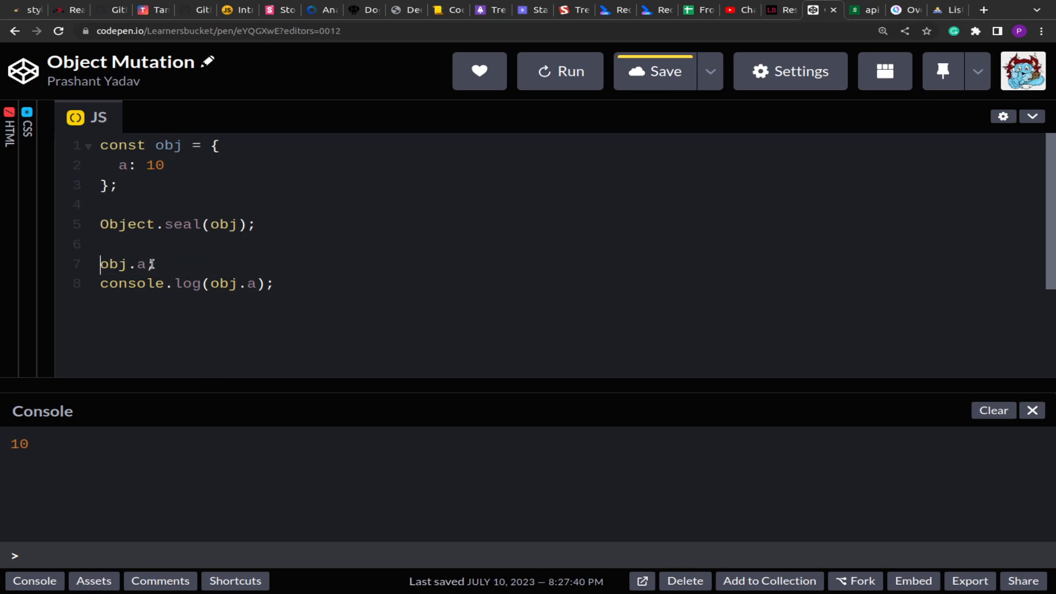
pyautogui.write('=;')
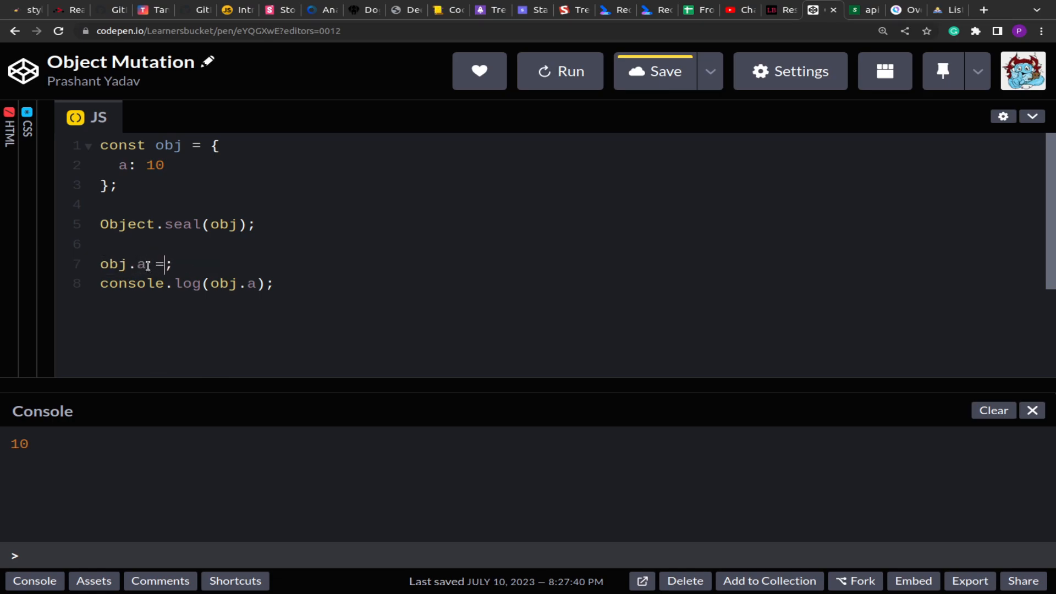
pyautogui.write('10')
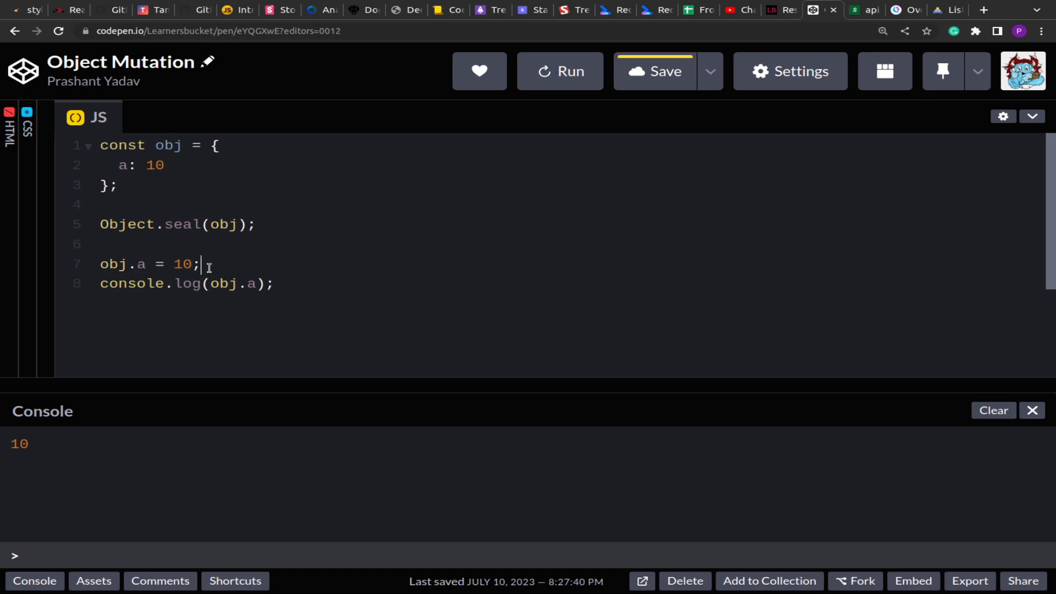
pyautogui.write('obj.')
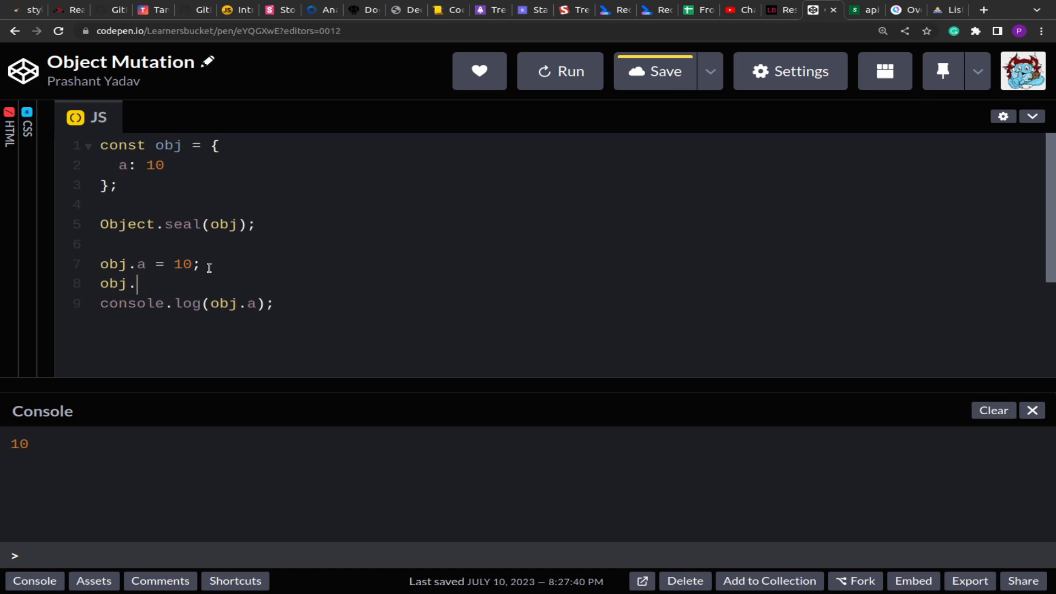
pyautogui.write('b = 20;')
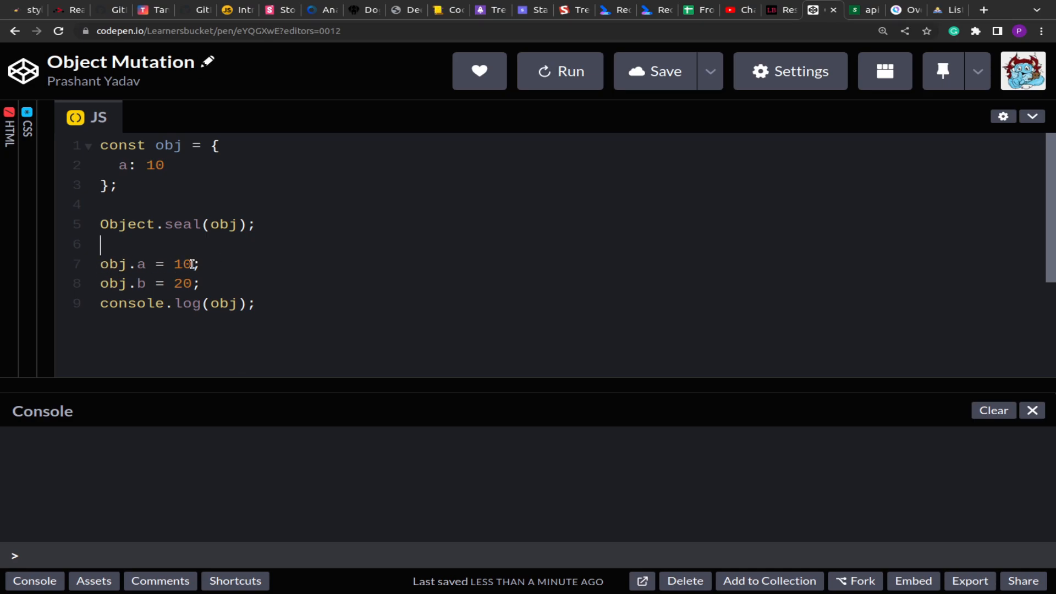
pyautogui.write('15')
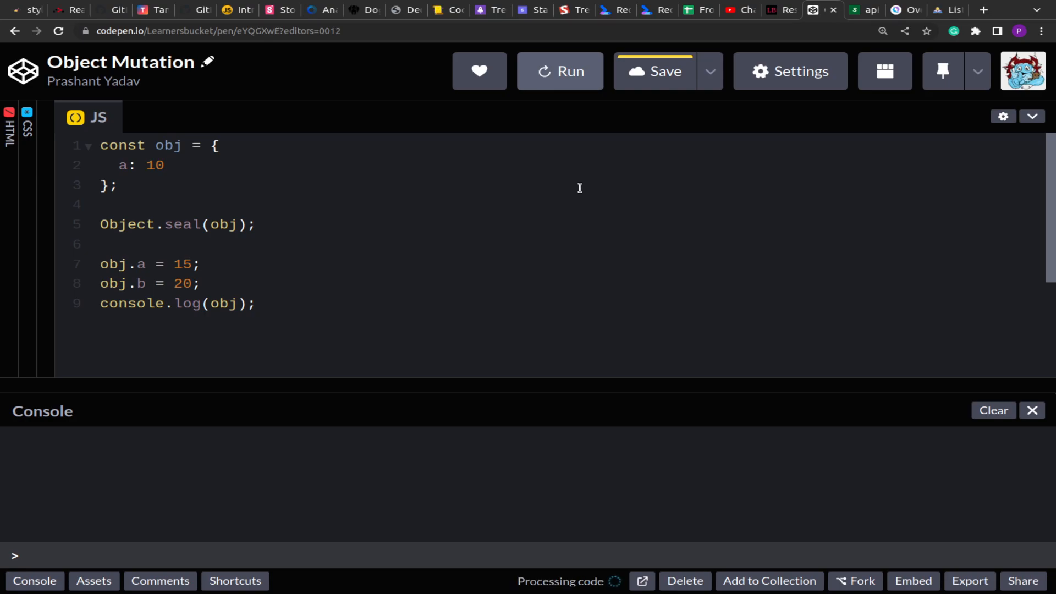
# Rerun the pen; the console logs only {"a": 15}, so b was not added
pyautogui.click(560, 71)
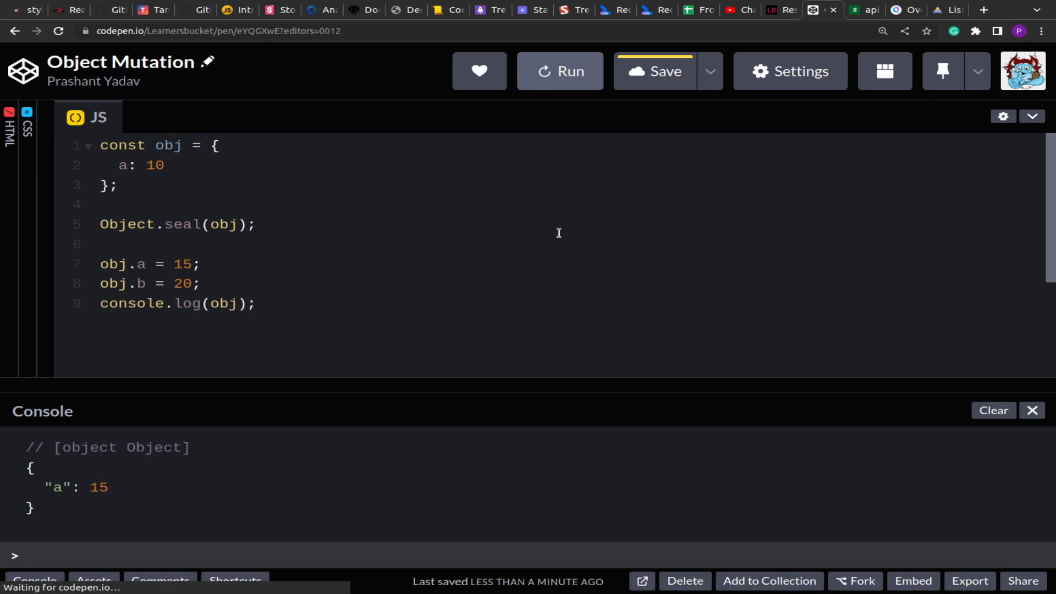
pyautogui.click(106, 282)
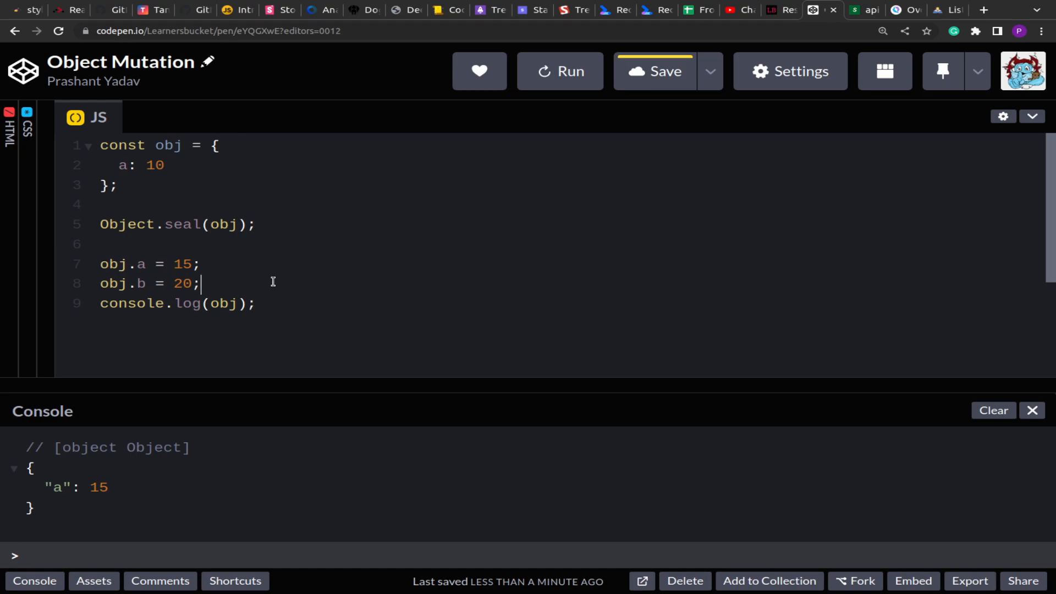
pyautogui.click(135, 224)
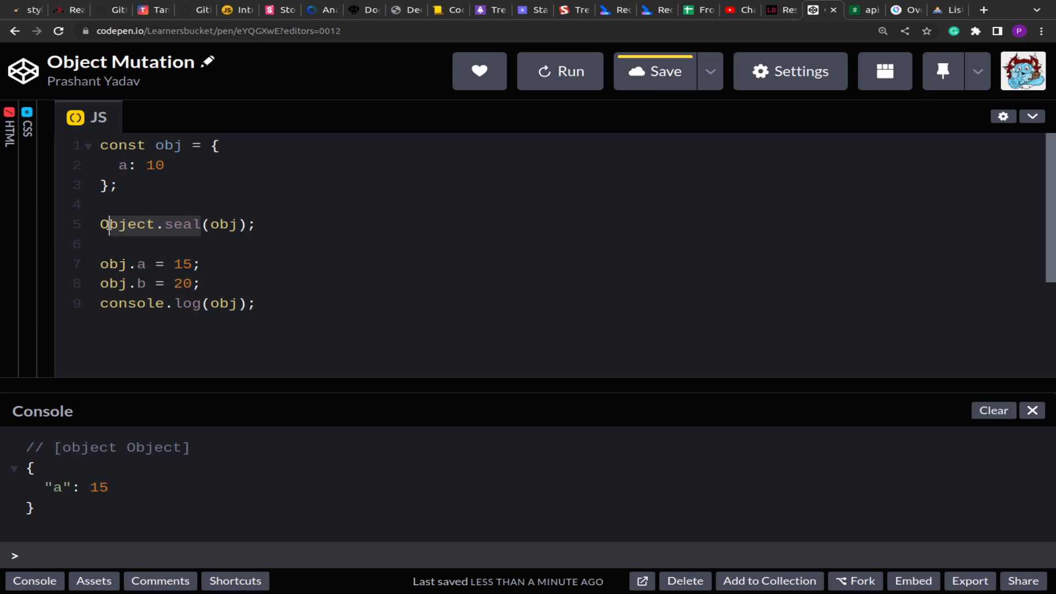
pyautogui.click(102, 243)
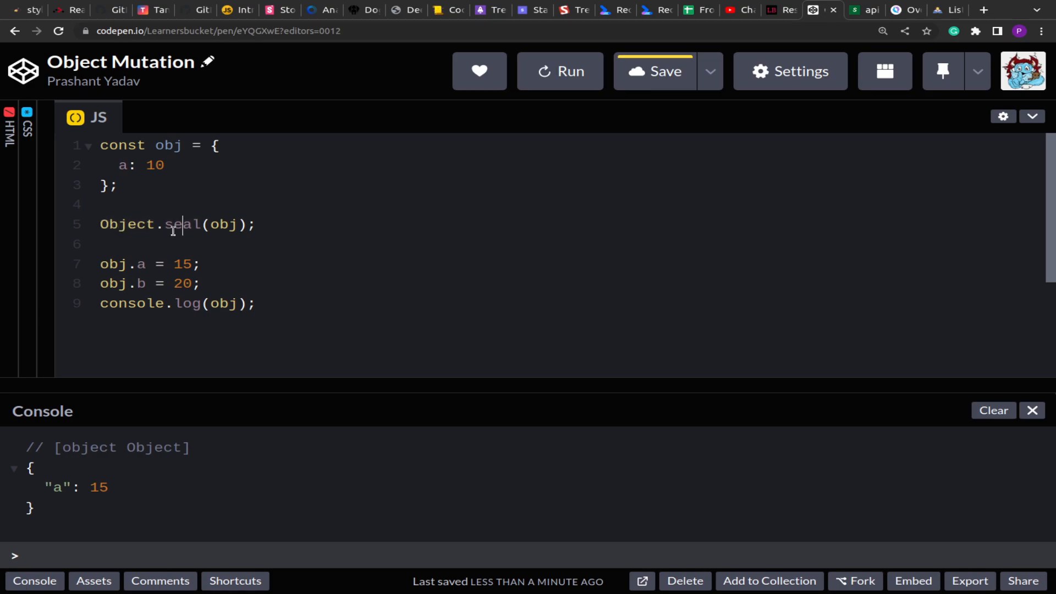
# Nest b: { c: 20 } inside obj and set obj.b.d = 30
pyautogui.write(',')
pyautogui.write('{')
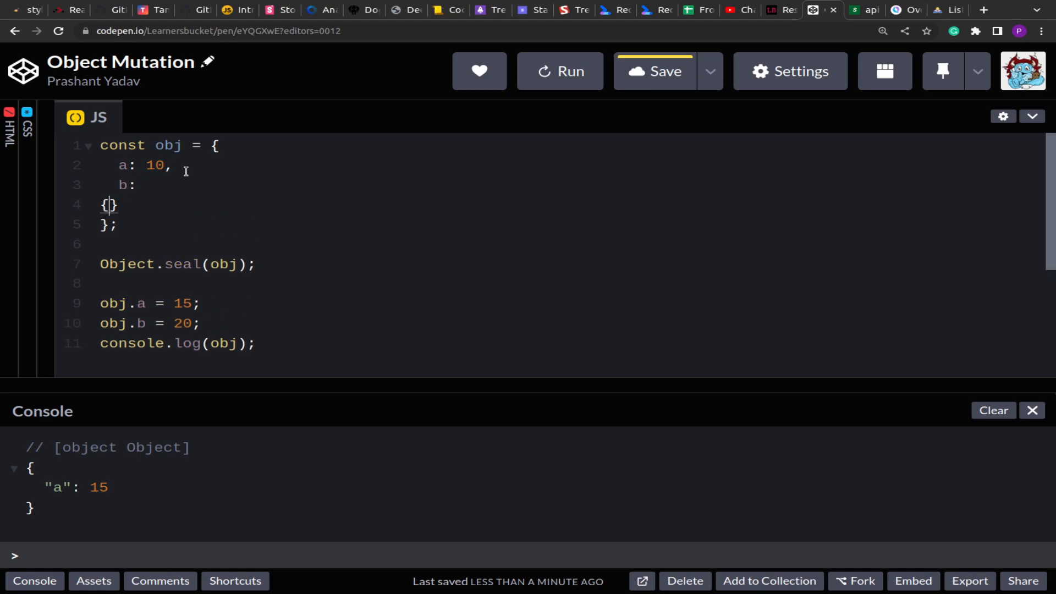
pyautogui.write('c')
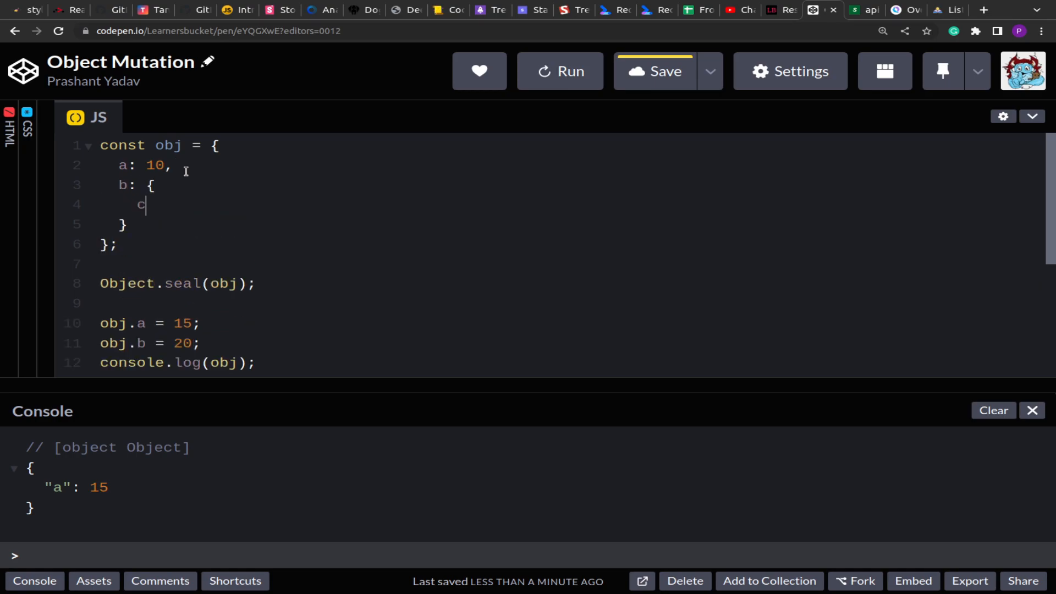
pyautogui.write(': 20')
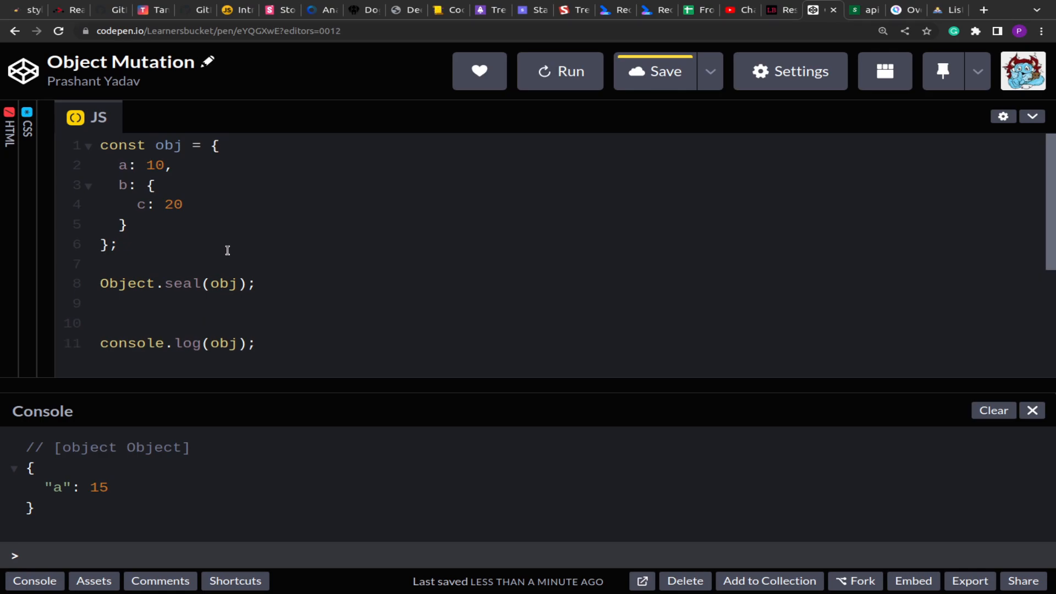
pyautogui.write('obj')
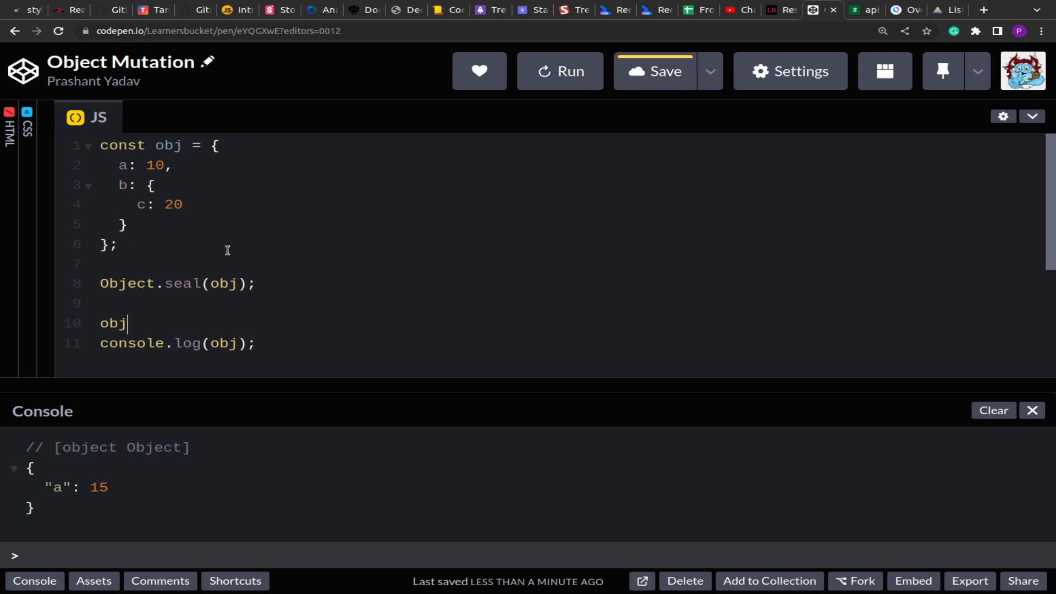
pyautogui.write('.b.d')
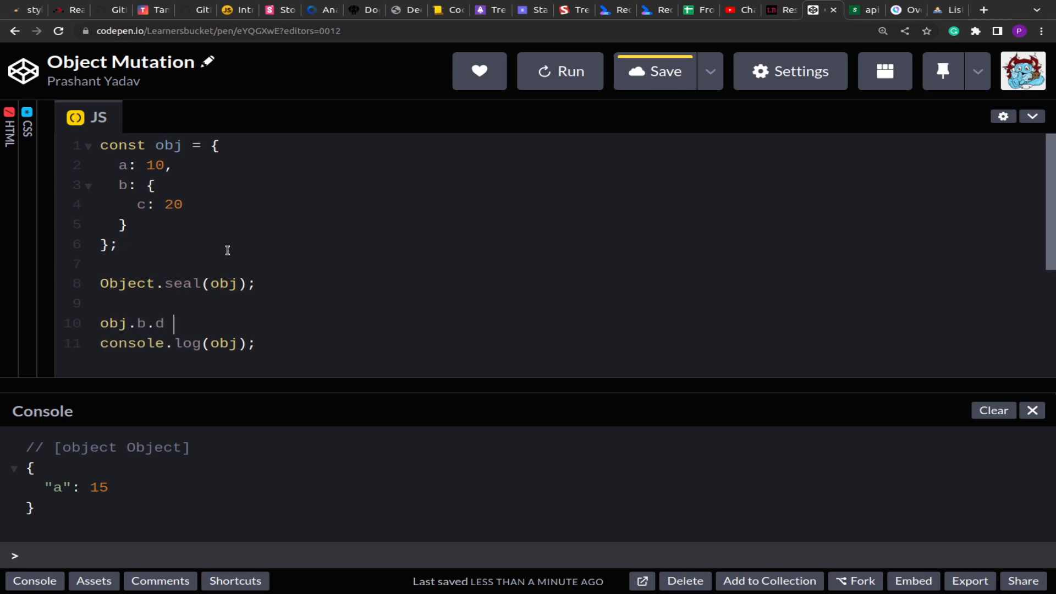
pyautogui.write('= 30;')
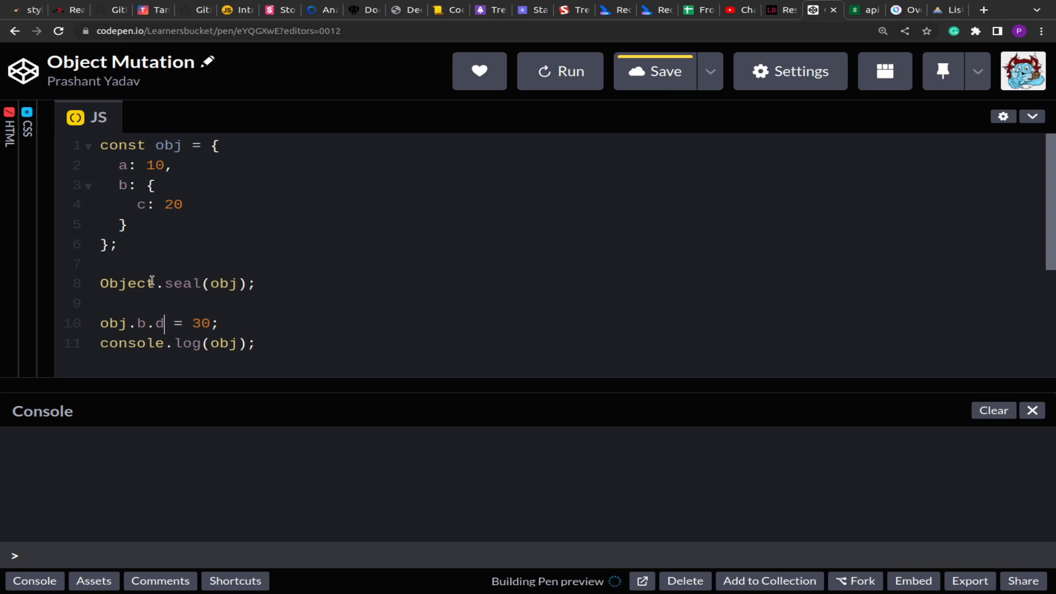
# Run the pen and scroll the console to see d: 30 added inside b
pyautogui.click(559, 71)
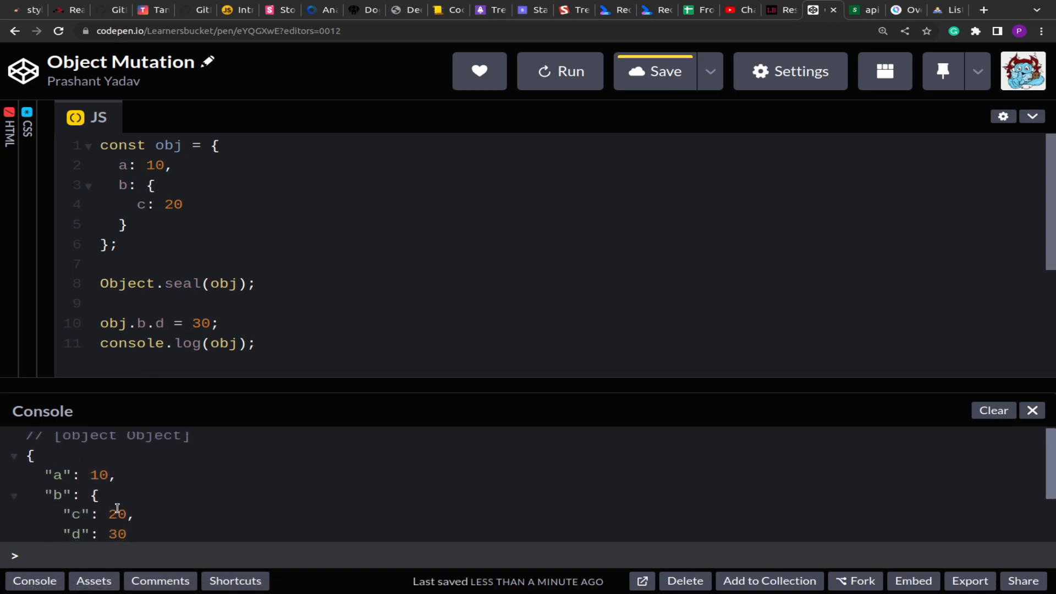
pyautogui.scroll(-3)
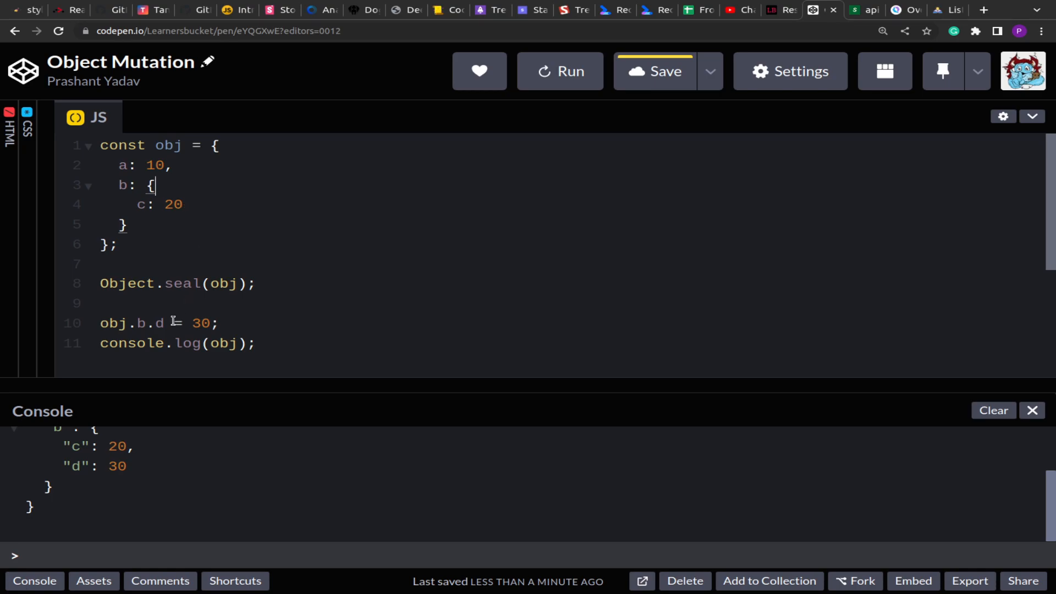
pyautogui.click(218, 145)
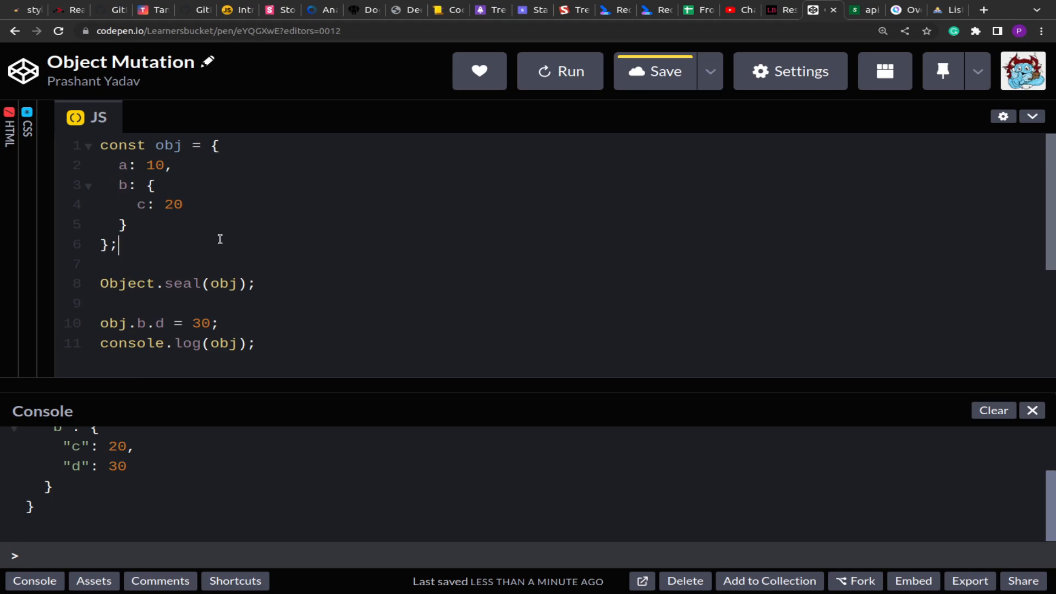
pyautogui.scroll(3)
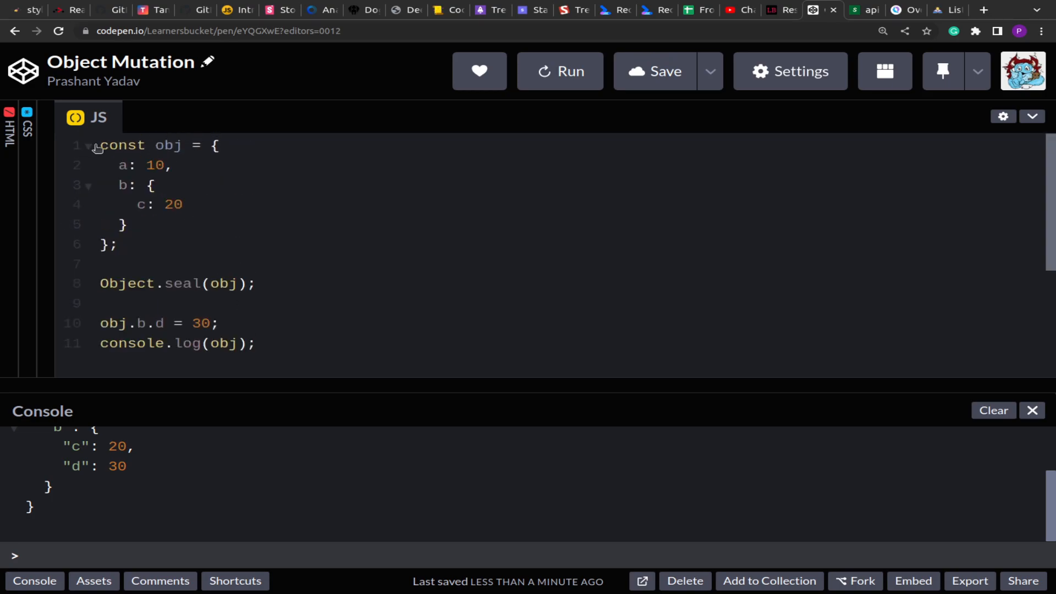
# Add a deepSeal(obj) function at the top that returns Object.seal(obj)
pyautogui.press('enter')
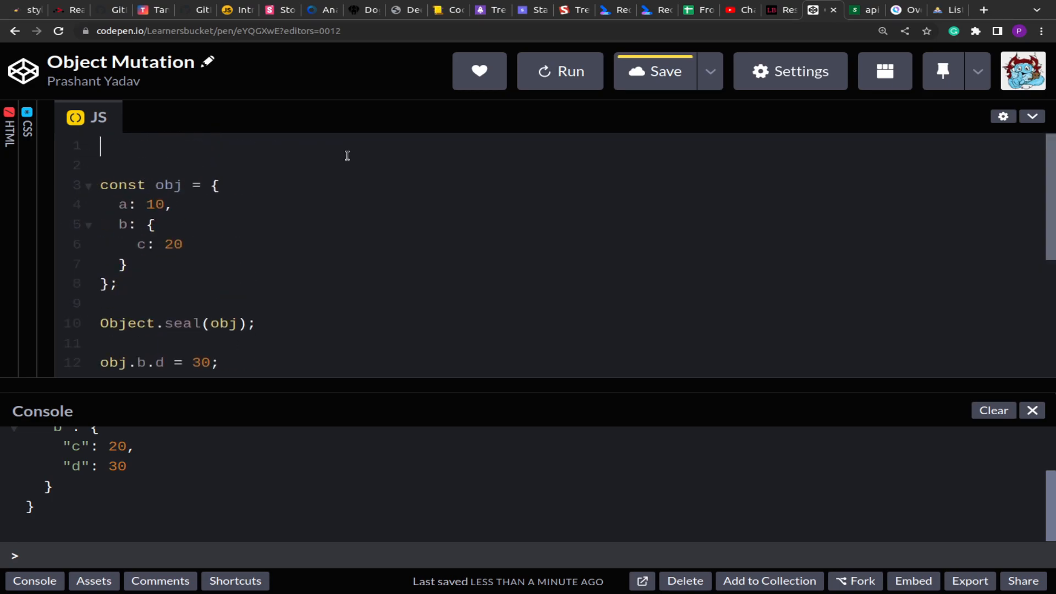
pyautogui.write('fub')
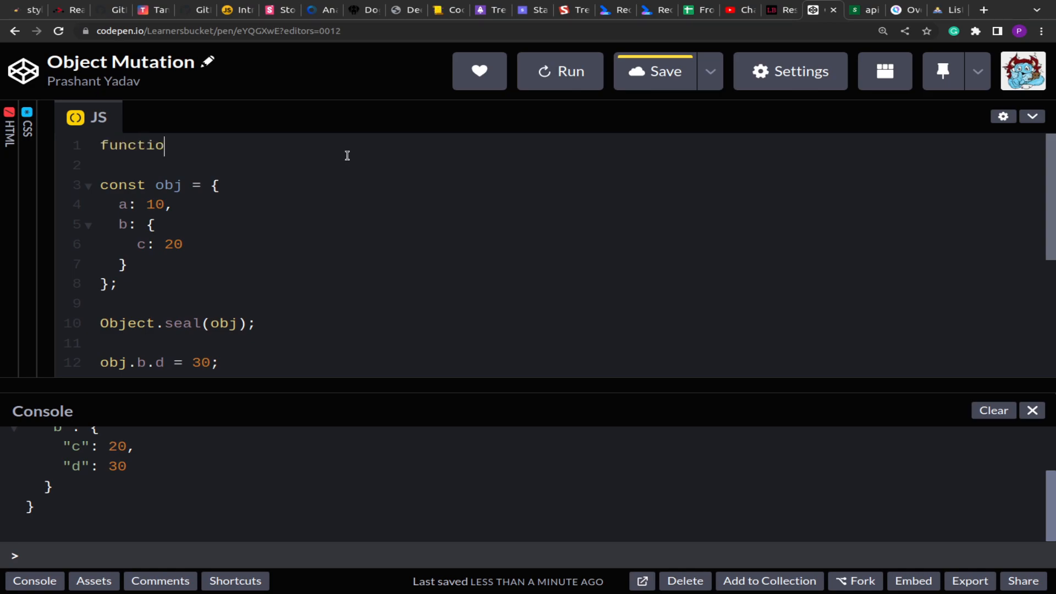
pyautogui.write('n deepSeal')
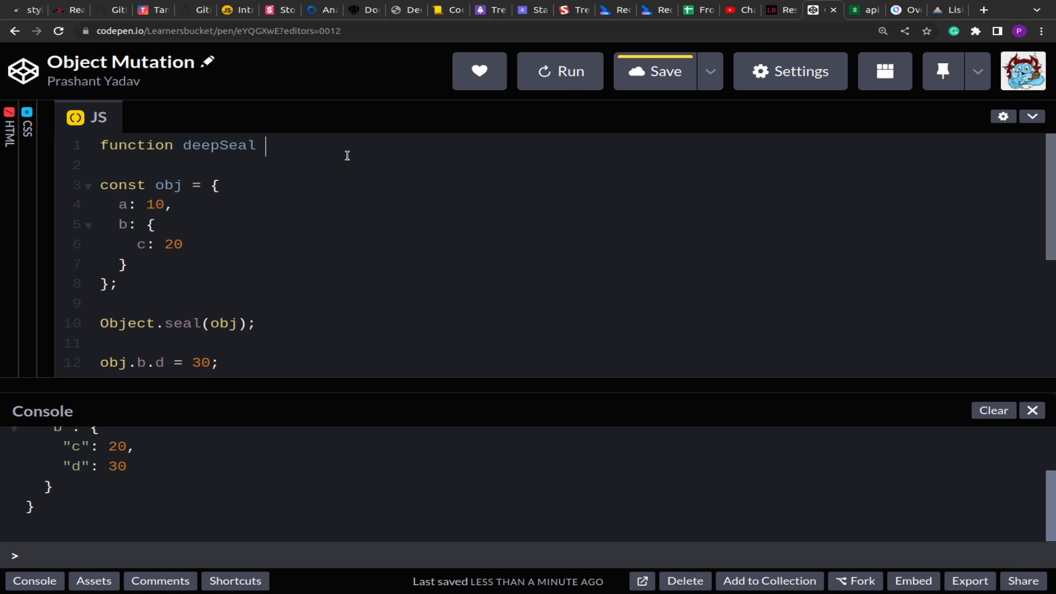
pyautogui.write('(obj){')
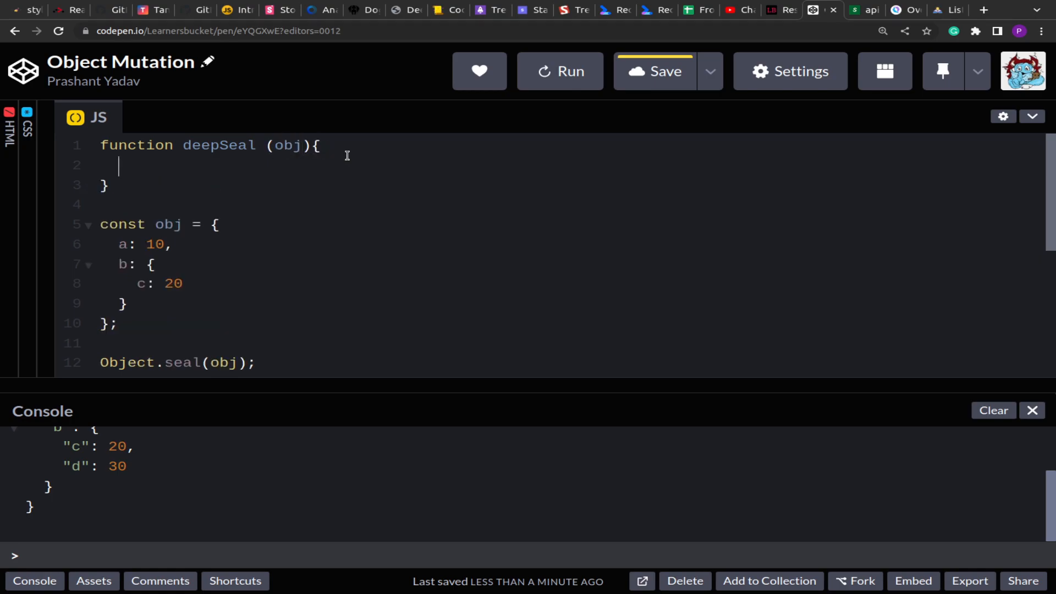
pyautogui.write('return Obj')
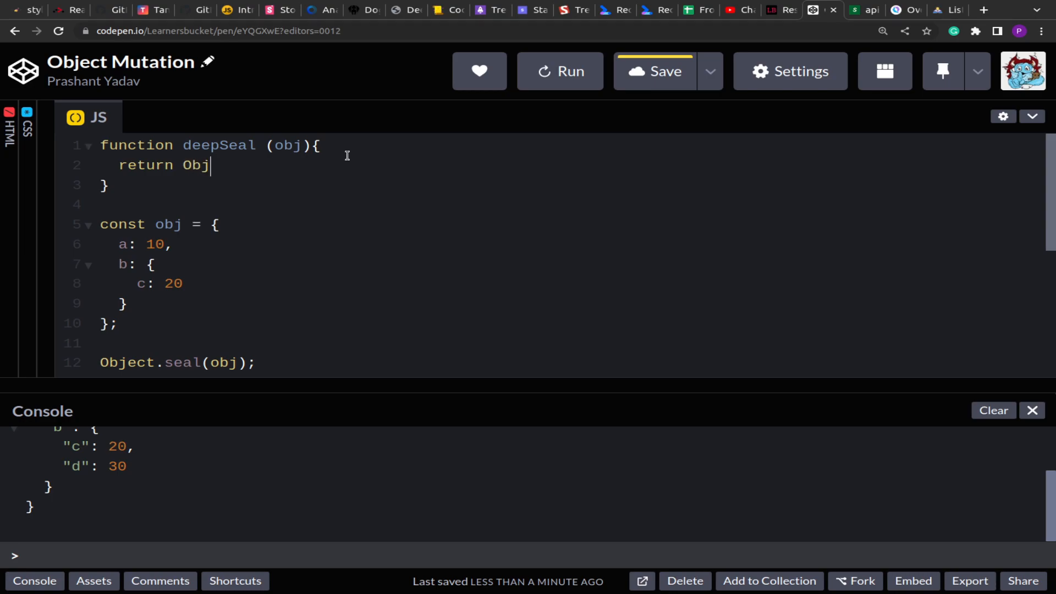
pyautogui.write('ect.seal()')
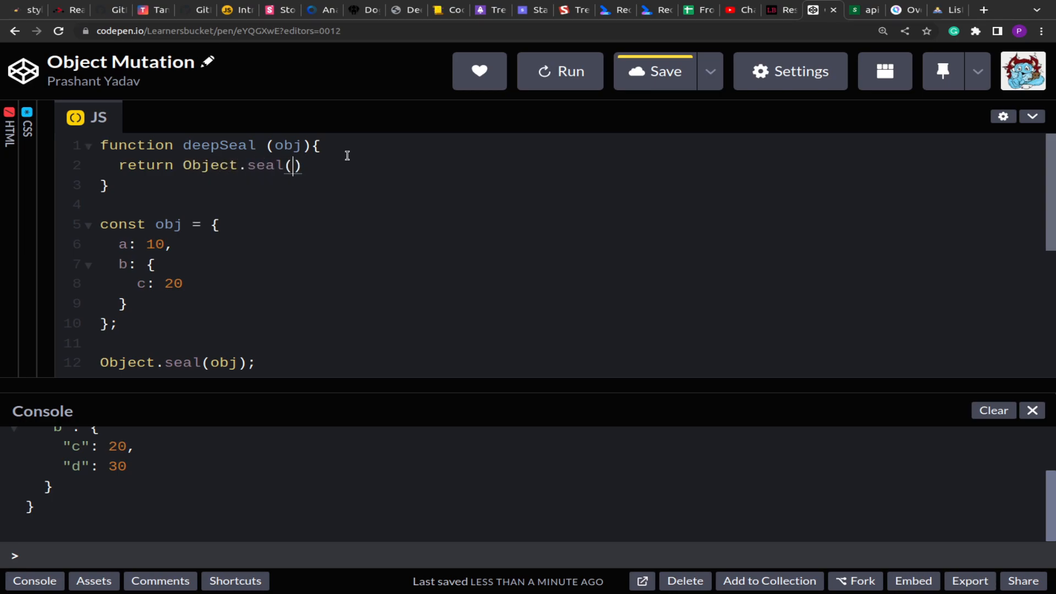
pyautogui.write('obk')
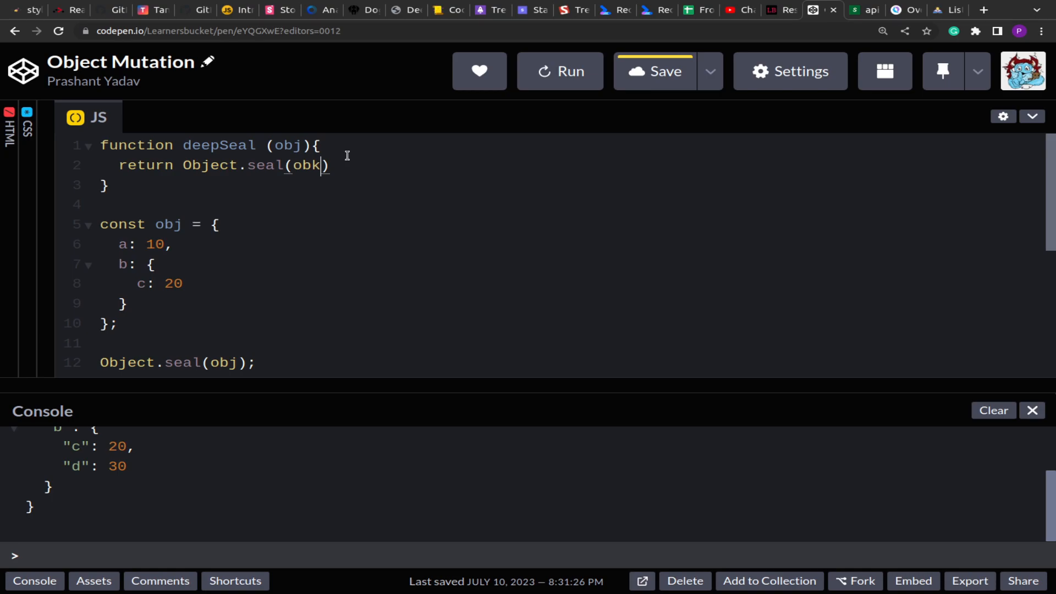
pyautogui.write('j);')
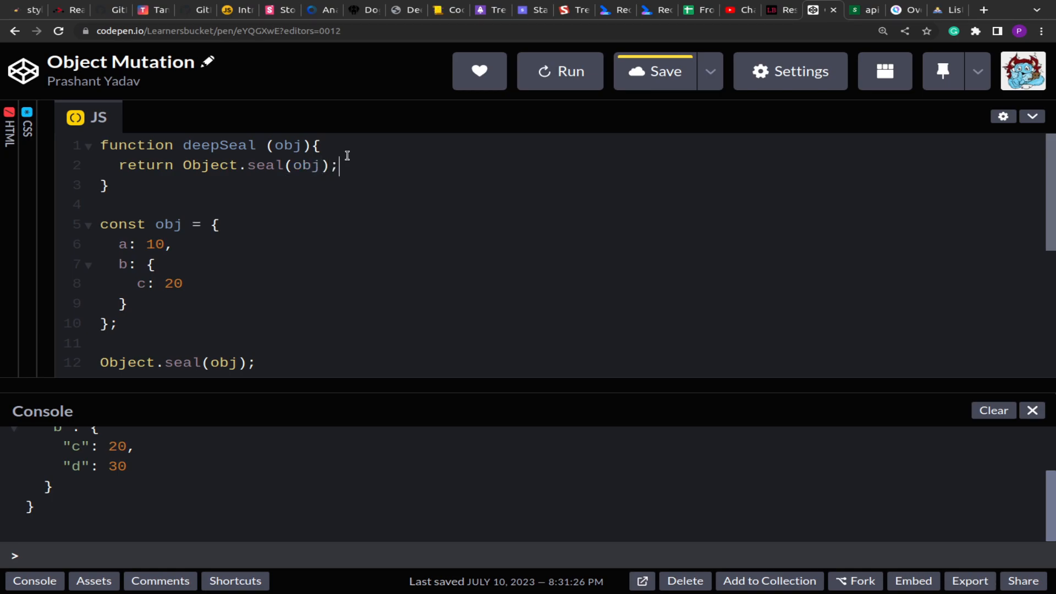
# Loop over obj's keys, storing each value as const val = obj[key]
pyautogui.write('for(let key in')
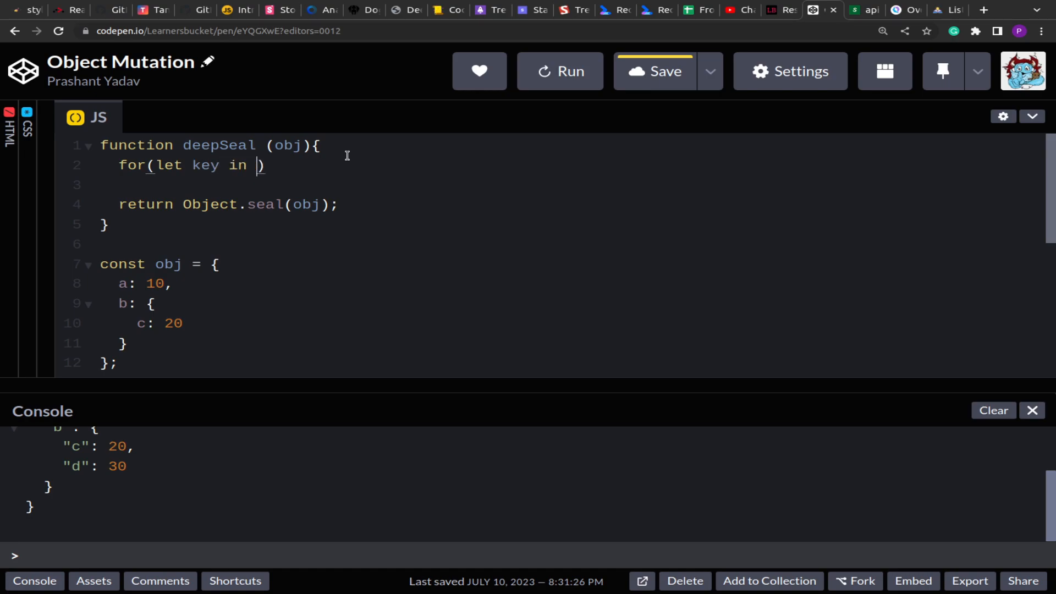
pyautogui.write('obj')
pyautogui.click(554, 184)
pyautogui.write('c')
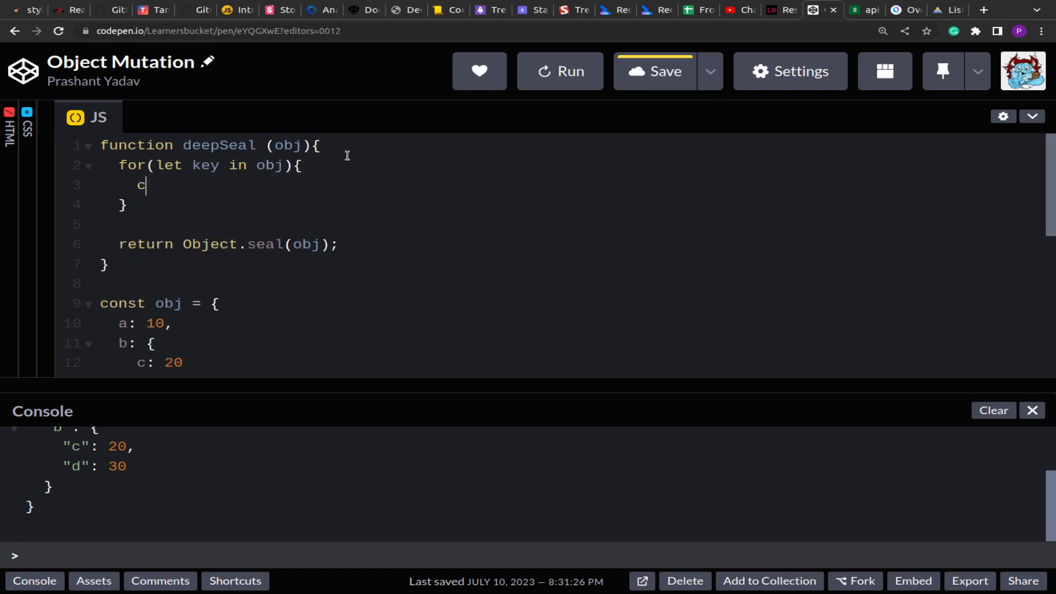
pyautogui.write('onst val = obj')
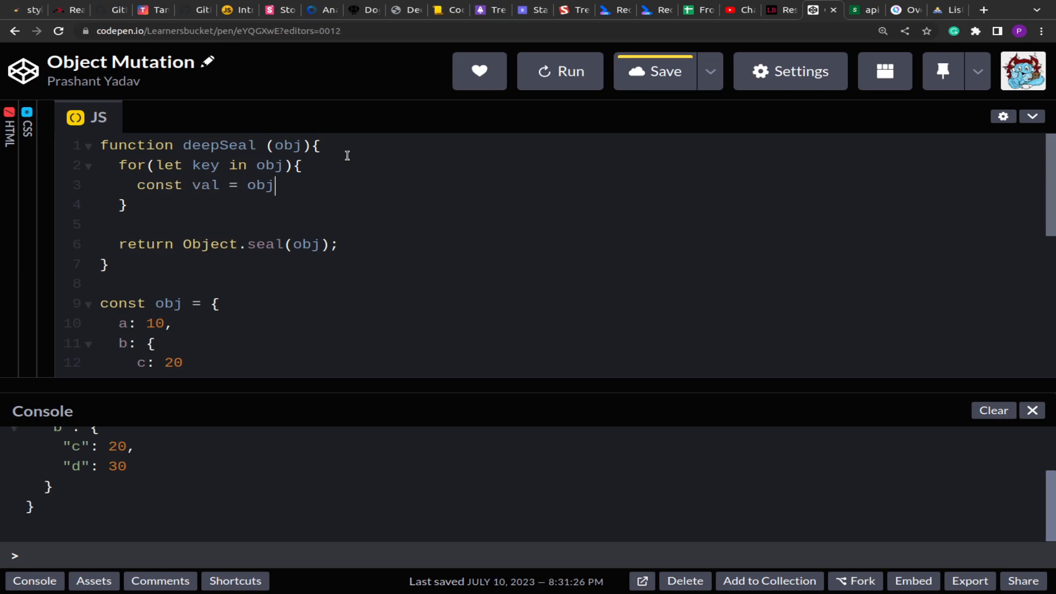
pyautogui.write('[key]')
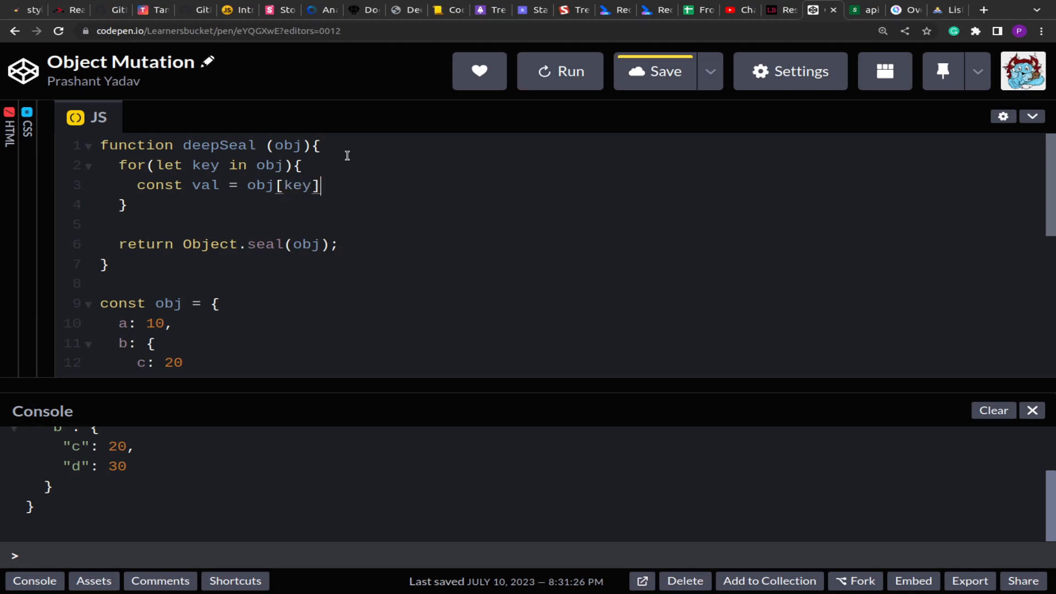
pyautogui.press('Enter')
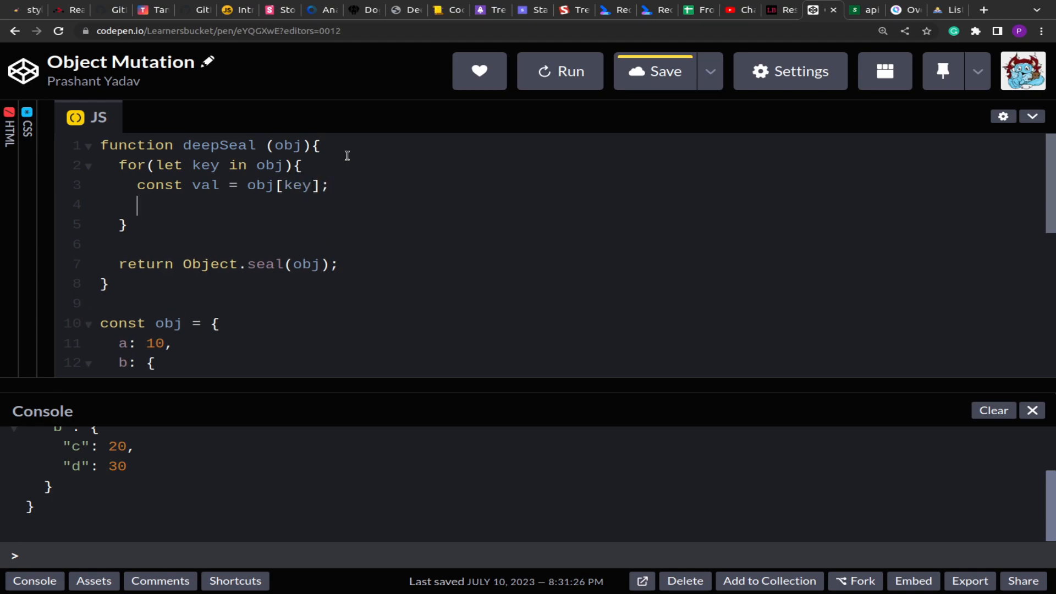
# Recursively call deepSeal(val) when typeof val === "object"
pyautogui.write('if(typ')
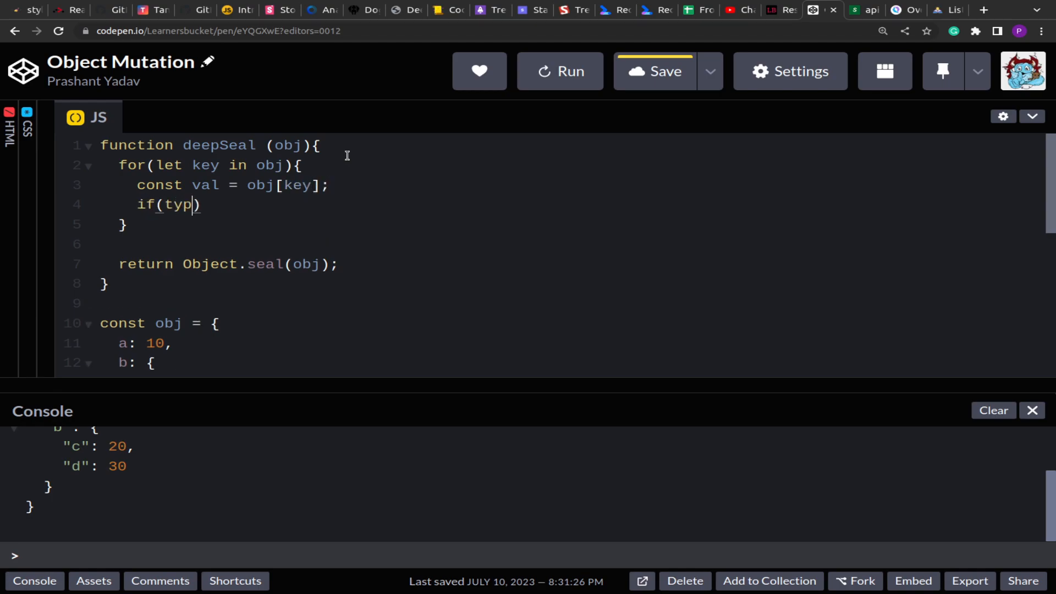
pyautogui.write('eof val ===')
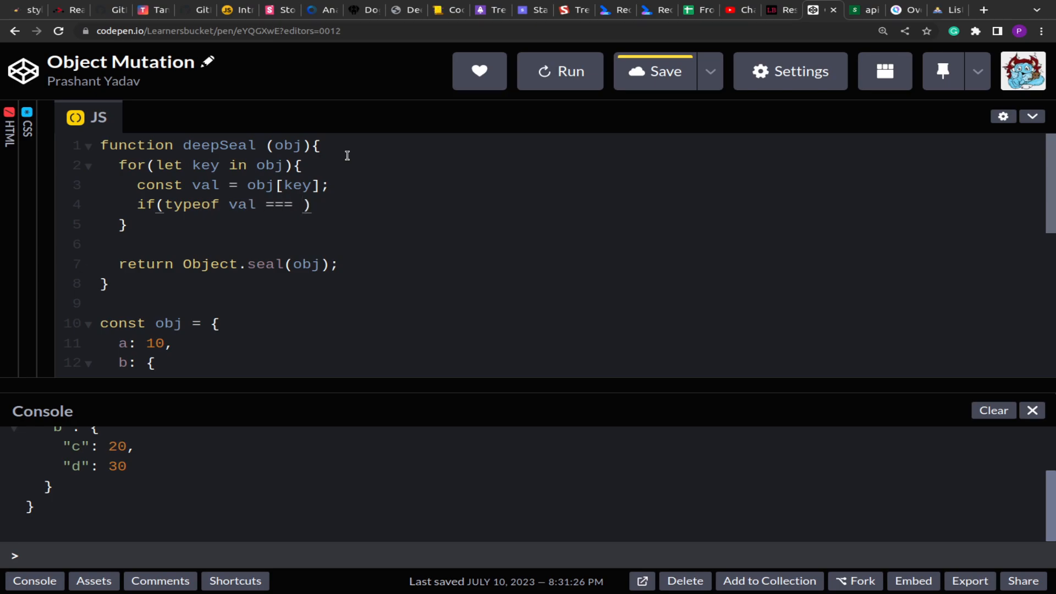
pyautogui.write('O')
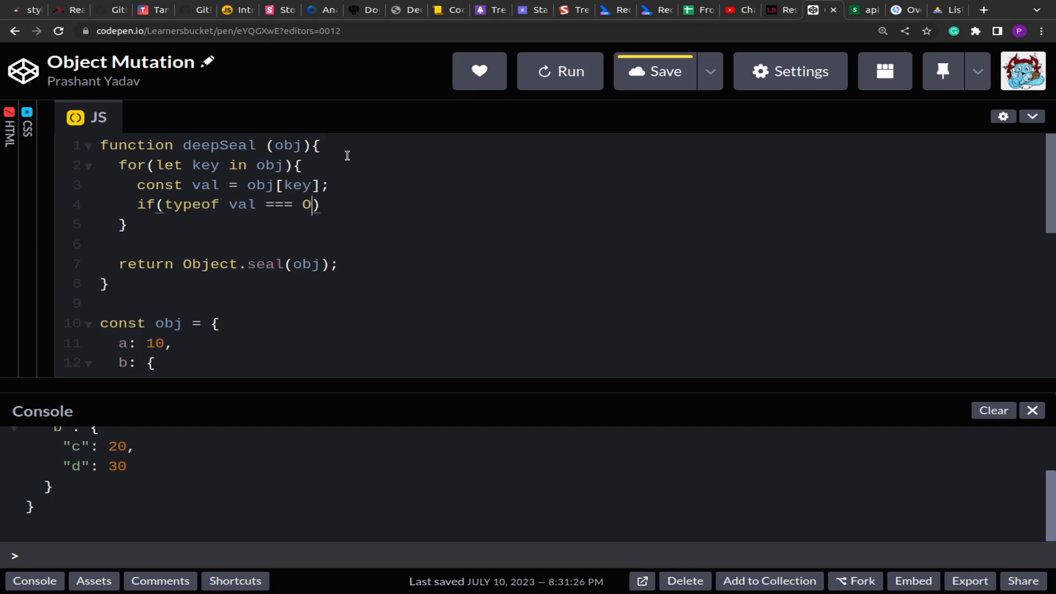
pyautogui.write('"')
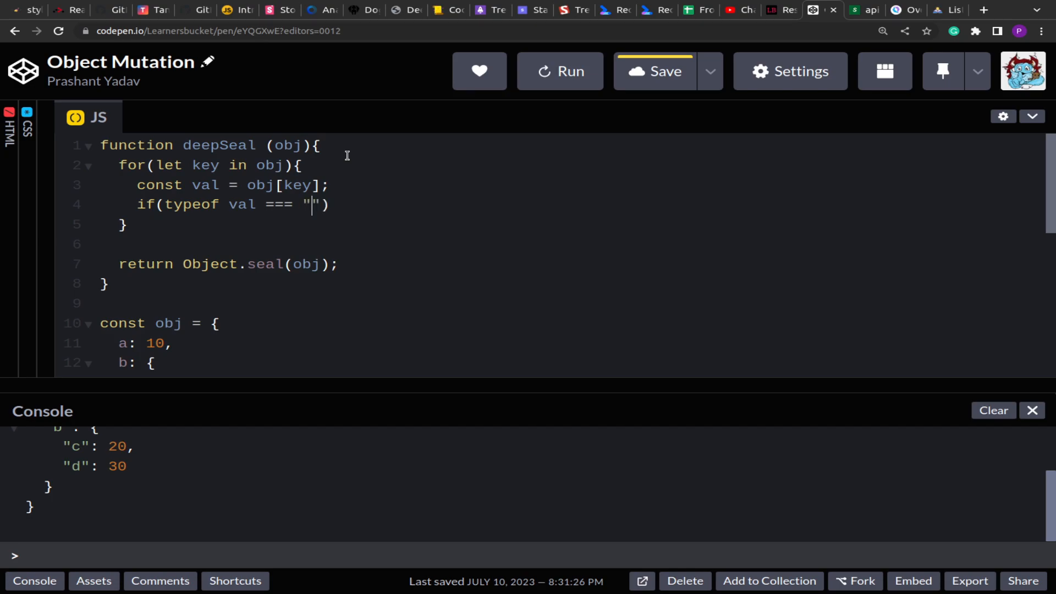
pyautogui.write('object')
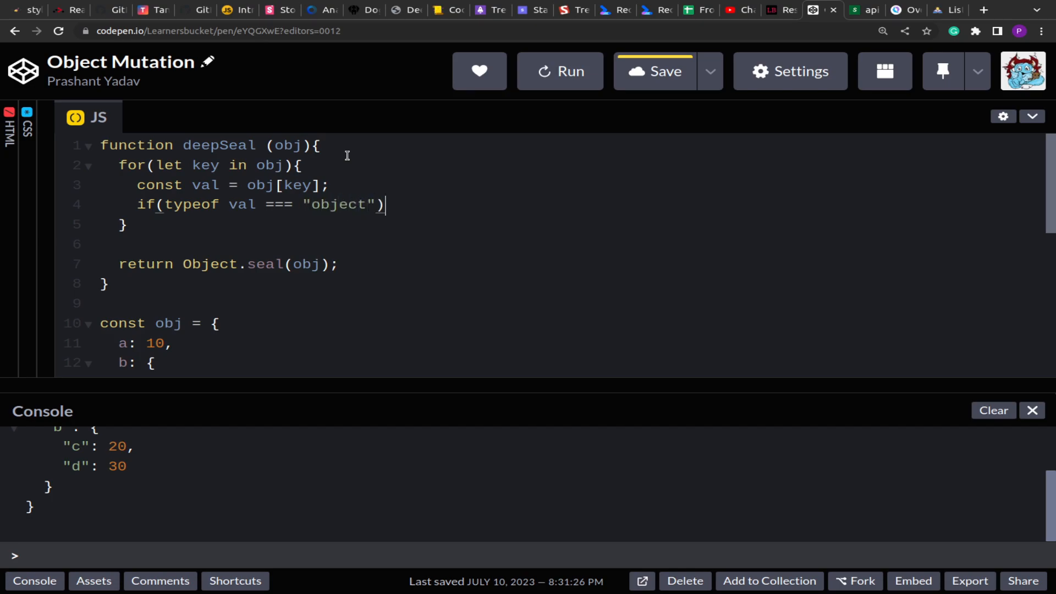
pyautogui.write('{')
pyautogui.write('deepSeal(')
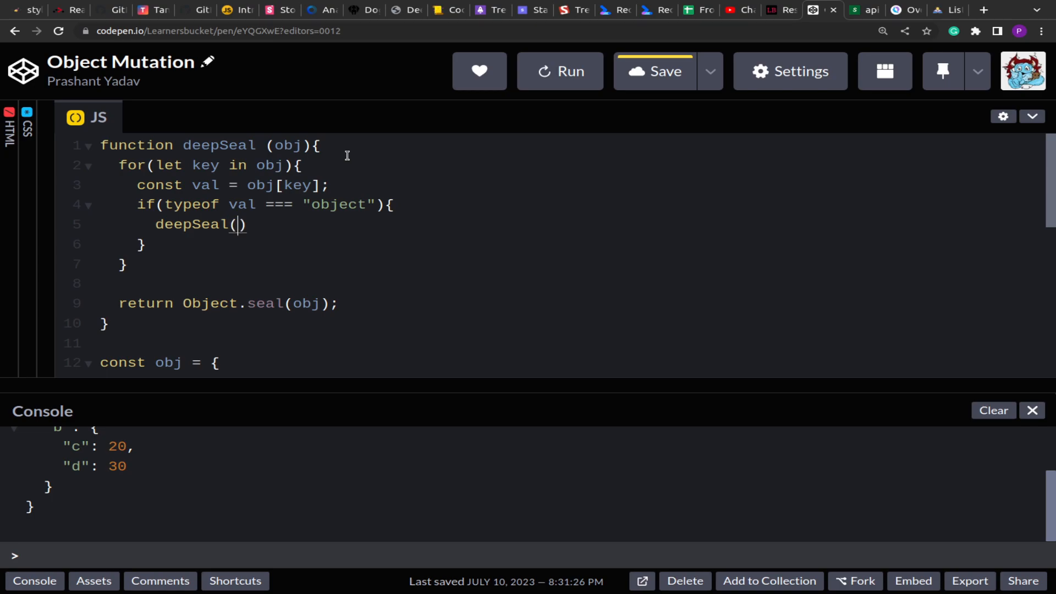
pyautogui.write('ob')
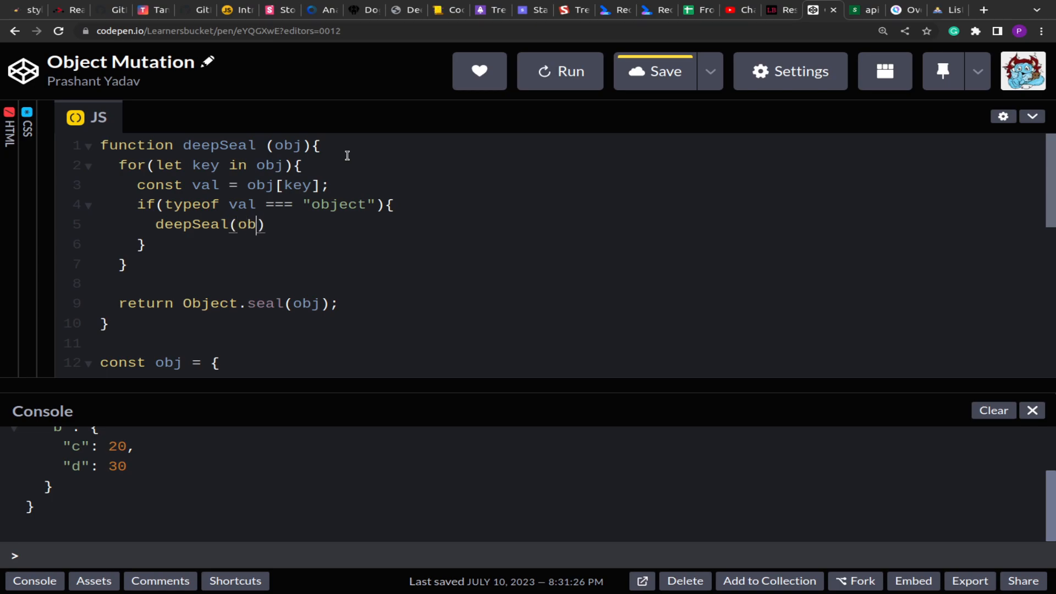
pyautogui.write('va')
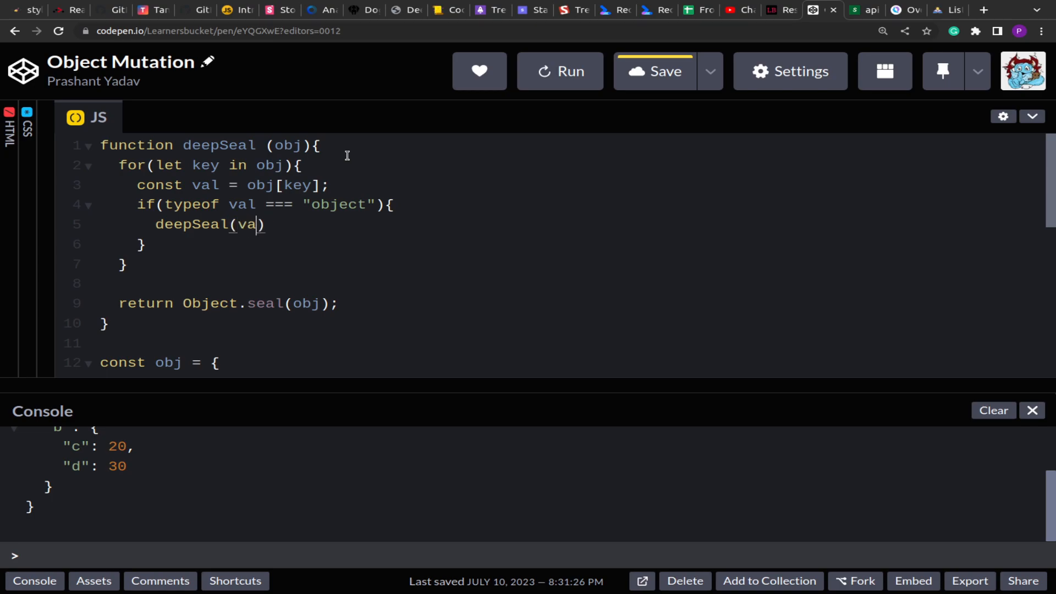
pyautogui.write('l;')
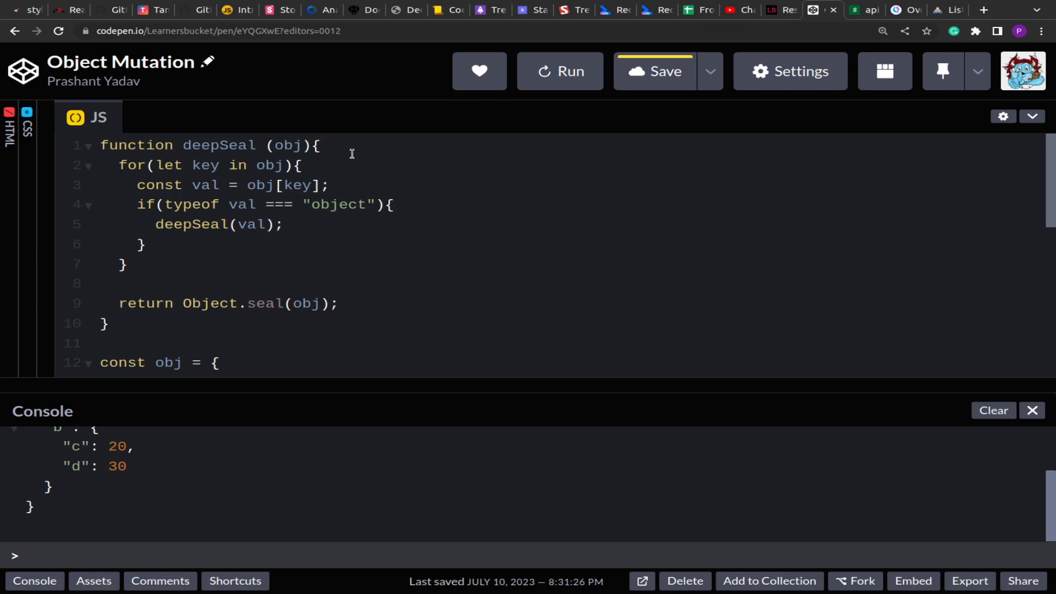
pyautogui.moveTo(201, 226)
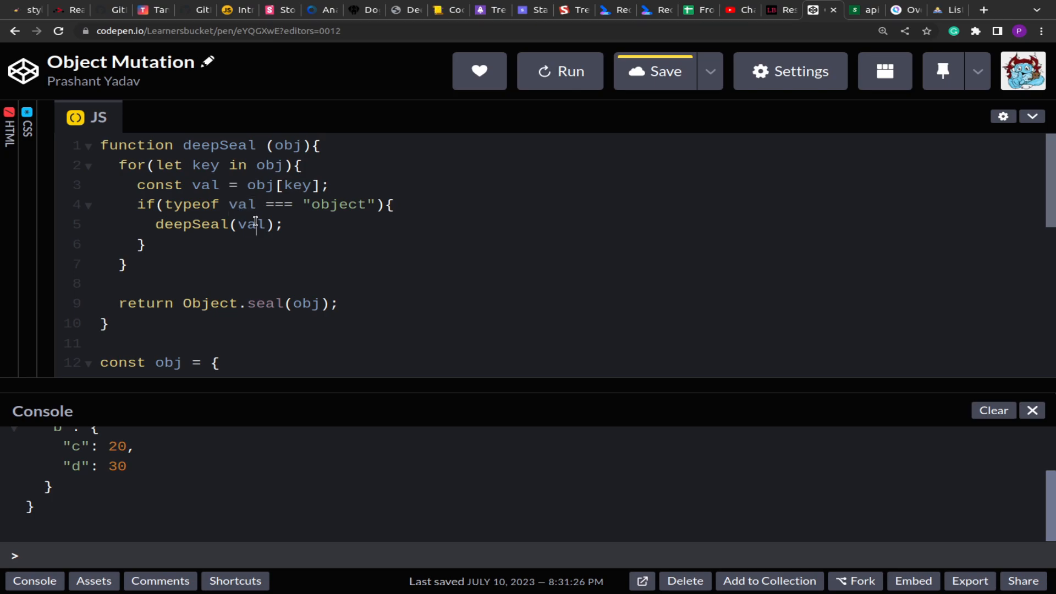
pyautogui.doubleClick(250, 224)
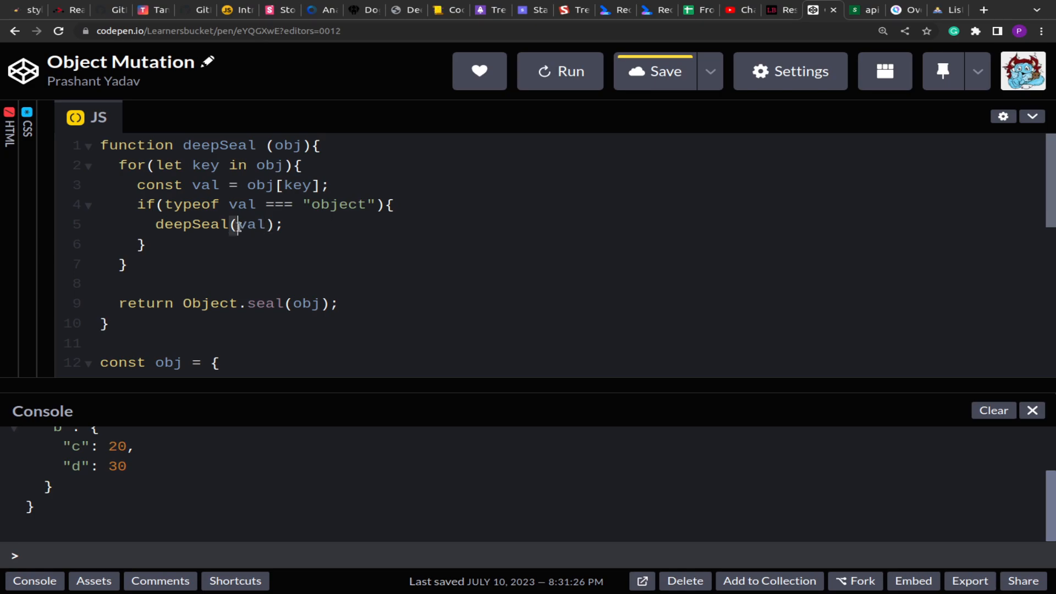
# Replace Object.seal(obj) with deepSeal(obj) below the obj declaration
pyautogui.scroll(-3)
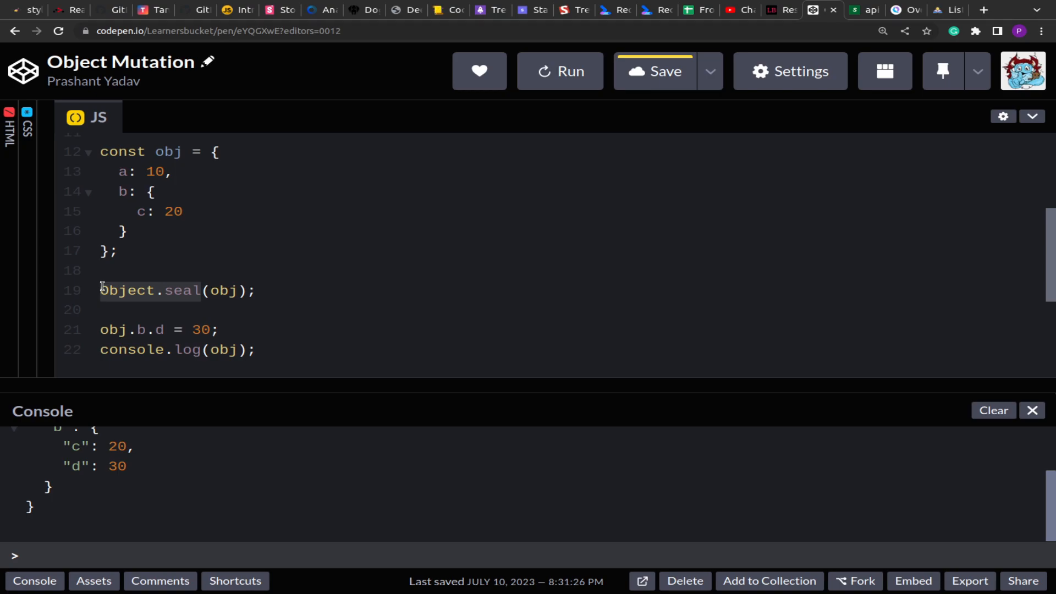
pyautogui.write('deeo')
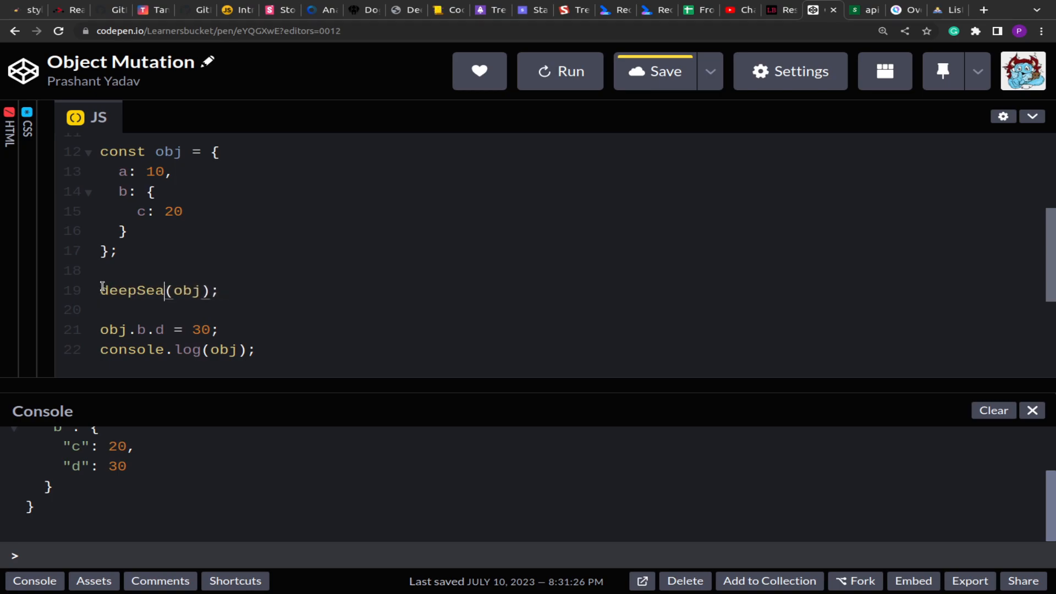
pyautogui.write('l')
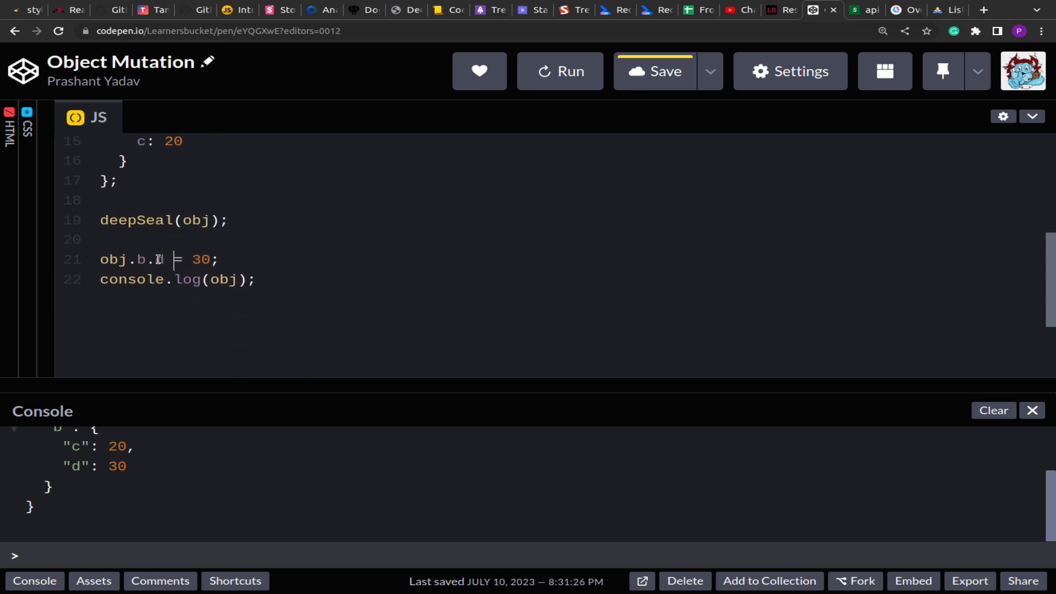
pyautogui.scroll(3)
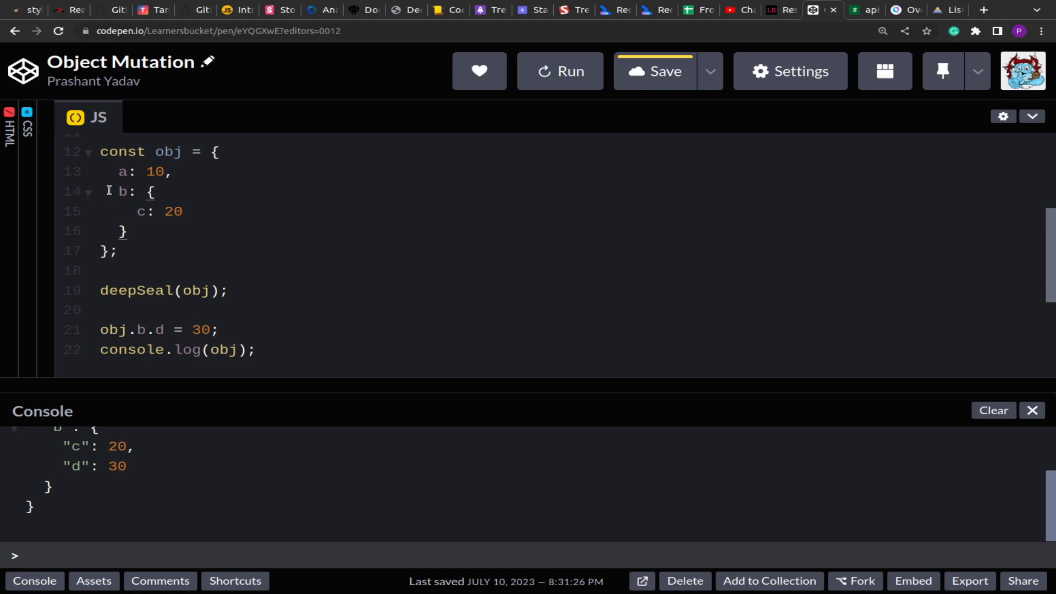
pyautogui.moveTo(727, 366)
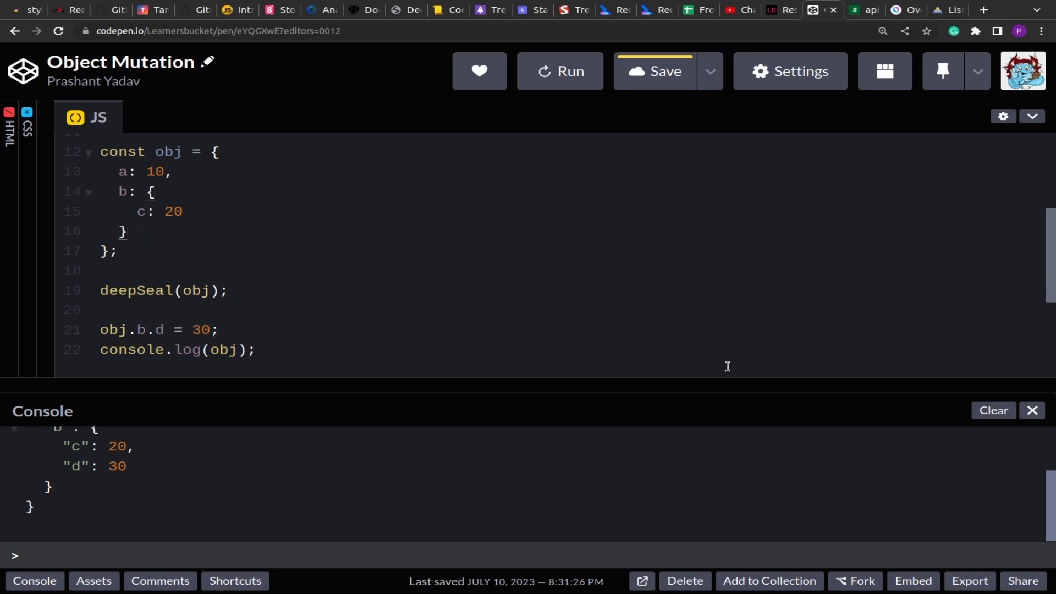
# Clear the console, rerun and save; b now logs only c: 20
pyautogui.click(992, 410)
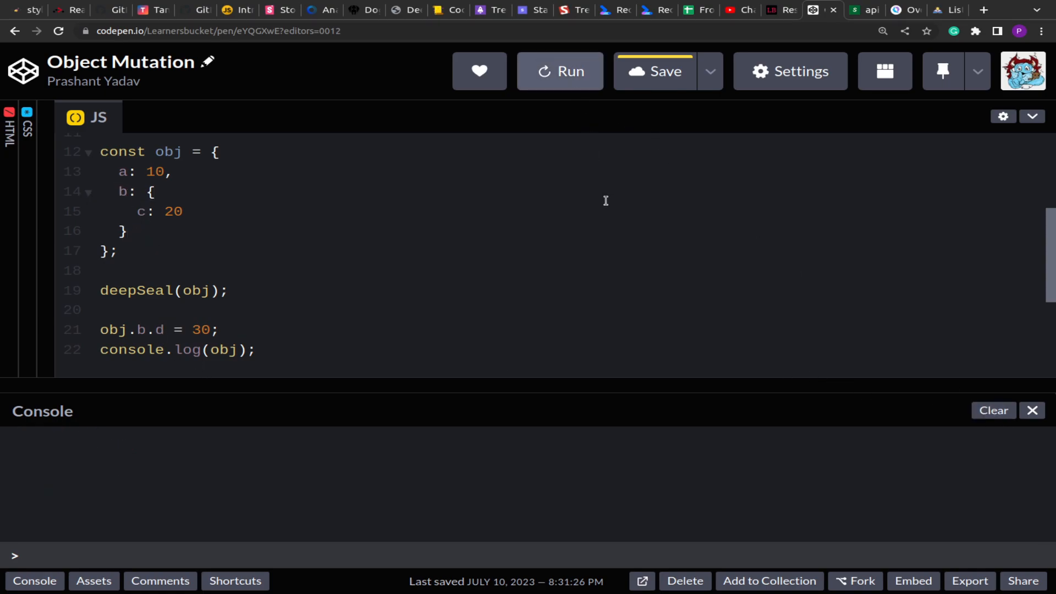
pyautogui.click(559, 71)
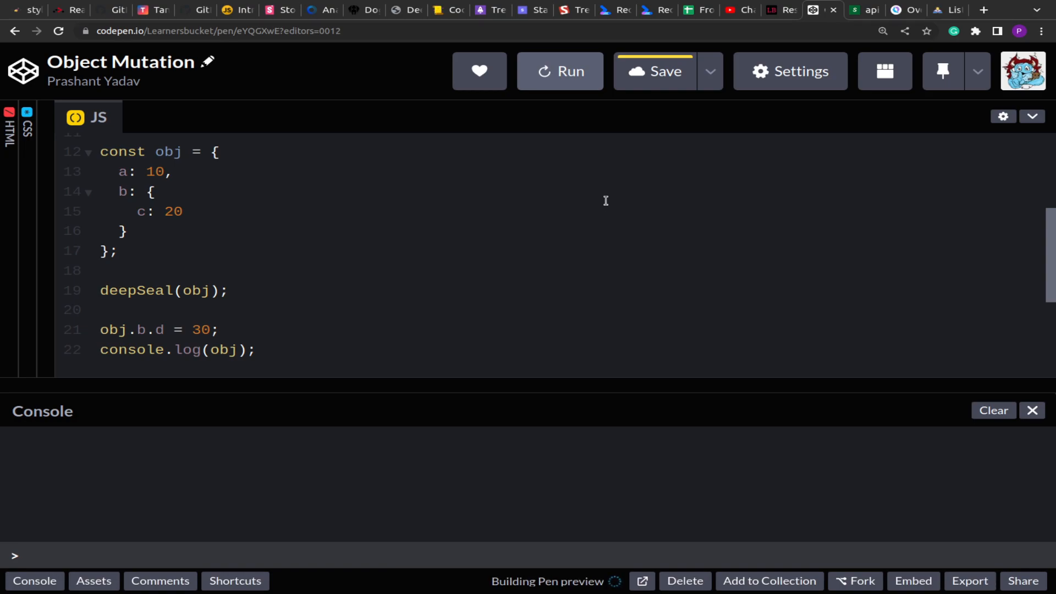
pyautogui.click(558, 71)
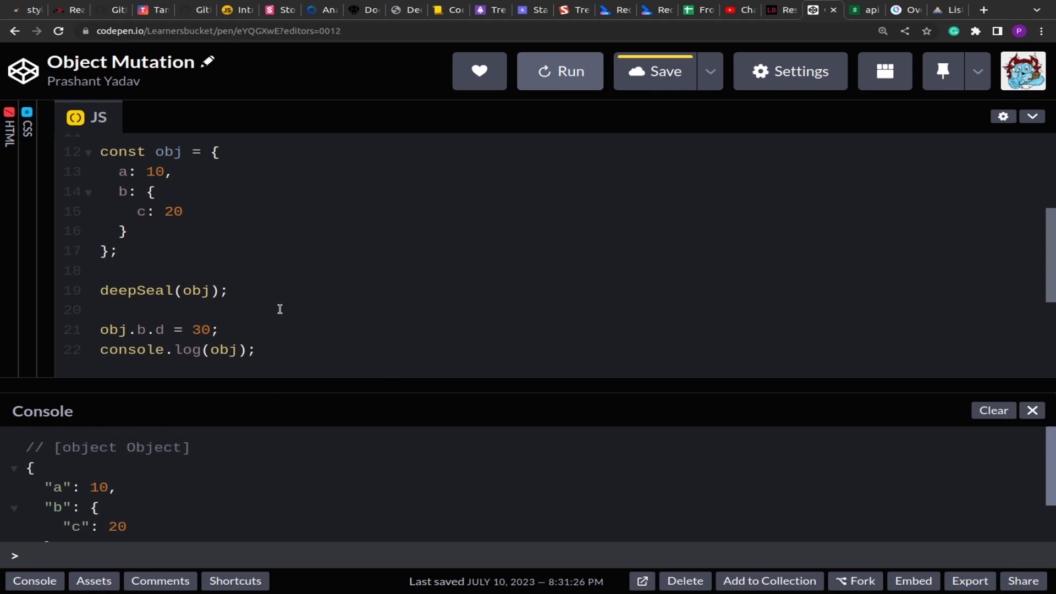
pyautogui.moveTo(297, 290)
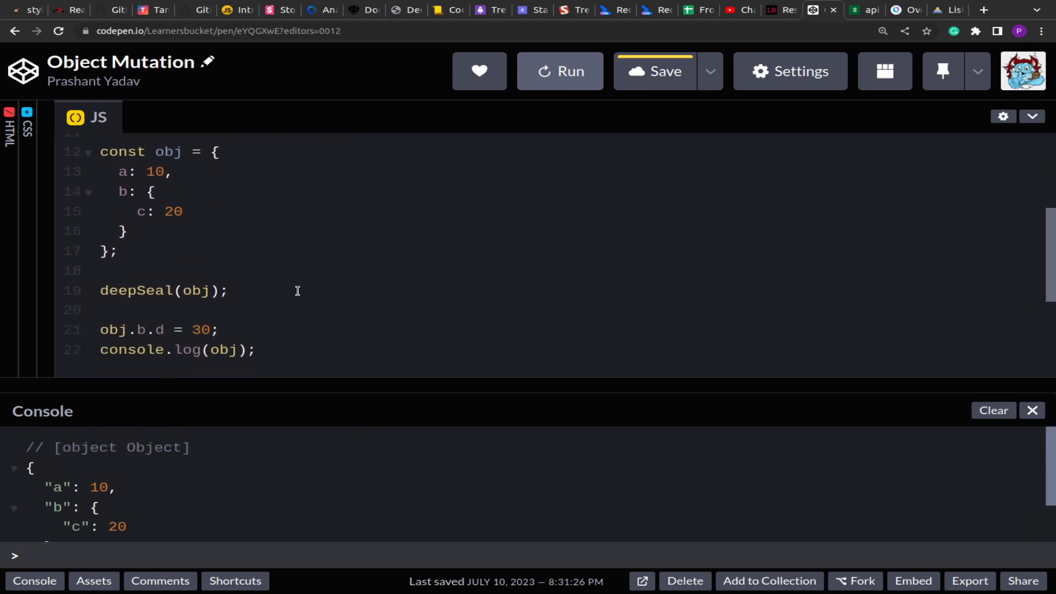
pyautogui.moveTo(187, 330)
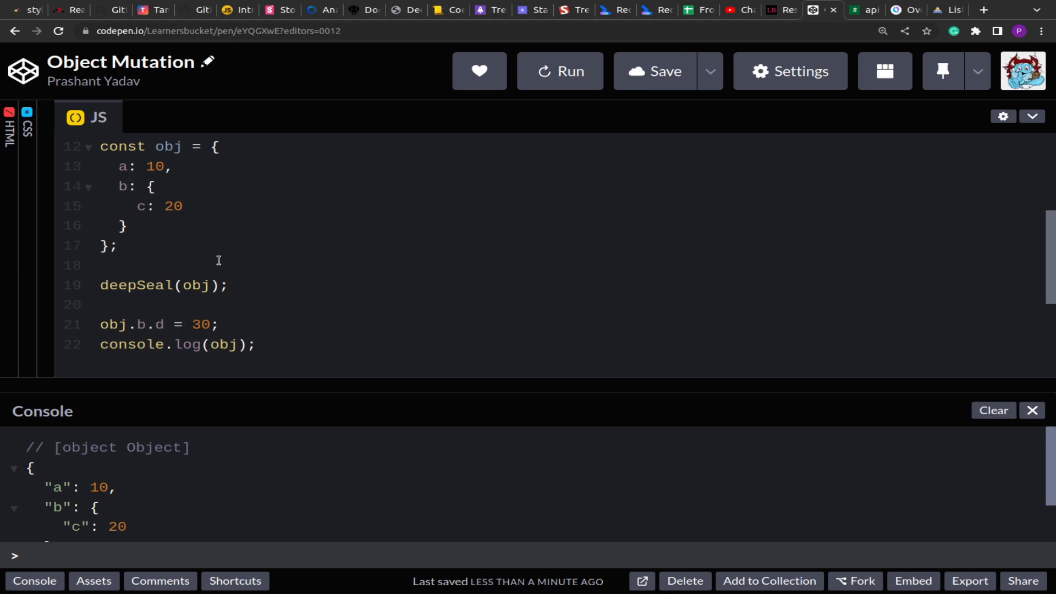
# Rename deepSeal to deepFreeze in declaration and call, and use Object.freeze
pyautogui.scroll(3)
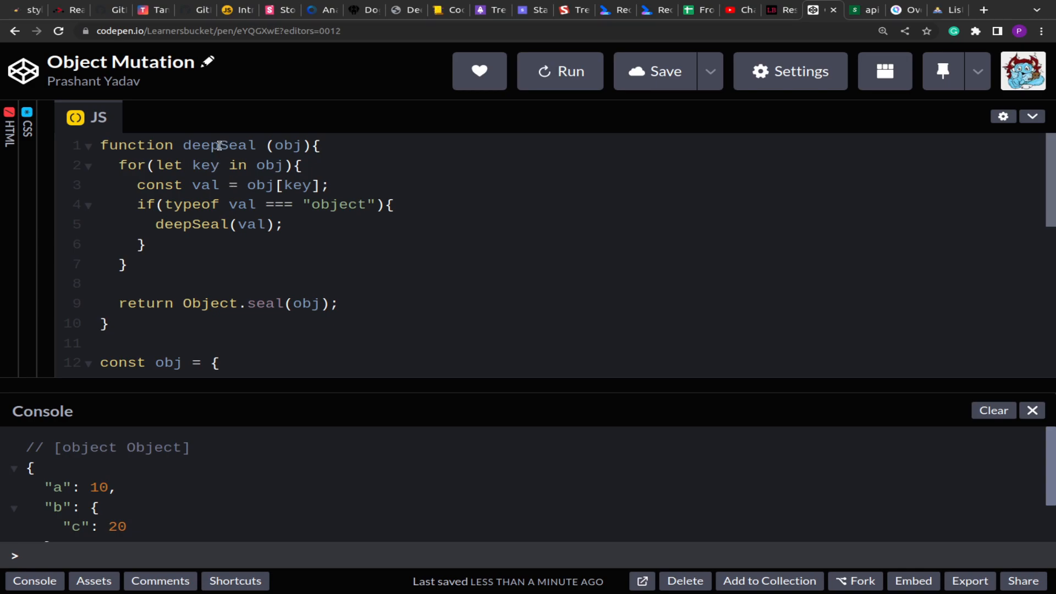
pyautogui.moveTo(278, 142)
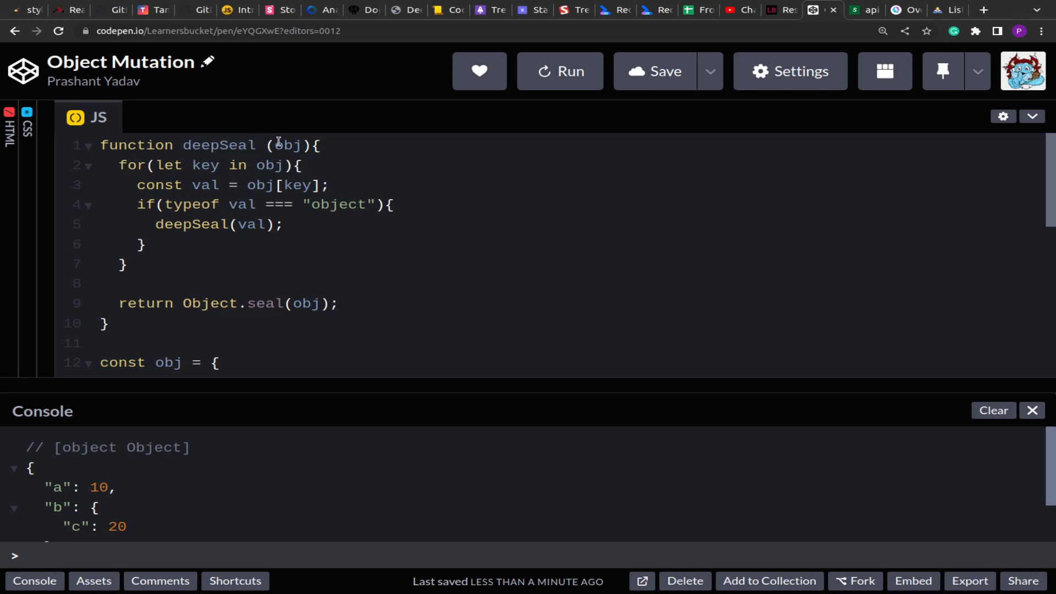
pyautogui.write('deepFre')
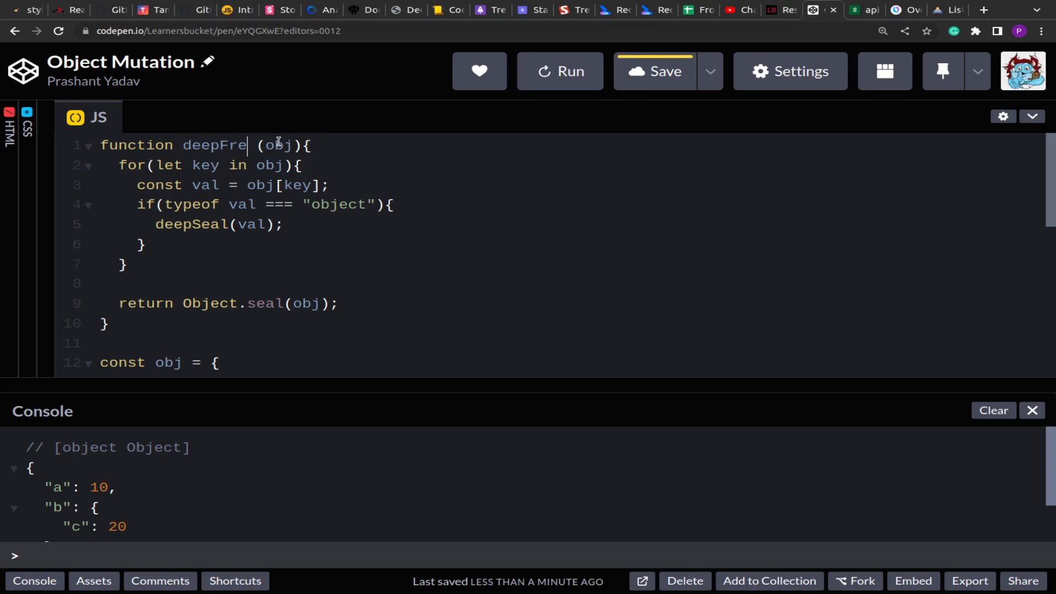
pyautogui.write('eze')
pyautogui.click(223, 304)
pyautogui.write('f')
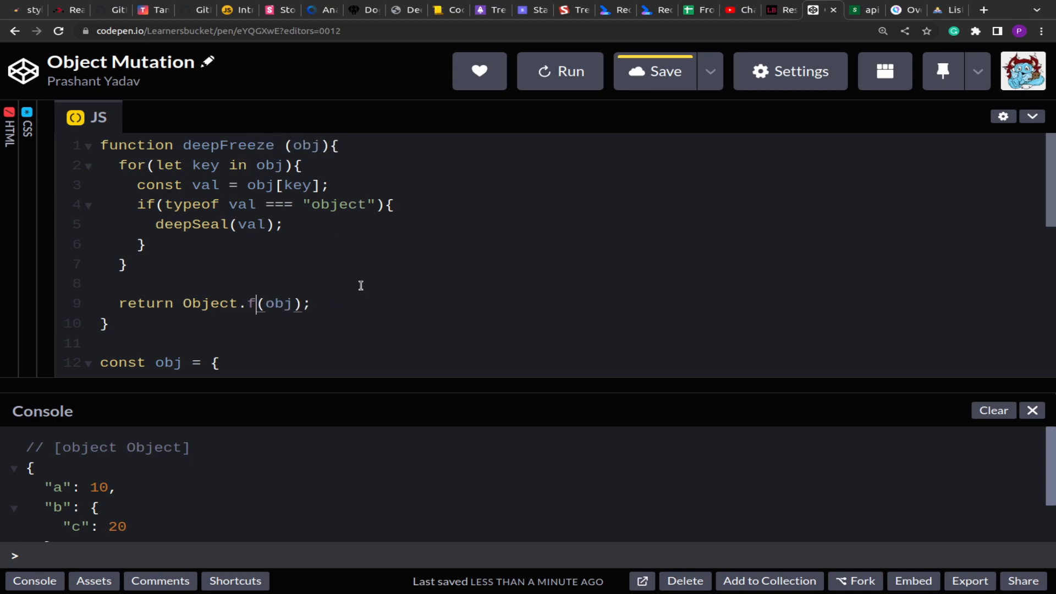
pyautogui.write('reex')
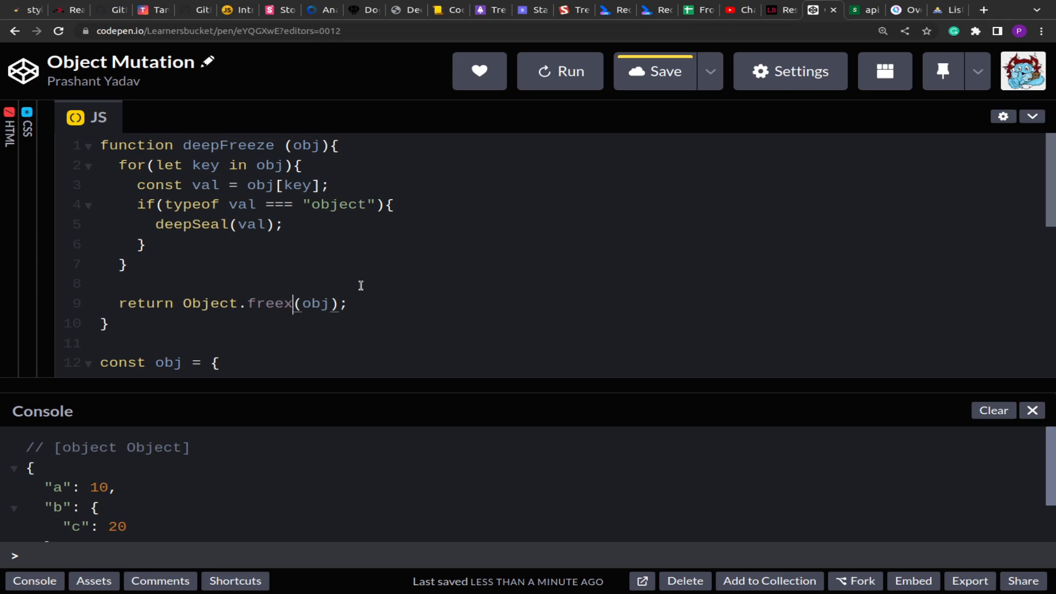
pyautogui.write('ze')
pyautogui.click(567, 224)
pyautogui.write('Freeze')
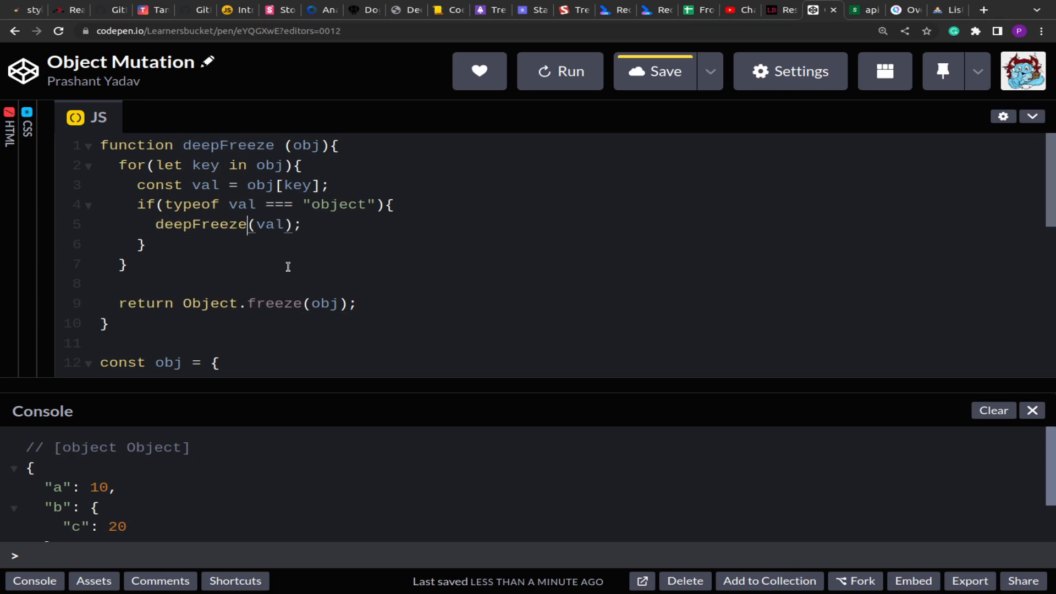
# Change the mutation to obj.a = 20; and rerun, confirming the console logs a: 10, c: 20
pyautogui.scroll(-3)
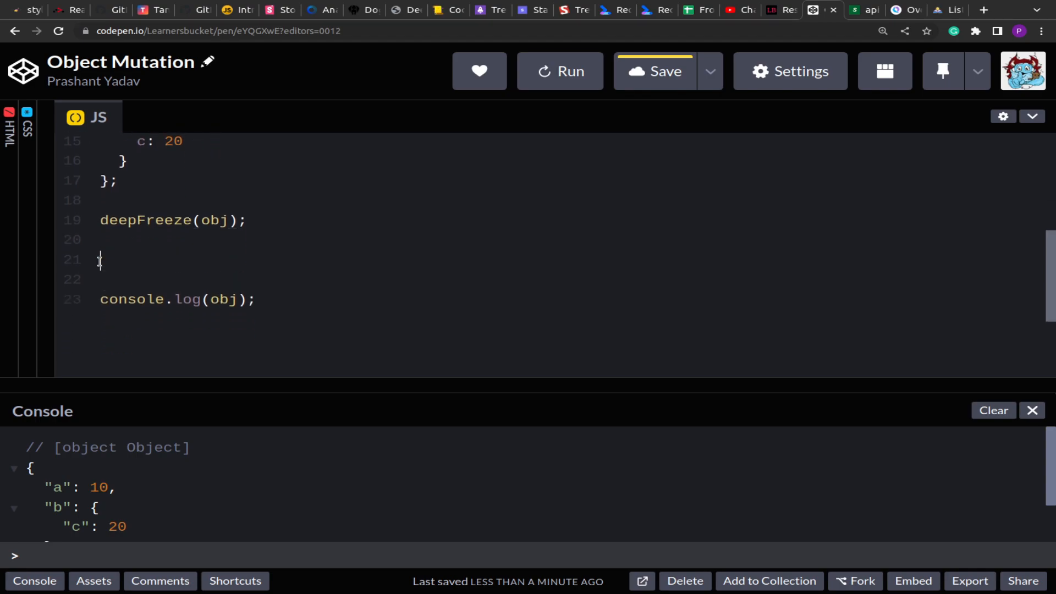
pyautogui.write('obj.a')
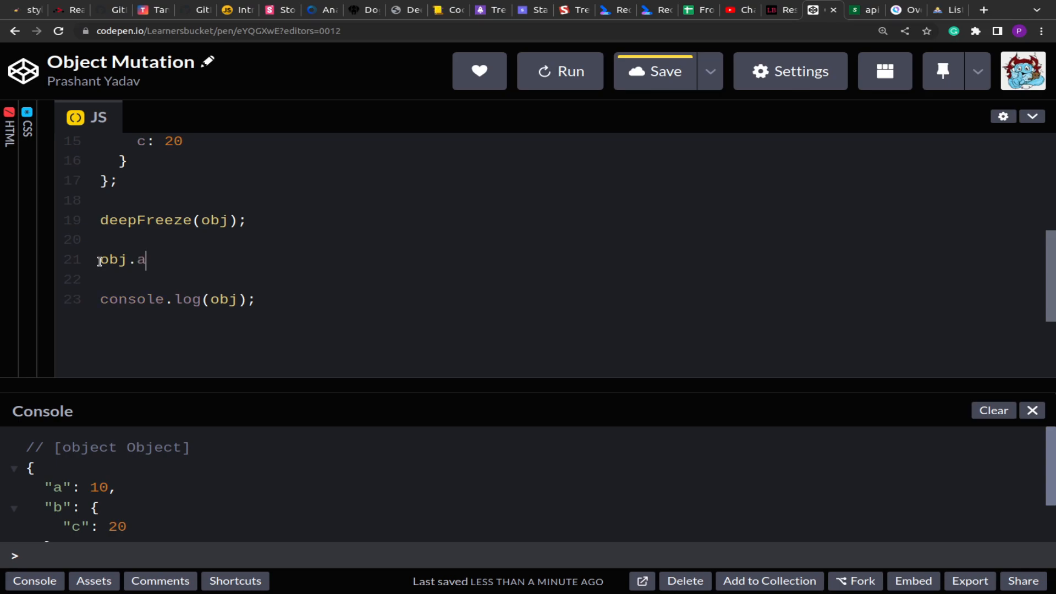
pyautogui.write('= 20;')
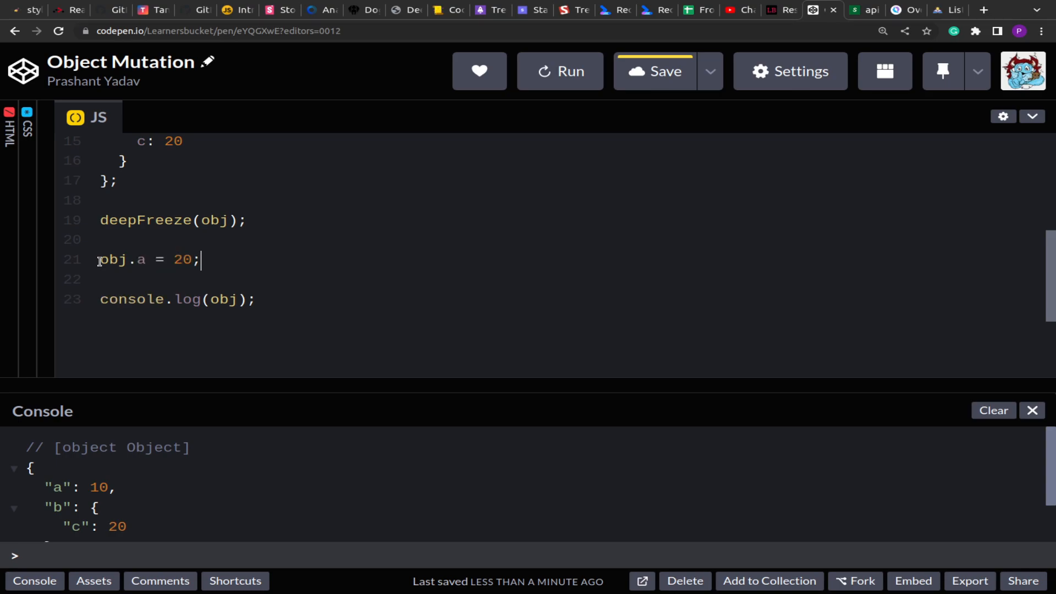
pyautogui.scroll(3)
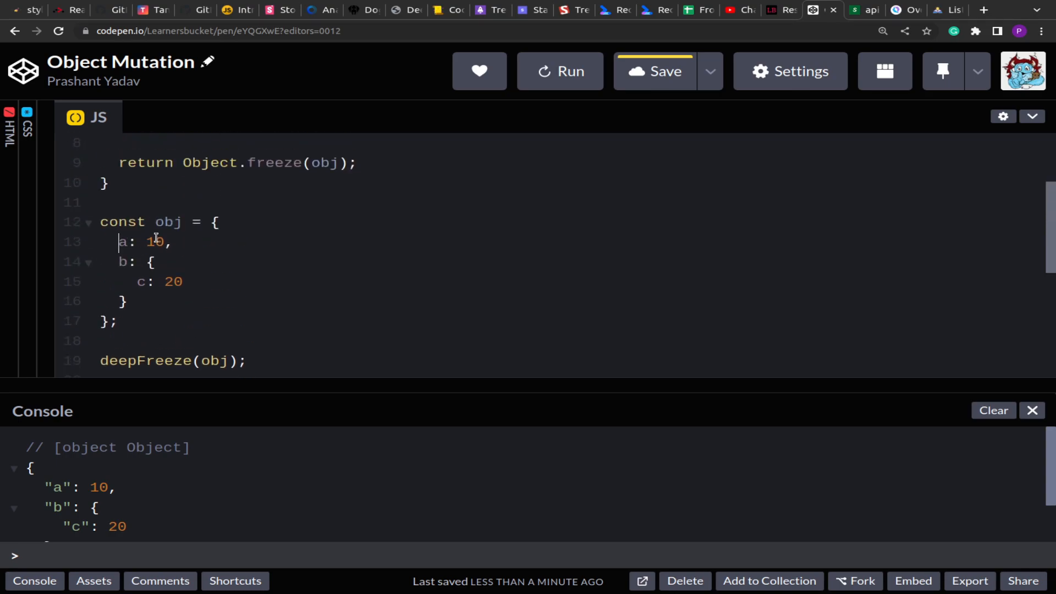
pyautogui.scroll(-3)
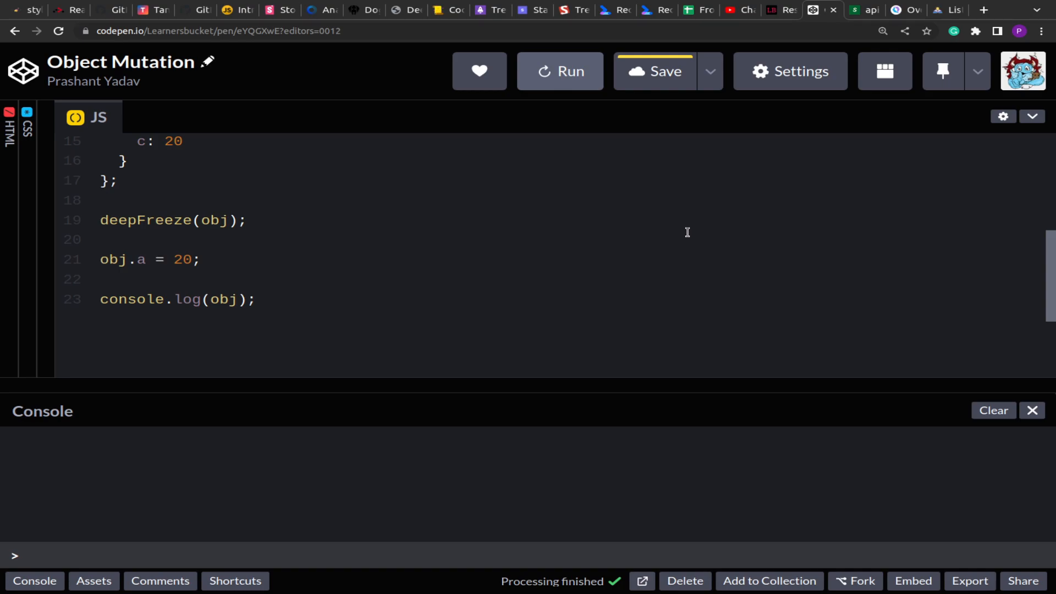
pyautogui.click(560, 71)
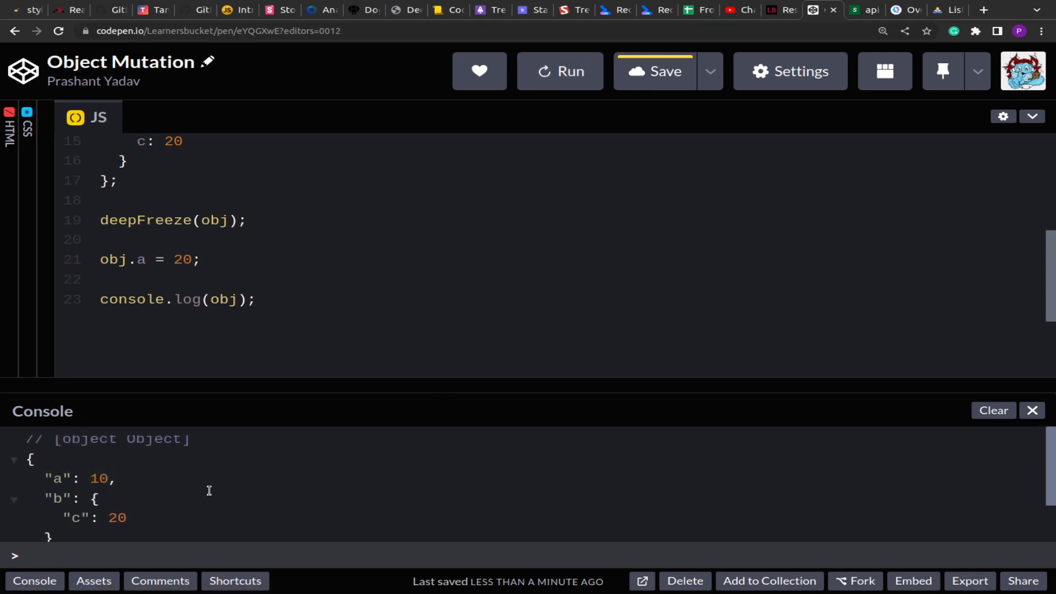
pyautogui.scroll(3)
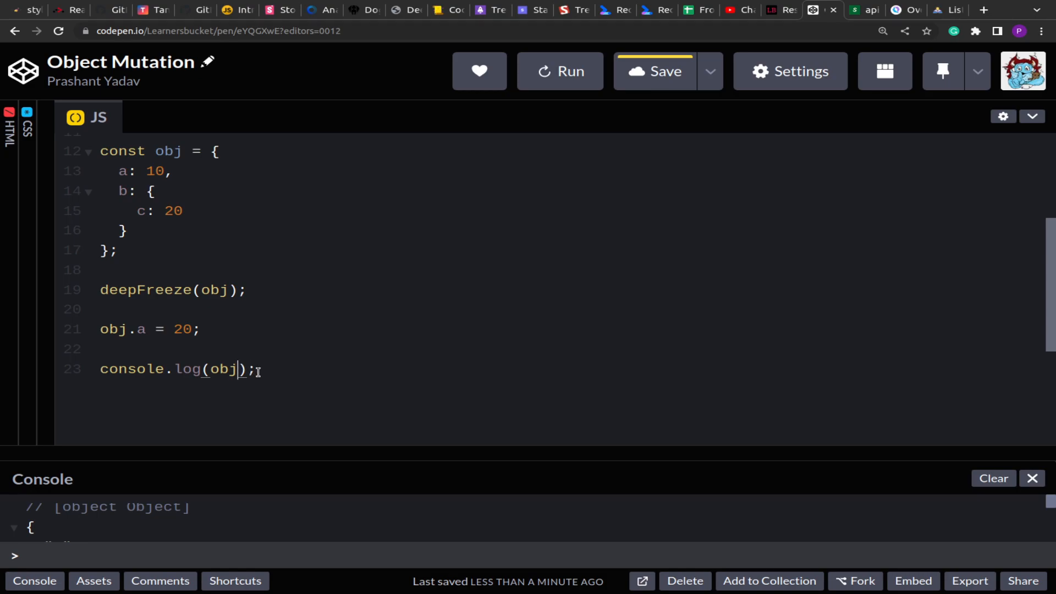
pyautogui.scroll(3)
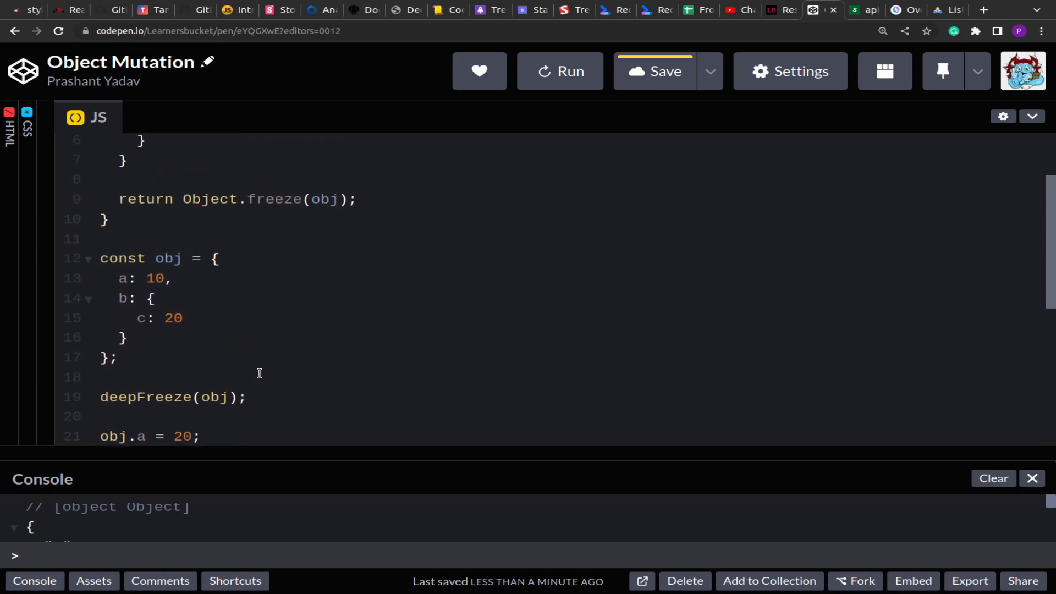
pyautogui.scroll(3)
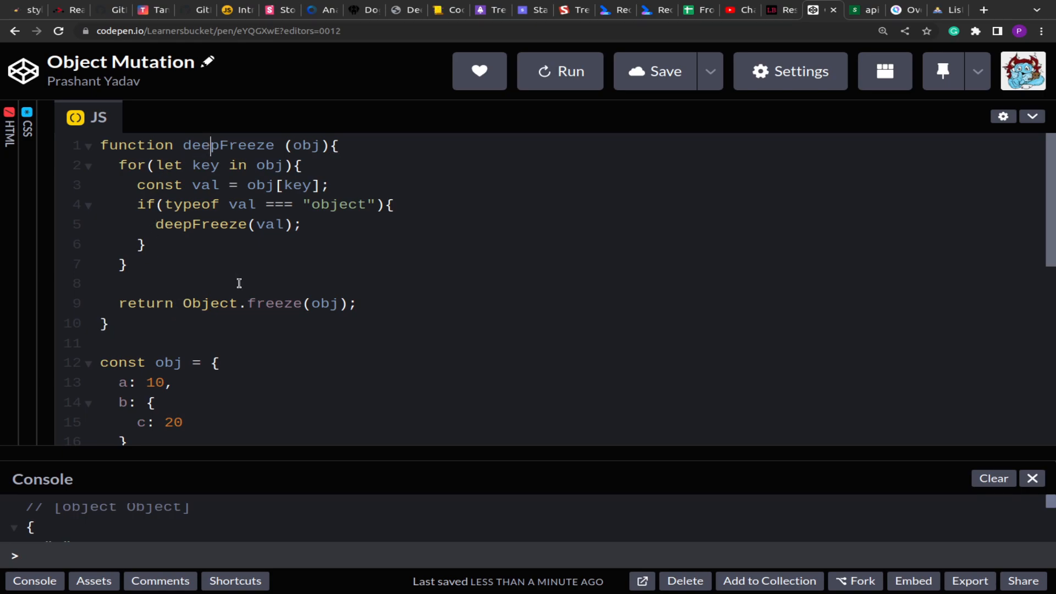
pyautogui.scroll(-3)
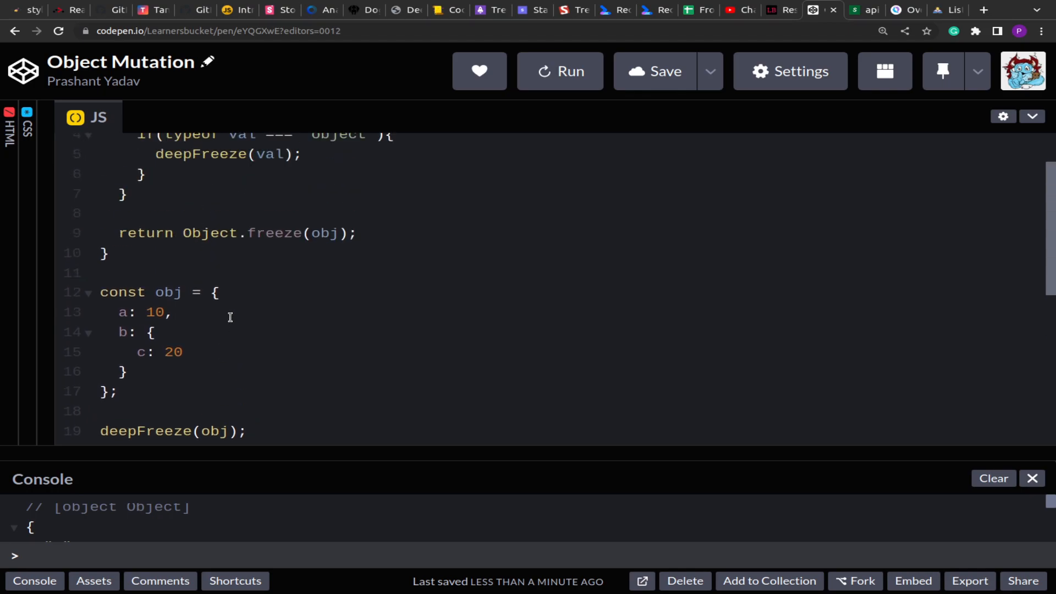
pyautogui.scroll(3)
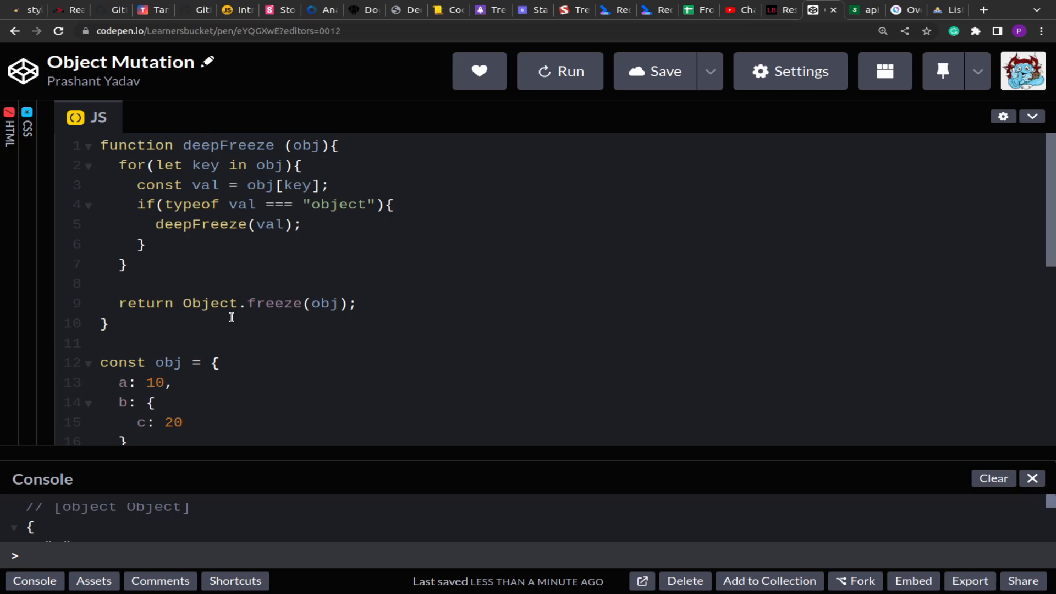
pyautogui.moveTo(254, 317)
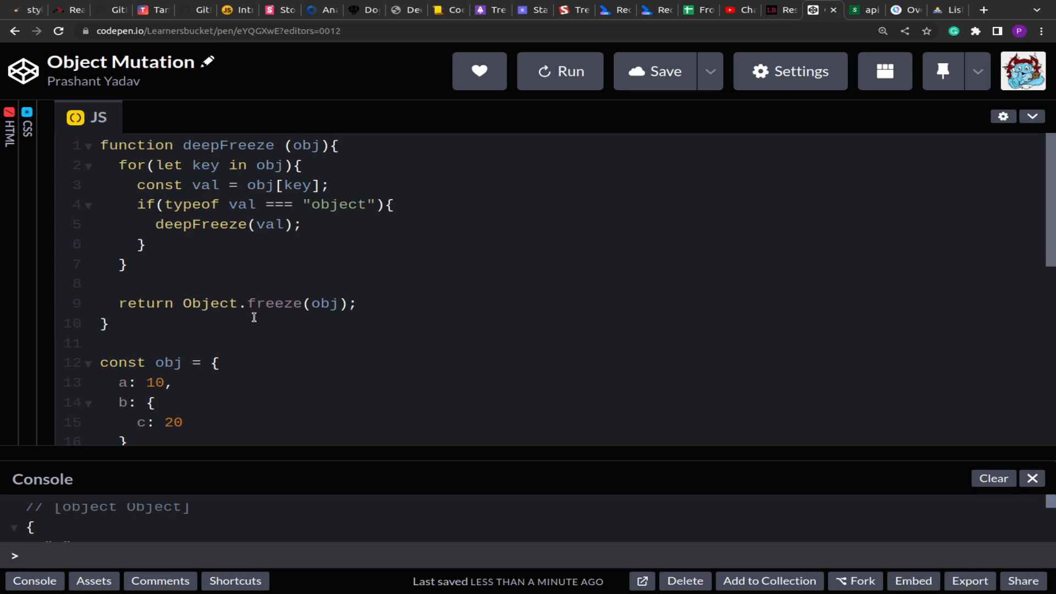